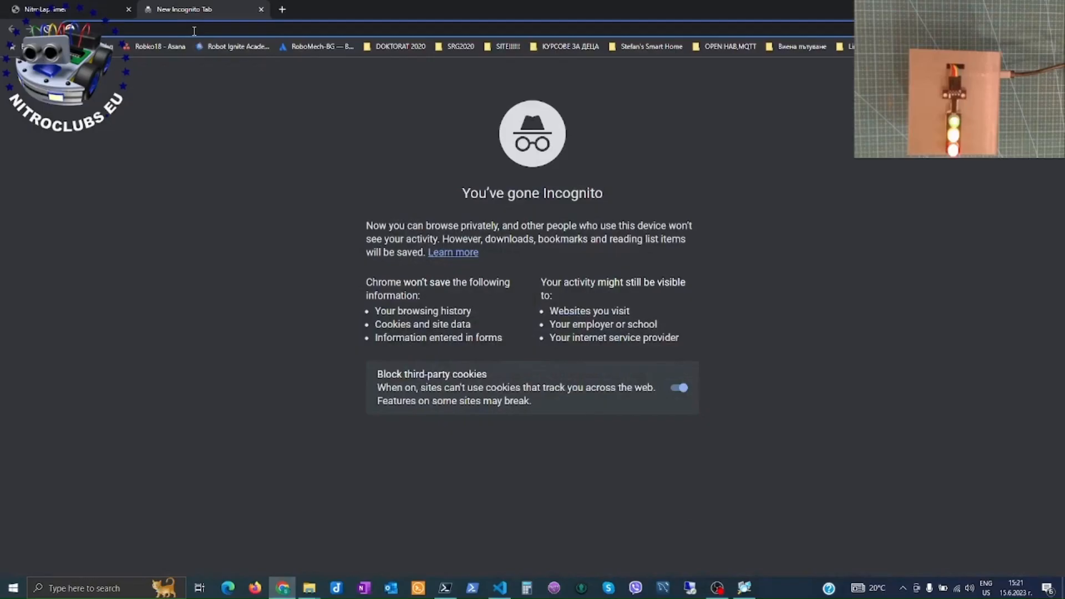
Right-click the incognito tab's address bar to reach 'Paste and go to 192.168.61.187'
{"action": "right_click", "coordinate": [195, 28]}
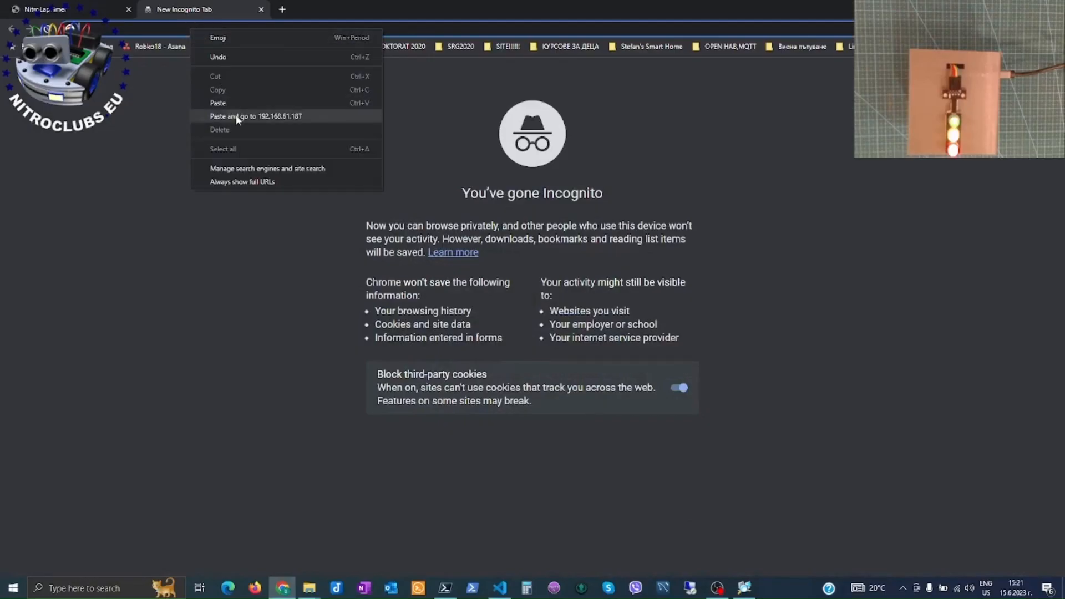
Load the timer at 192.168.61.187, try Robot teleoperation, then return to Line following
{"action": "left_click", "coordinate": [256, 116]}
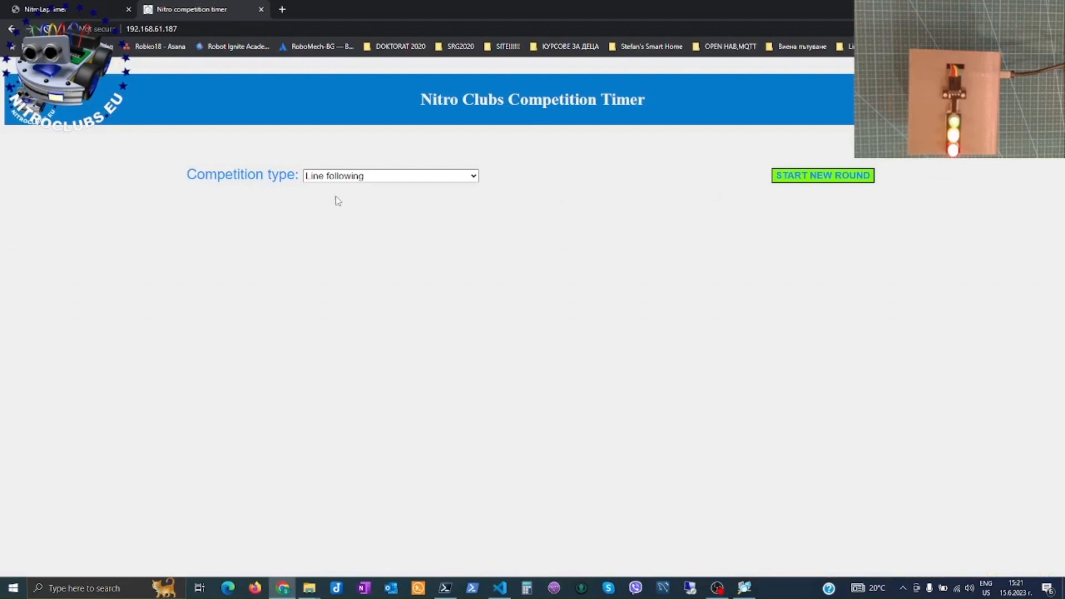
{"action": "mouse_move", "coordinate": [269, 178]}
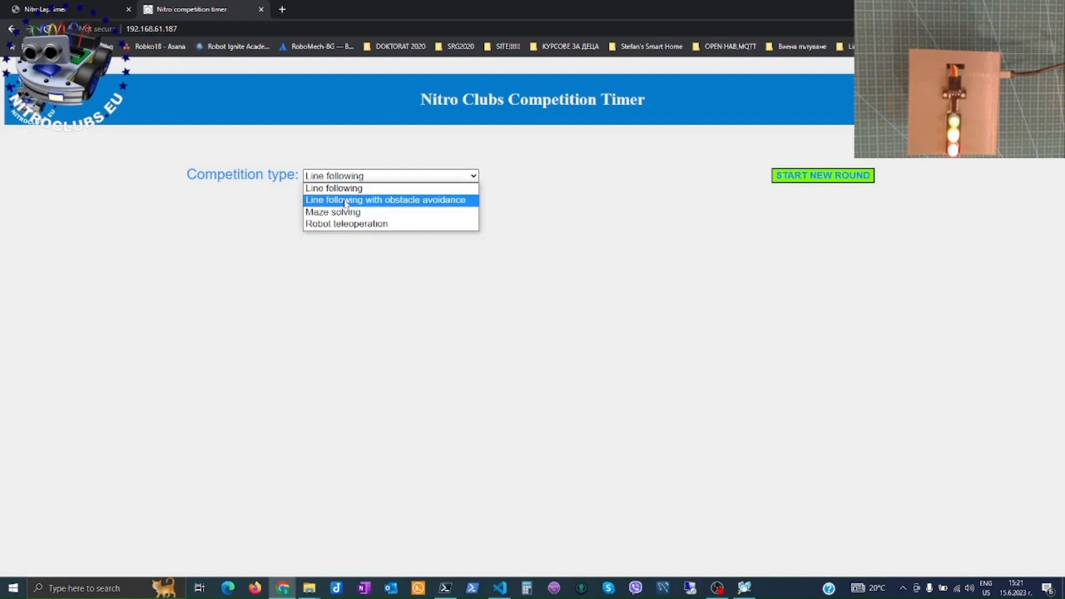
{"action": "mouse_move", "coordinate": [366, 205]}
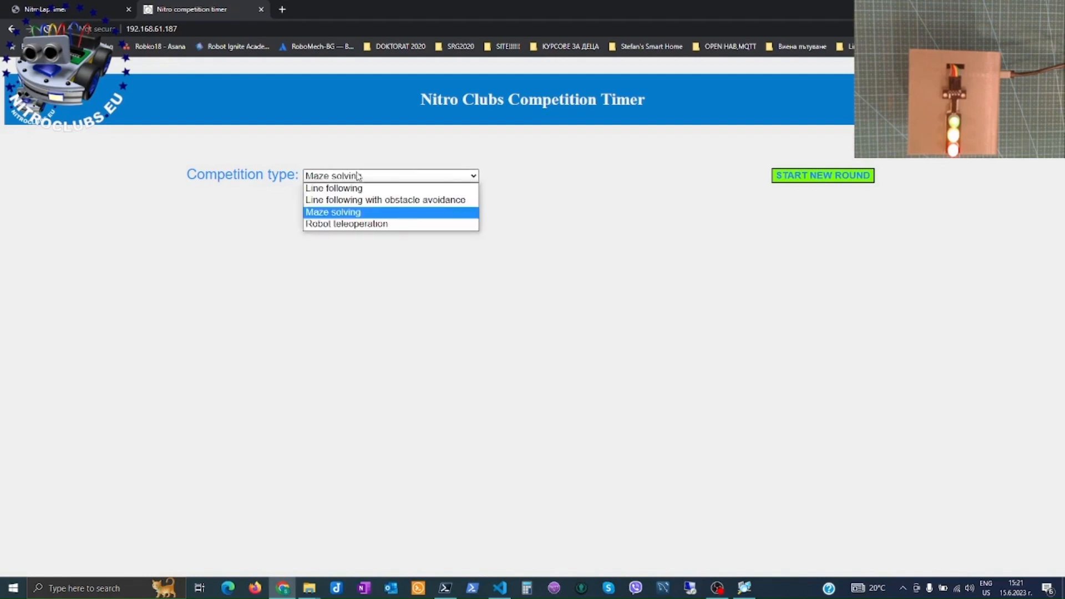
{"action": "left_click", "coordinate": [346, 224]}
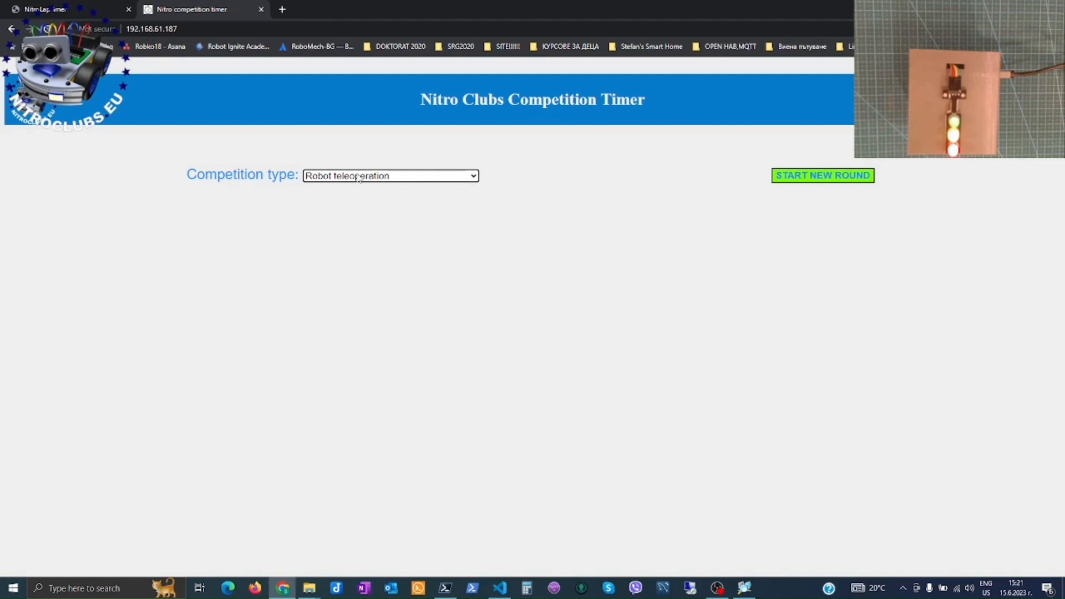
{"action": "left_click", "coordinate": [391, 175]}
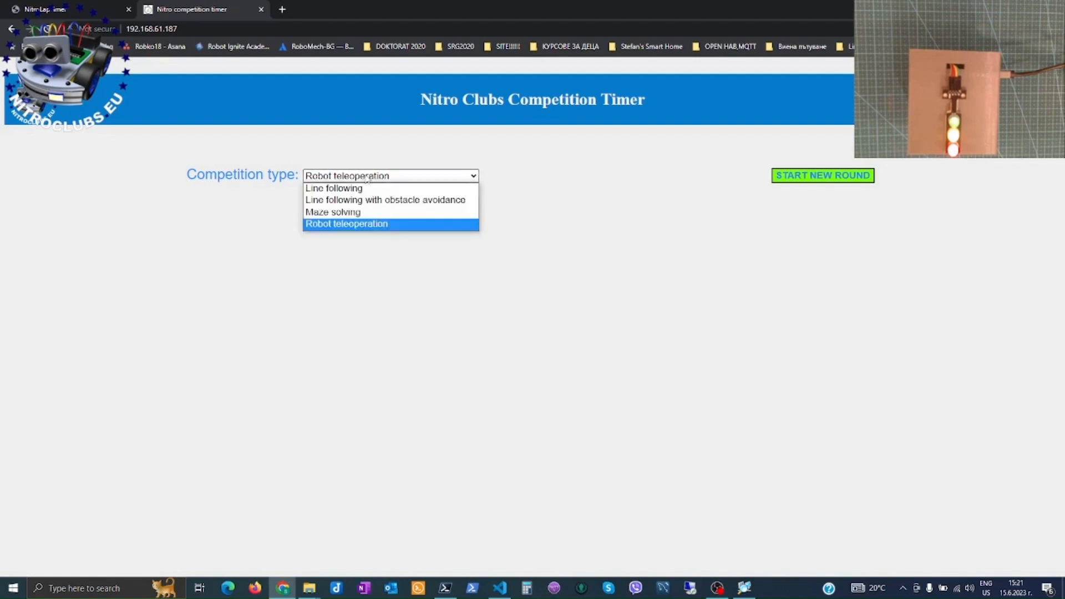
{"action": "mouse_move", "coordinate": [351, 190]}
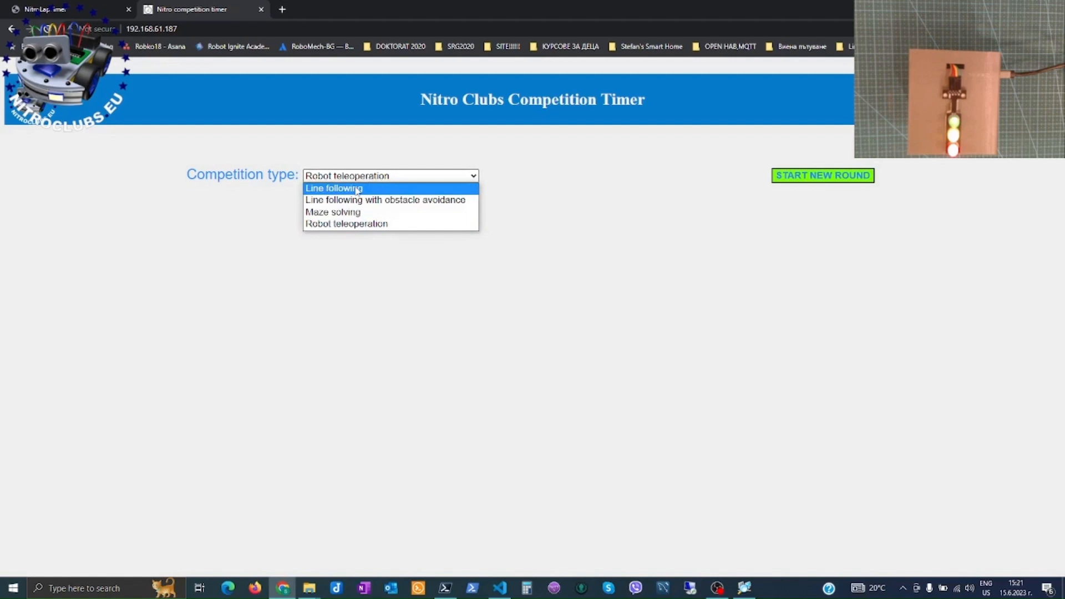
{"action": "mouse_move", "coordinate": [345, 191]}
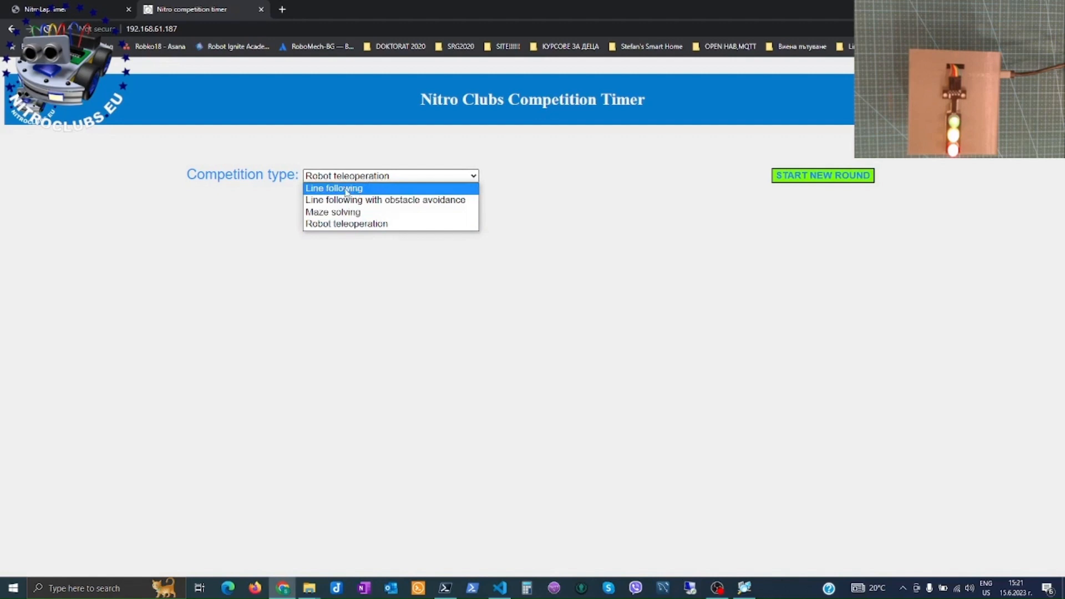
{"action": "left_click", "coordinate": [333, 189]}
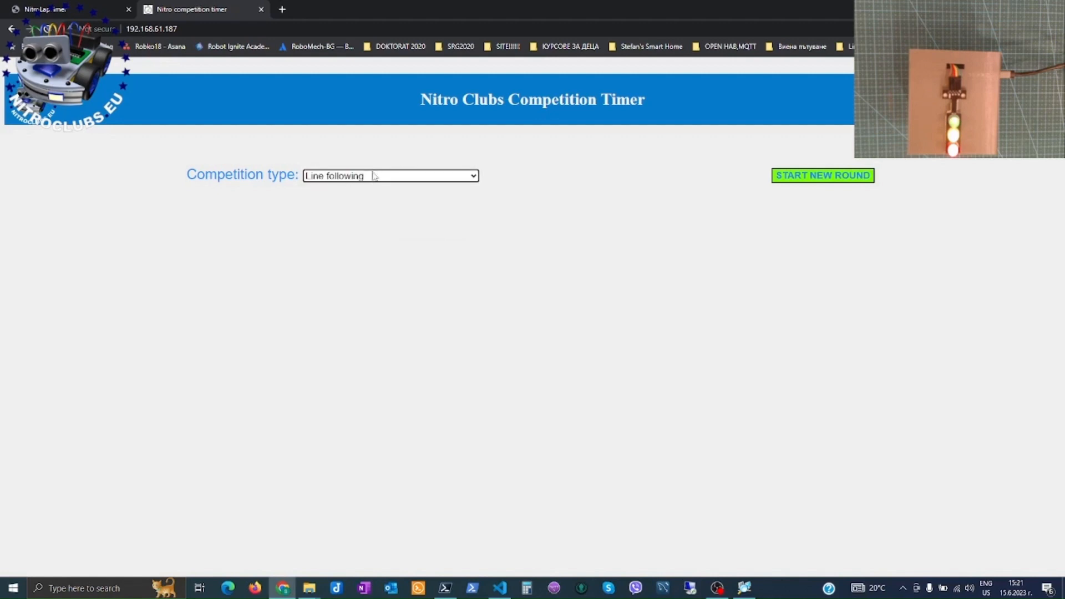
{"action": "mouse_move", "coordinate": [642, 282]}
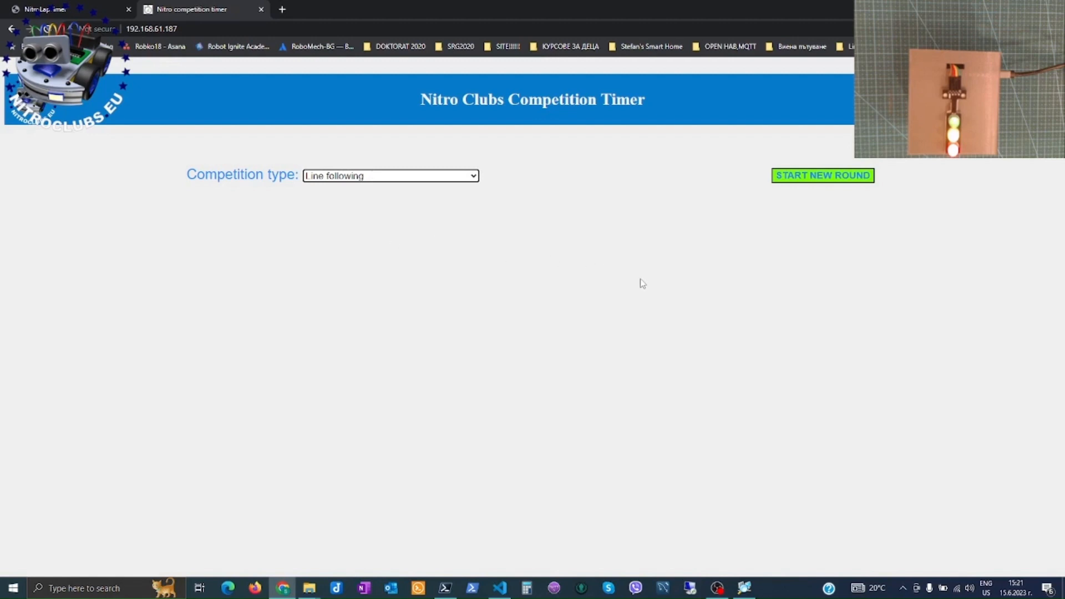
{"action": "mouse_move", "coordinate": [661, 276]}
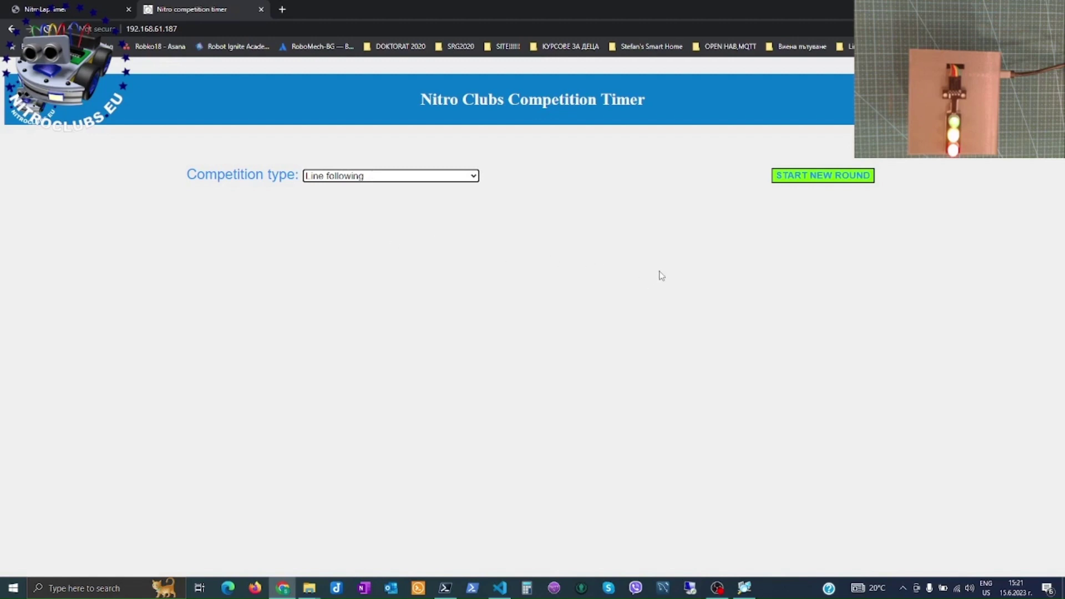
{"action": "mouse_move", "coordinate": [759, 247]}
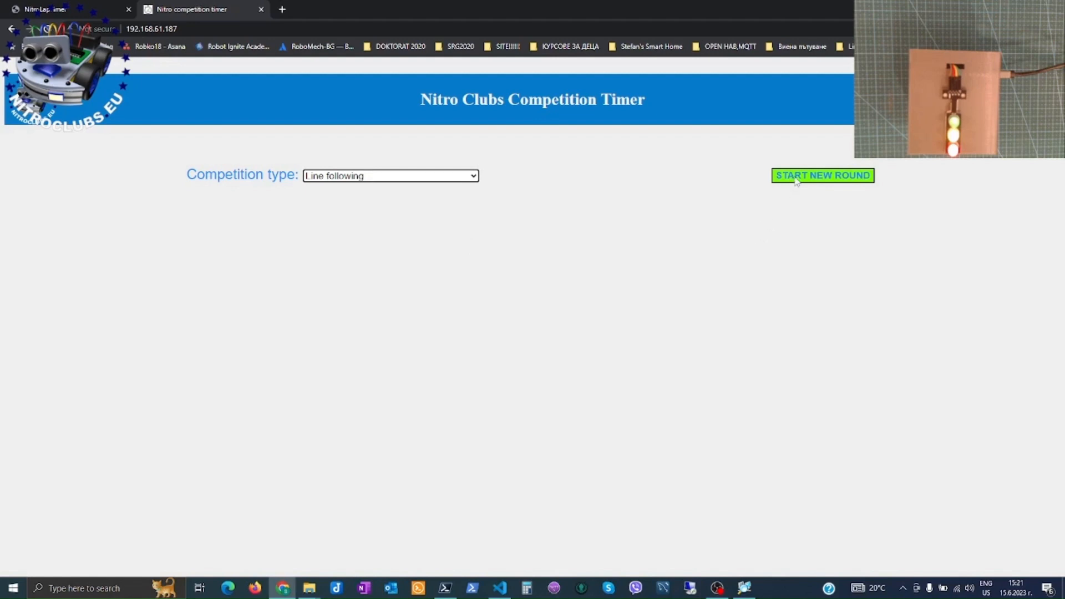
Start a new Line following round so the timer prompts to start the robot
{"action": "left_click", "coordinate": [823, 175]}
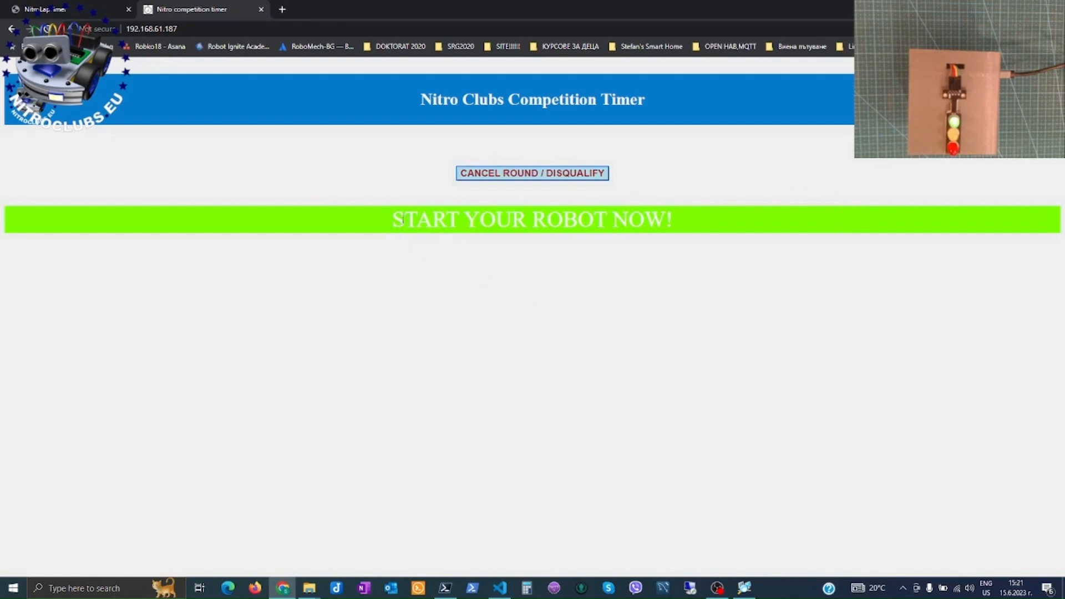
{"action": "mouse_move", "coordinate": [679, 223]}
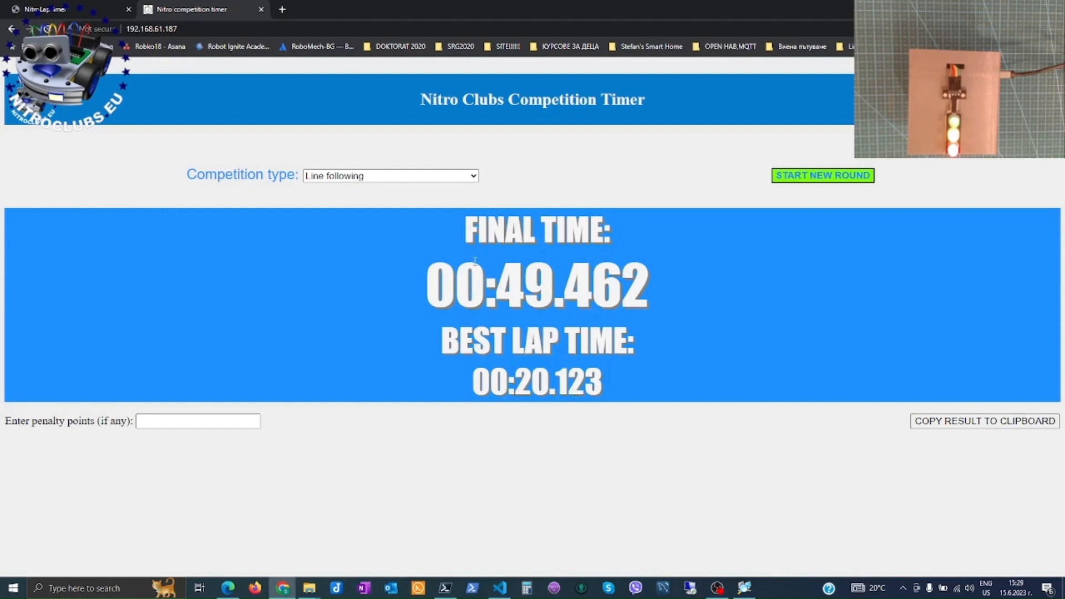
{"action": "mouse_move", "coordinate": [450, 431]}
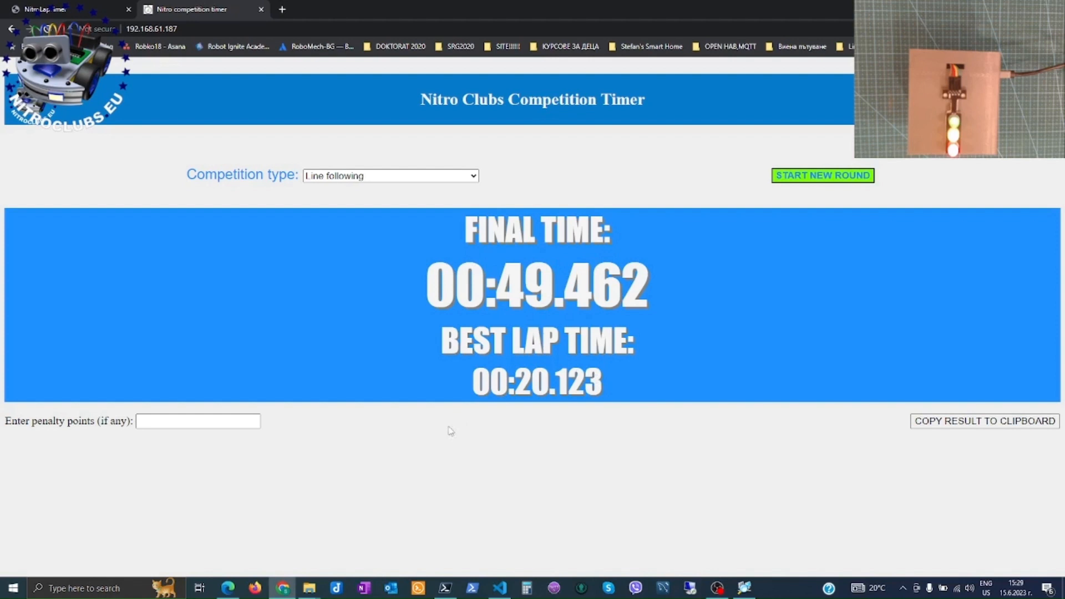
{"action": "mouse_move", "coordinate": [385, 269]}
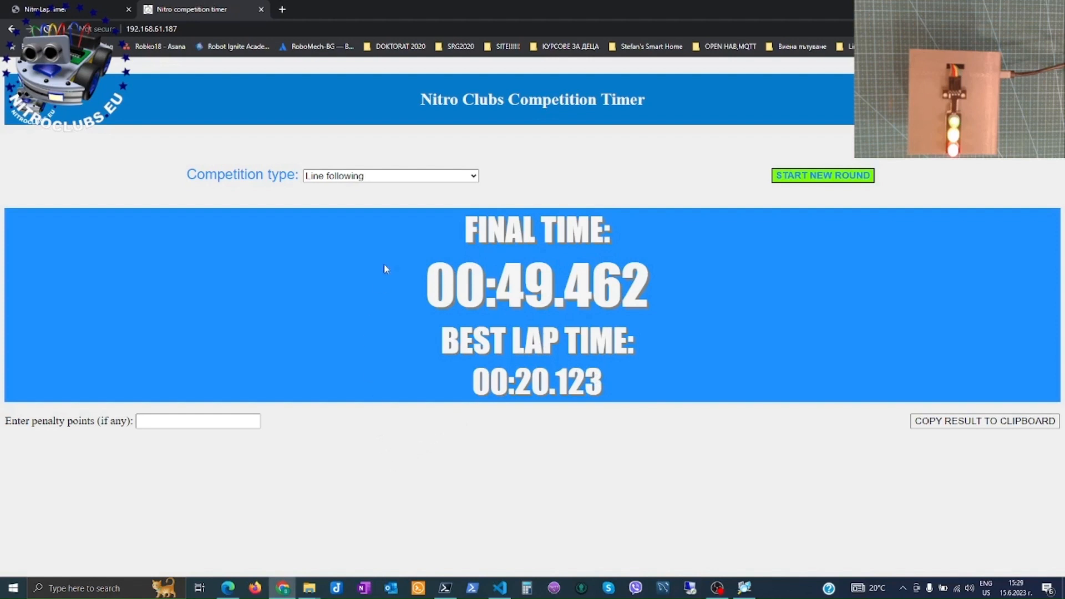
{"action": "mouse_move", "coordinate": [458, 454]}
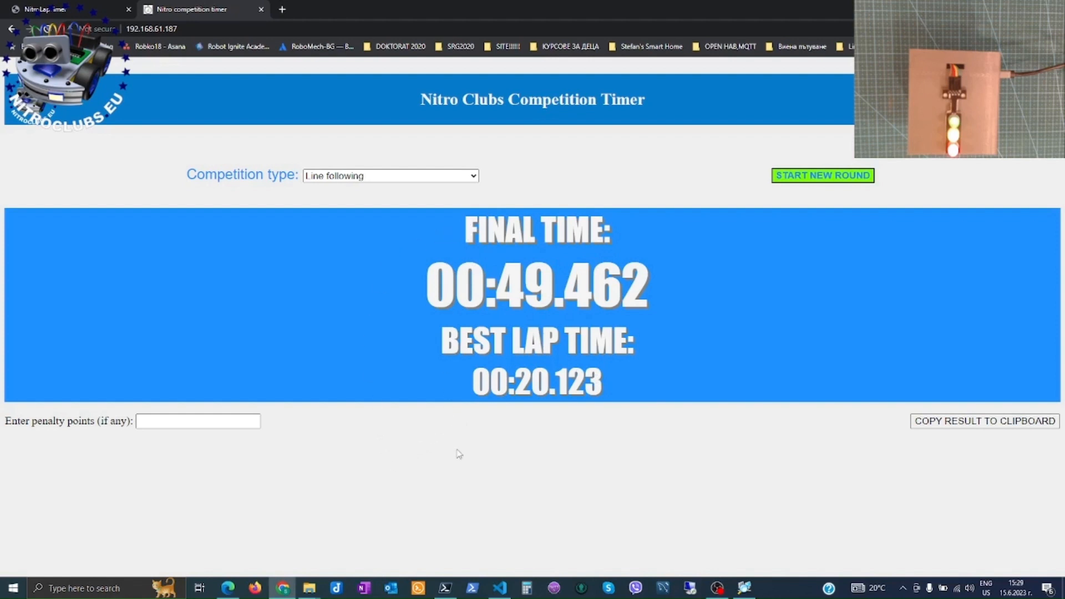
{"action": "mouse_move", "coordinate": [444, 459]}
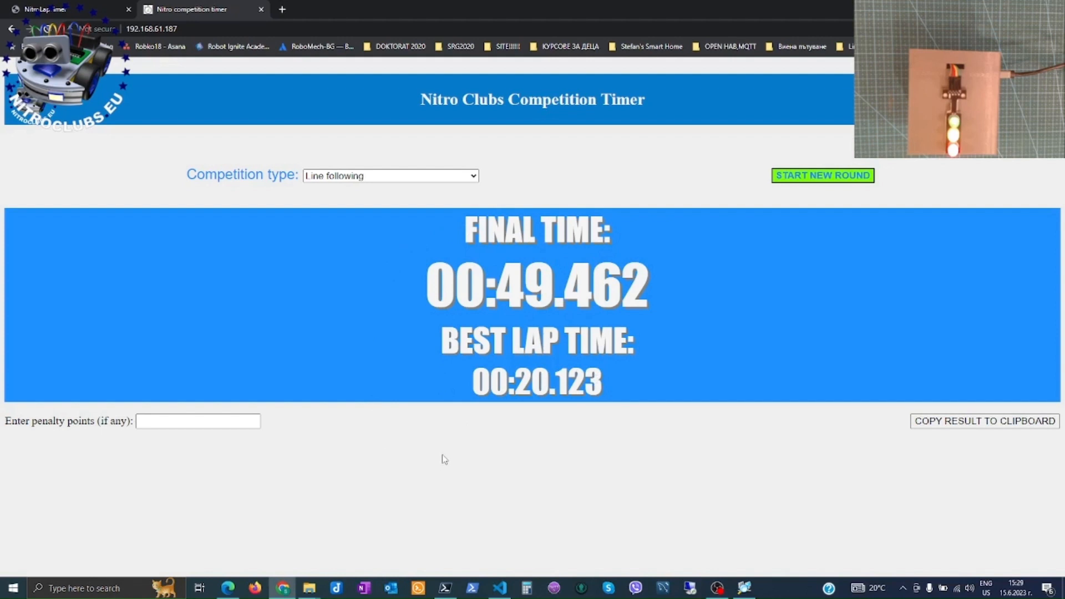
{"action": "mouse_move", "coordinate": [382, 483]}
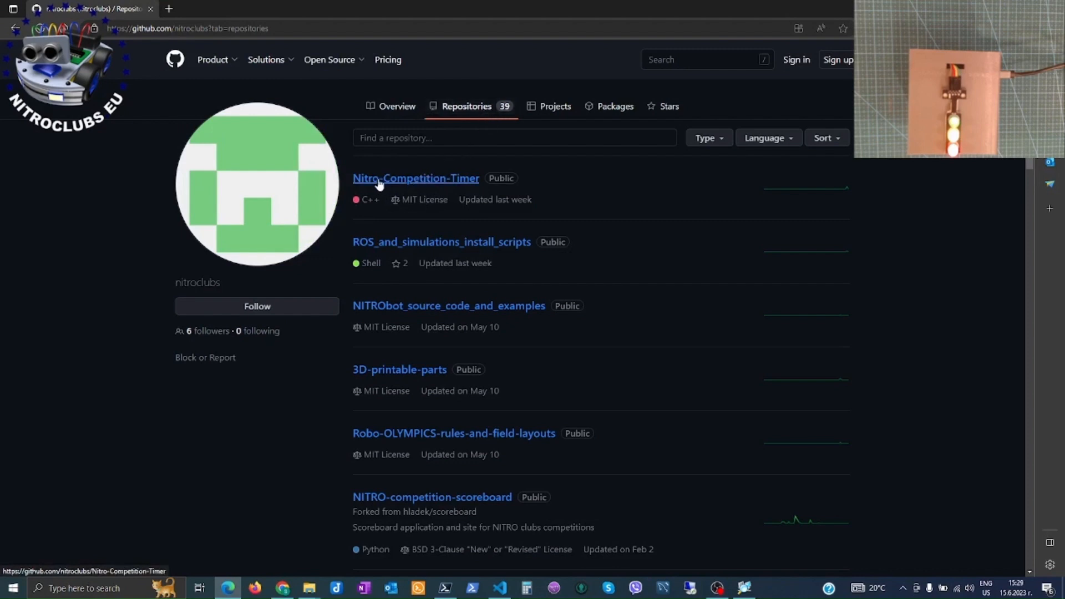
{"action": "mouse_move", "coordinate": [419, 186]}
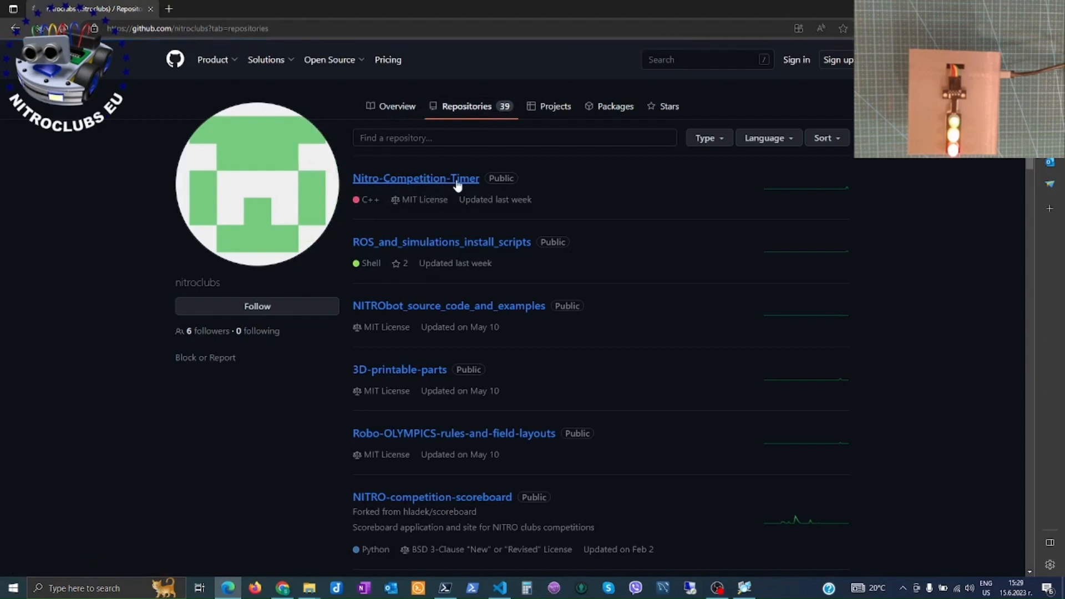
Open the Nitro-Competition-Timer repository from the Repositories tab
{"action": "left_click", "coordinate": [416, 178]}
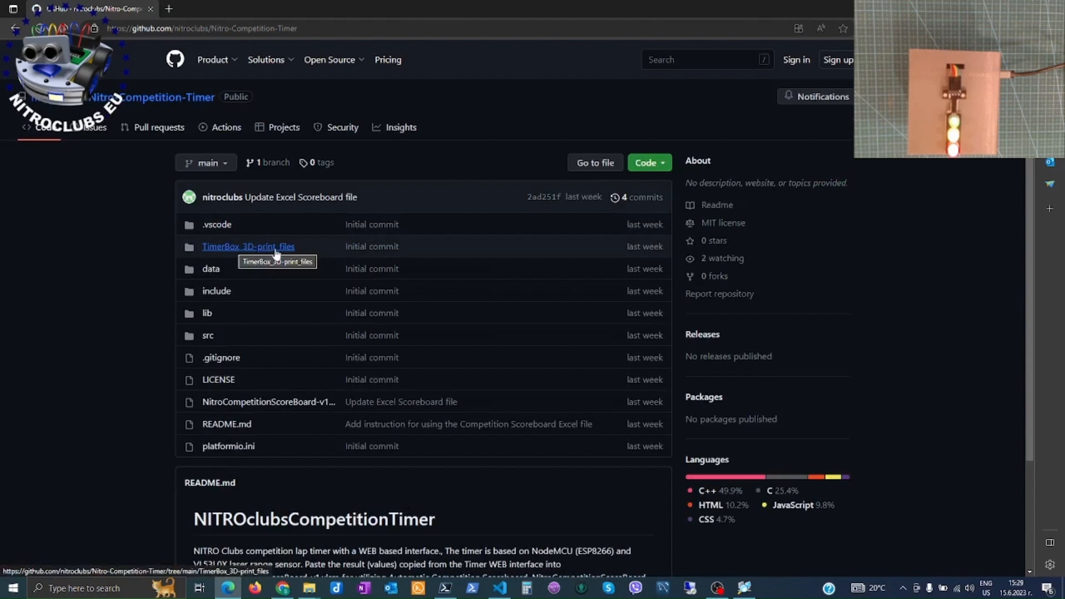
{"action": "mouse_move", "coordinate": [212, 295]}
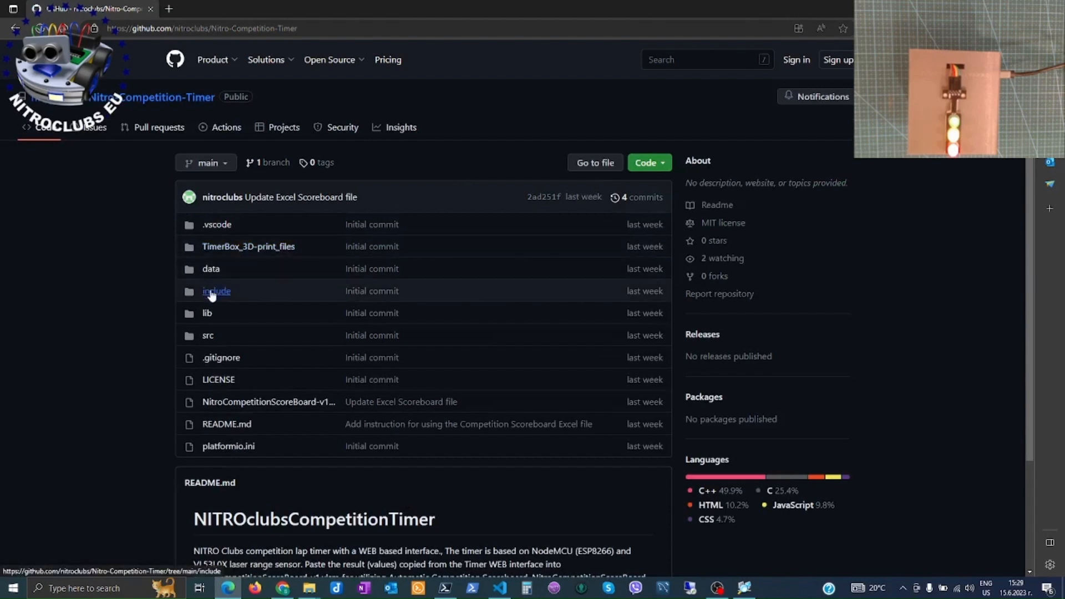
{"action": "mouse_move", "coordinate": [212, 269]}
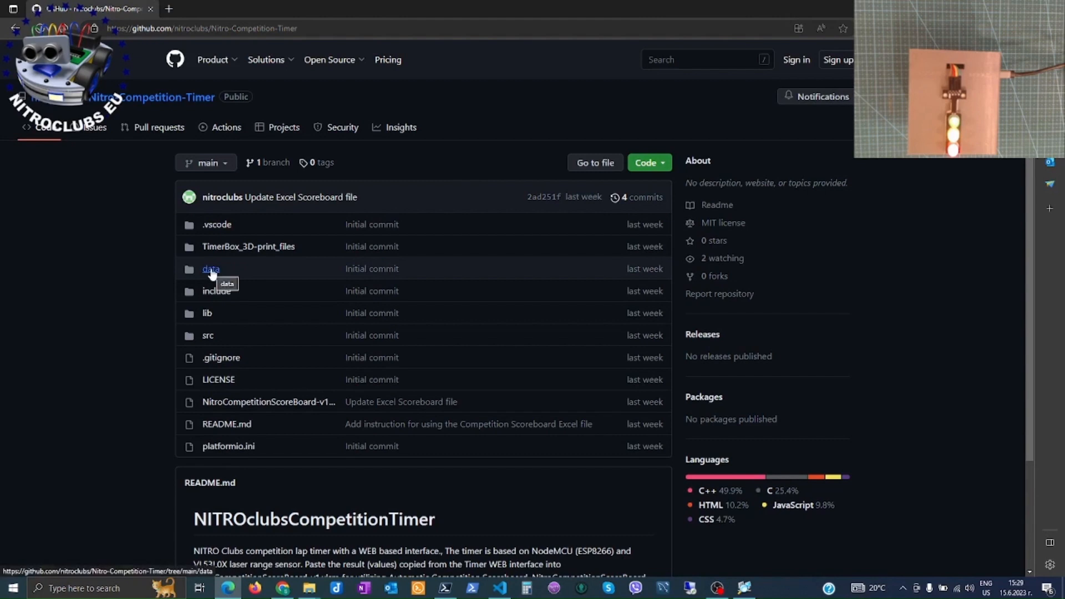
Open the repository's data folder containing css, img, js and index.html
{"action": "left_click", "coordinate": [211, 269]}
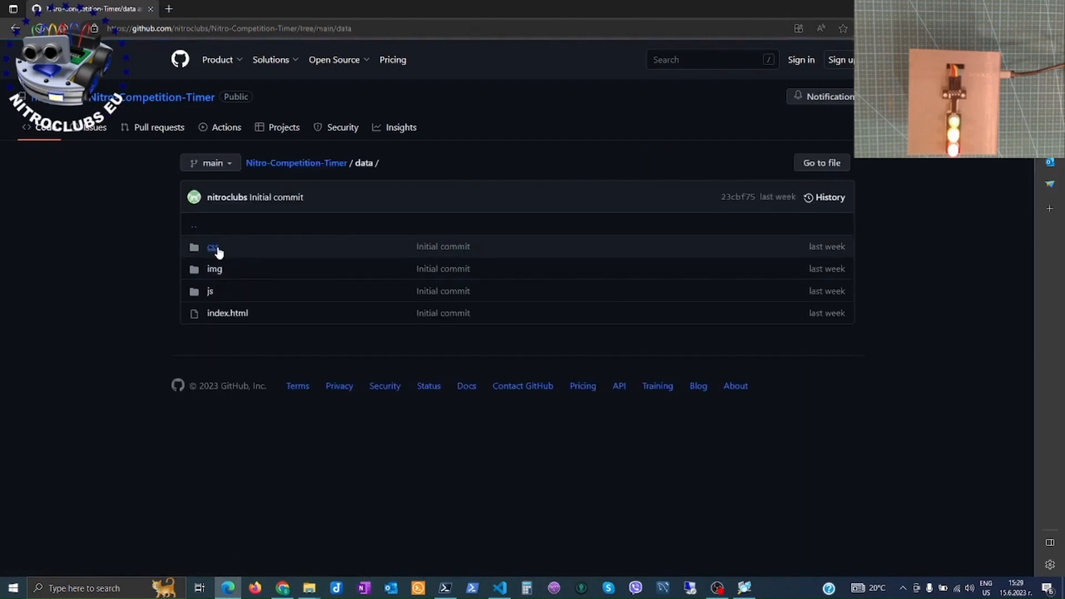
{"action": "mouse_move", "coordinate": [222, 316]}
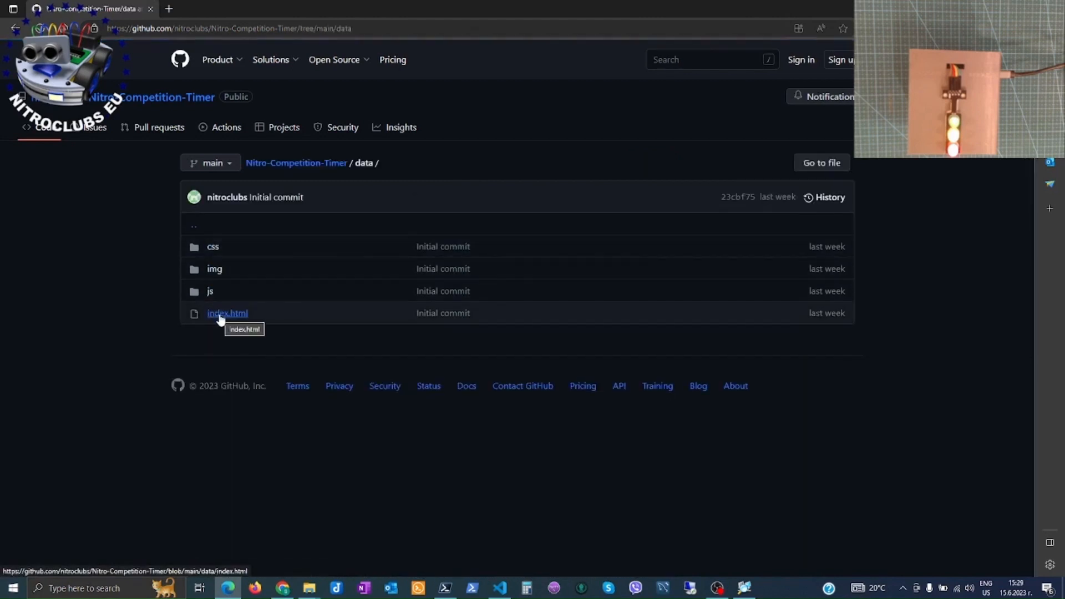
{"action": "mouse_move", "coordinate": [214, 299]}
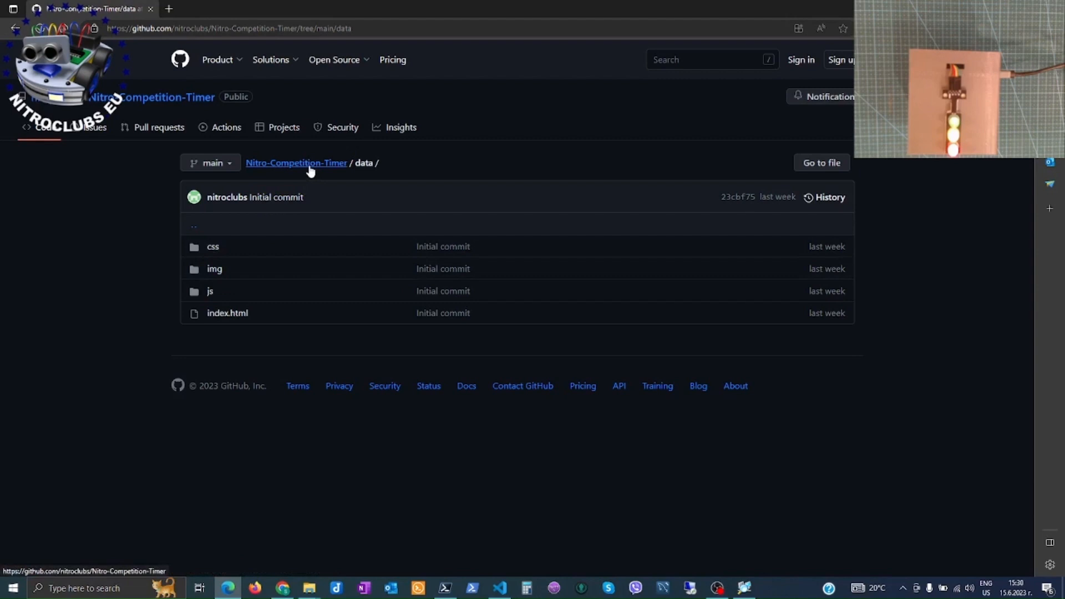
{"action": "left_click", "coordinate": [296, 162]}
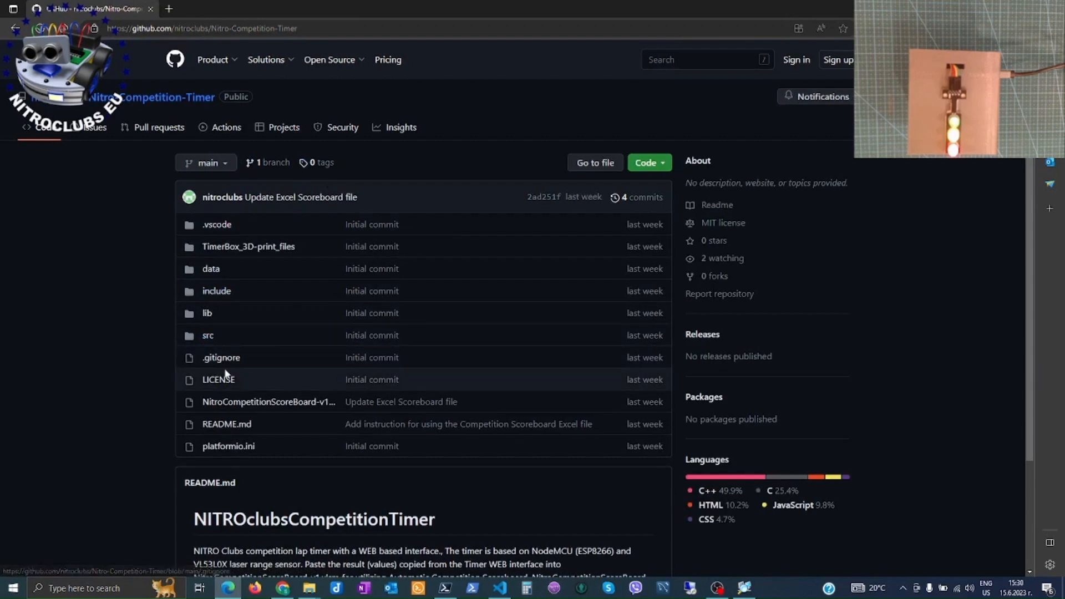
{"action": "mouse_move", "coordinate": [243, 404]}
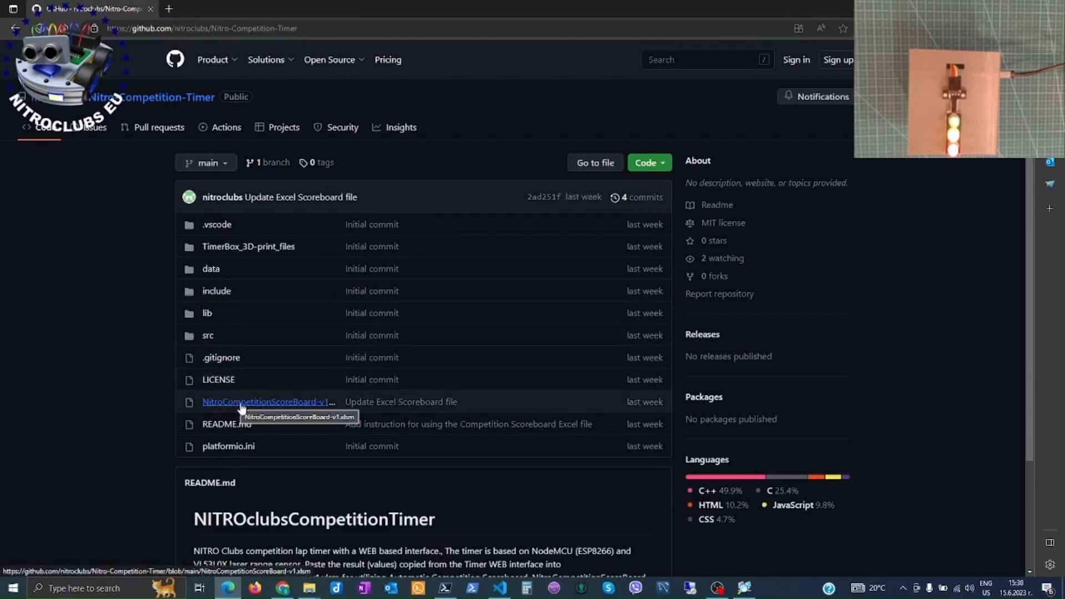
{"action": "mouse_move", "coordinate": [298, 410]}
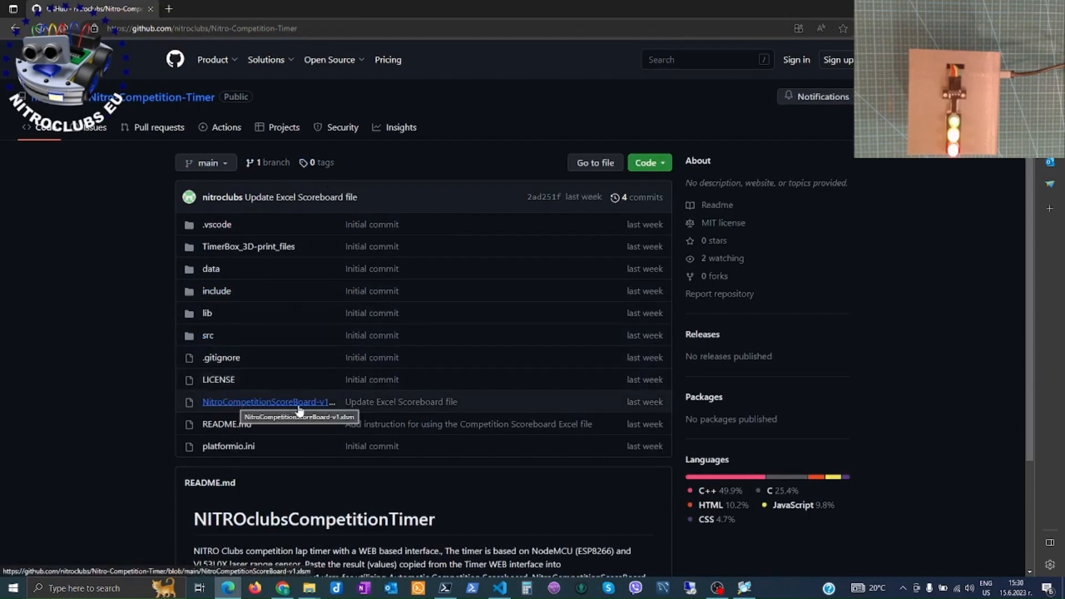
{"action": "mouse_move", "coordinate": [305, 419]}
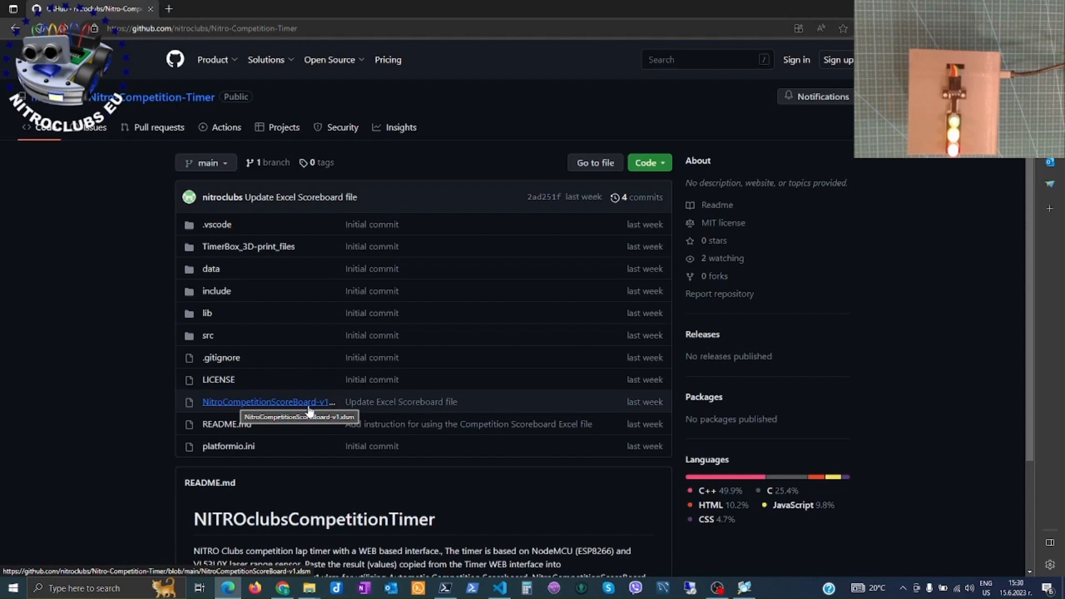
{"action": "mouse_move", "coordinate": [266, 379]}
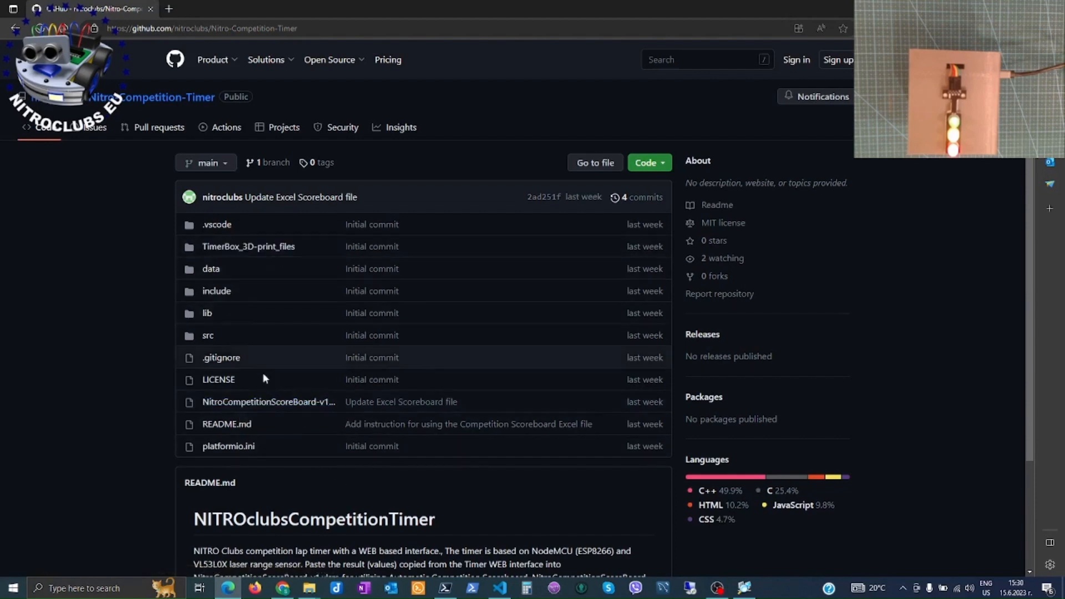
{"action": "mouse_move", "coordinate": [329, 328]}
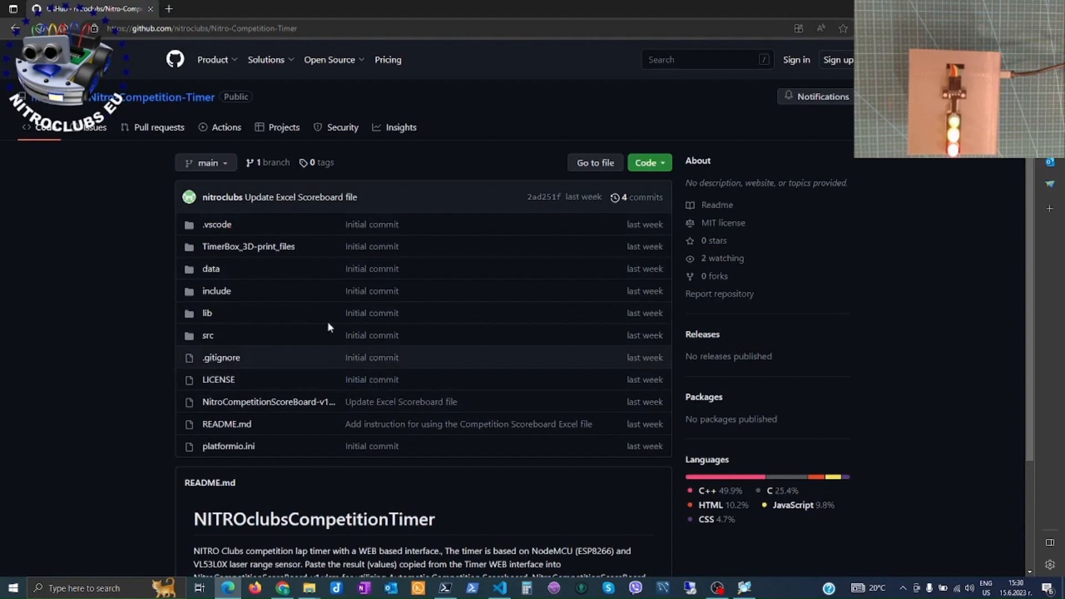
{"action": "mouse_move", "coordinate": [267, 402]}
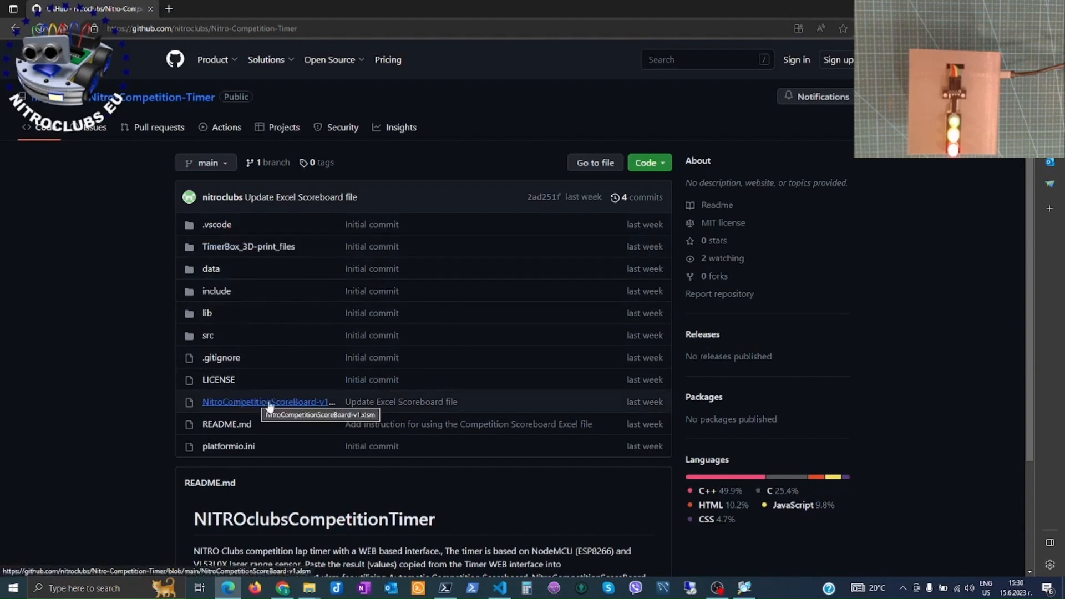
{"action": "mouse_move", "coordinate": [292, 415]}
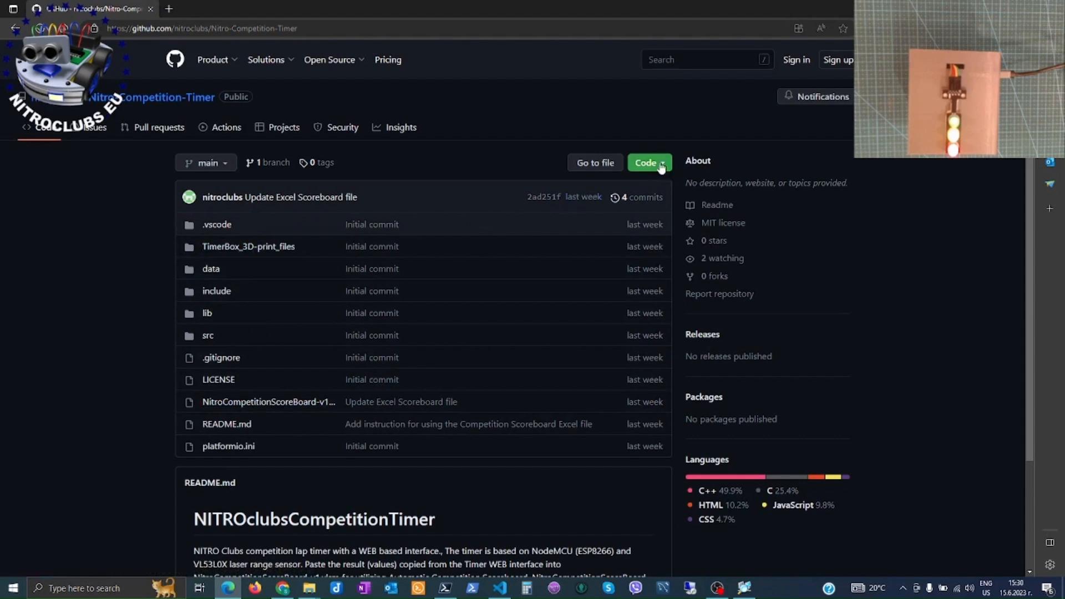
{"action": "left_click", "coordinate": [649, 163]}
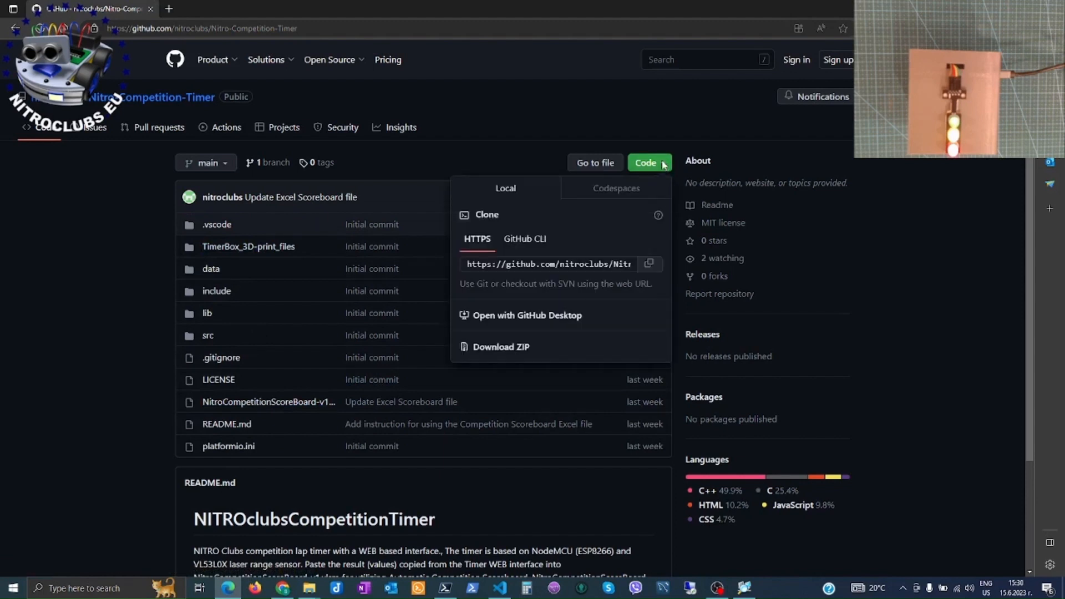
{"action": "mouse_move", "coordinate": [502, 351]}
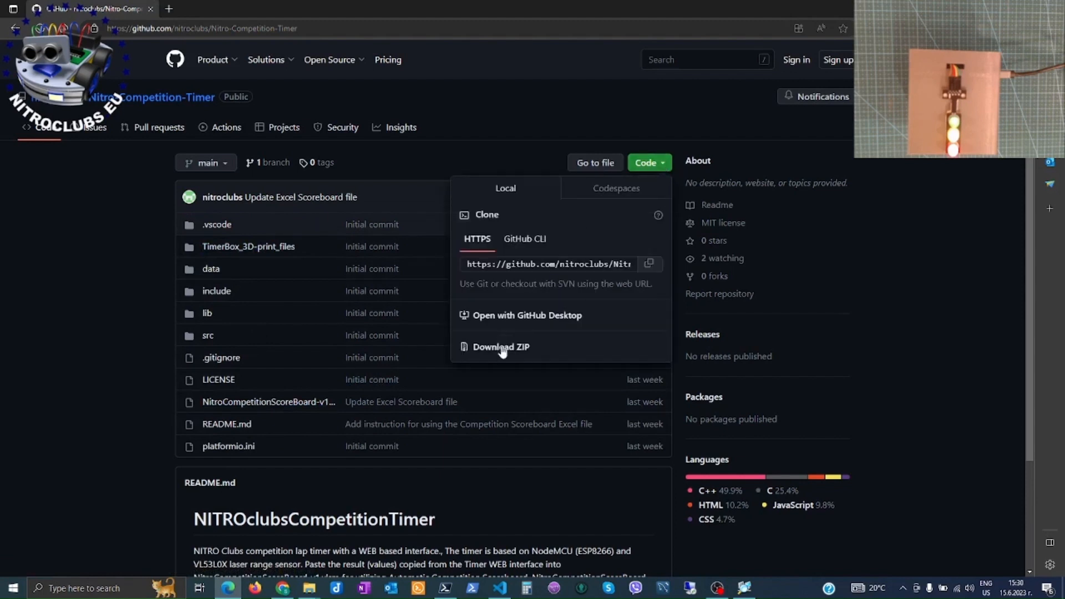
{"action": "mouse_move", "coordinate": [502, 353]}
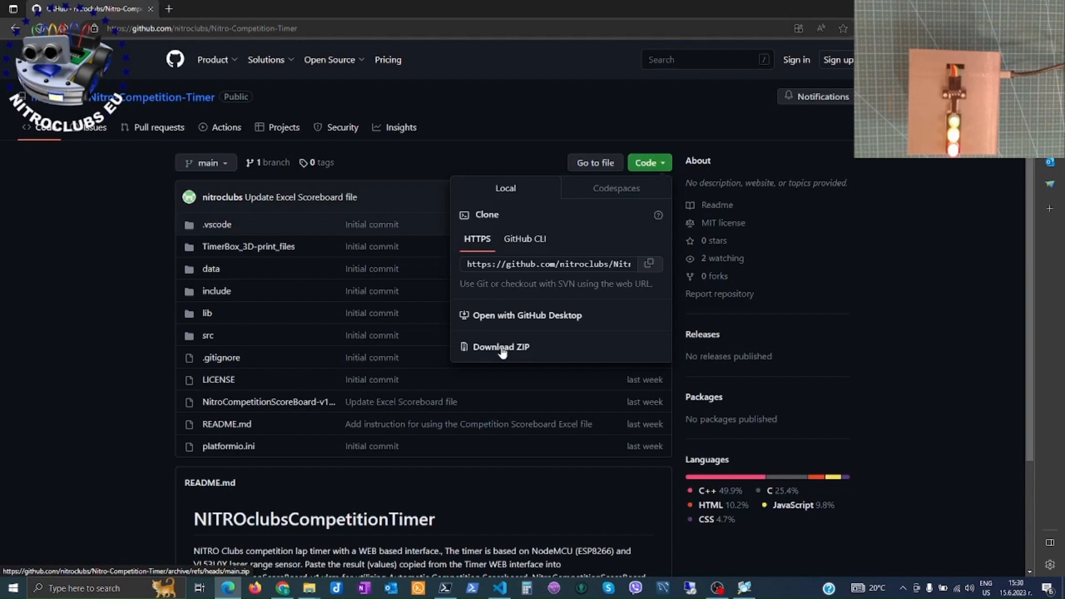
{"action": "mouse_move", "coordinate": [305, 410]}
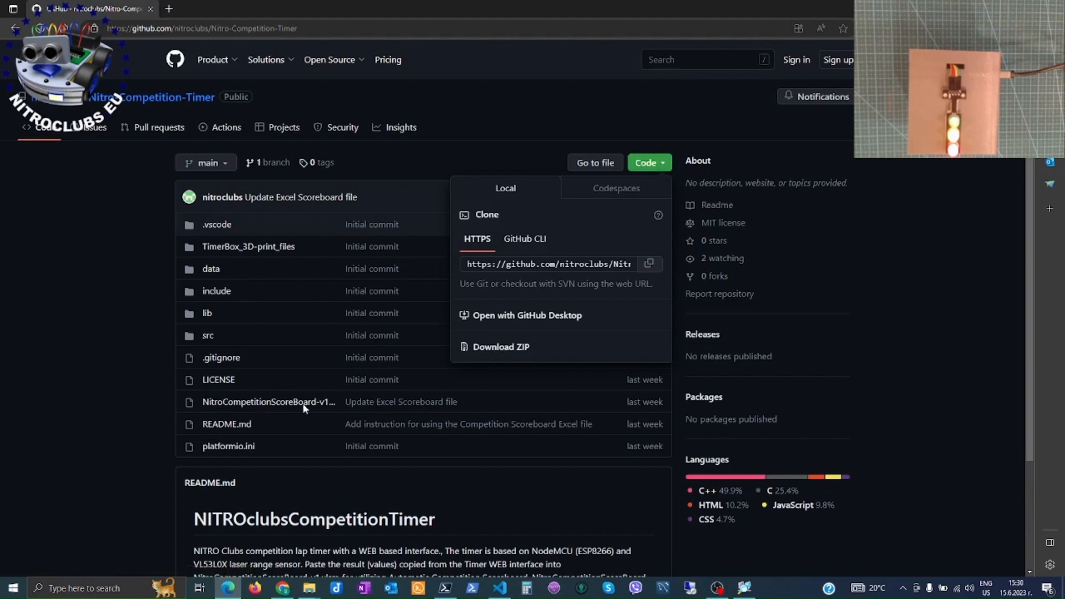
{"action": "mouse_move", "coordinate": [226, 273]}
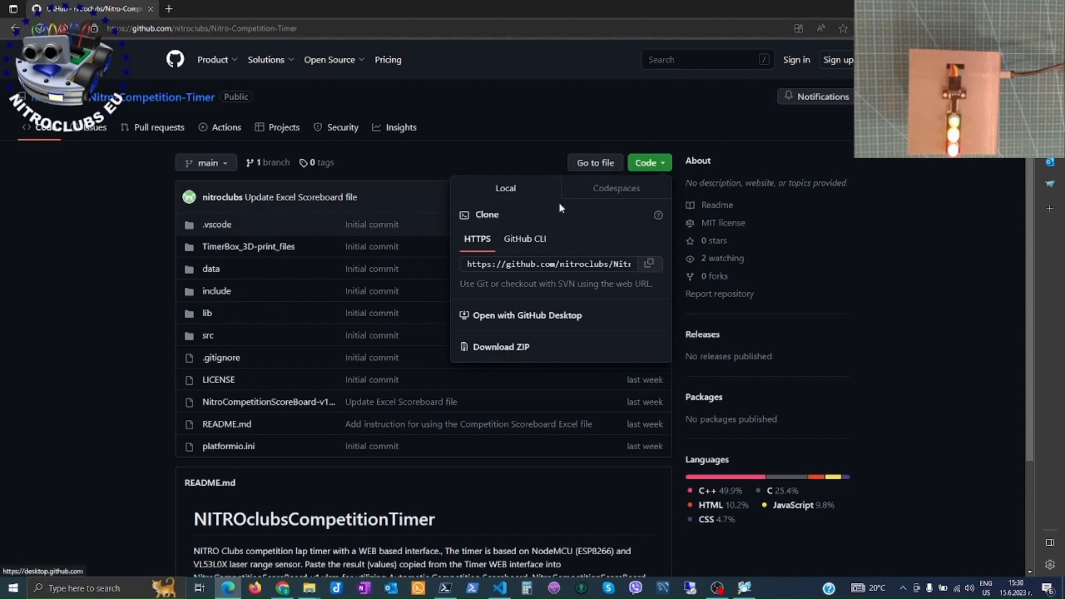
{"action": "left_click", "coordinate": [113, 366]}
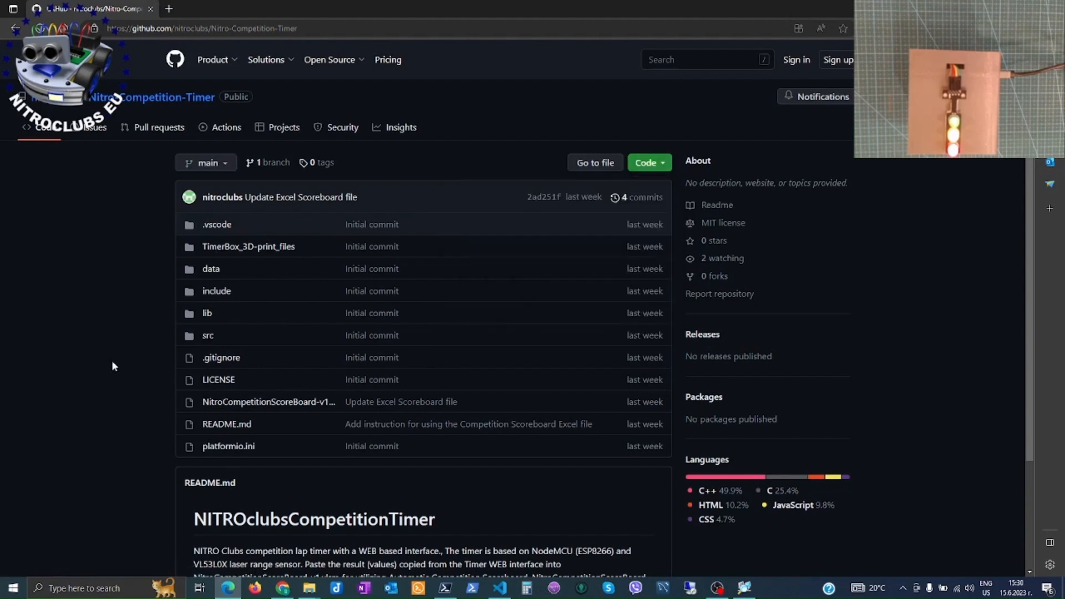
{"action": "mouse_move", "coordinate": [106, 310]}
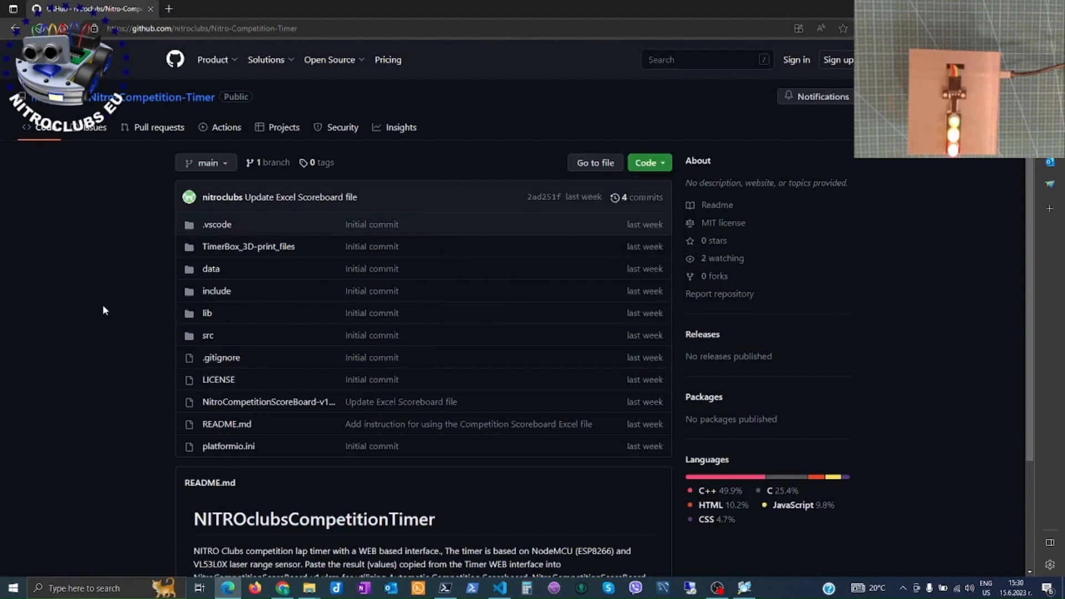
{"action": "mouse_move", "coordinate": [186, 469]}
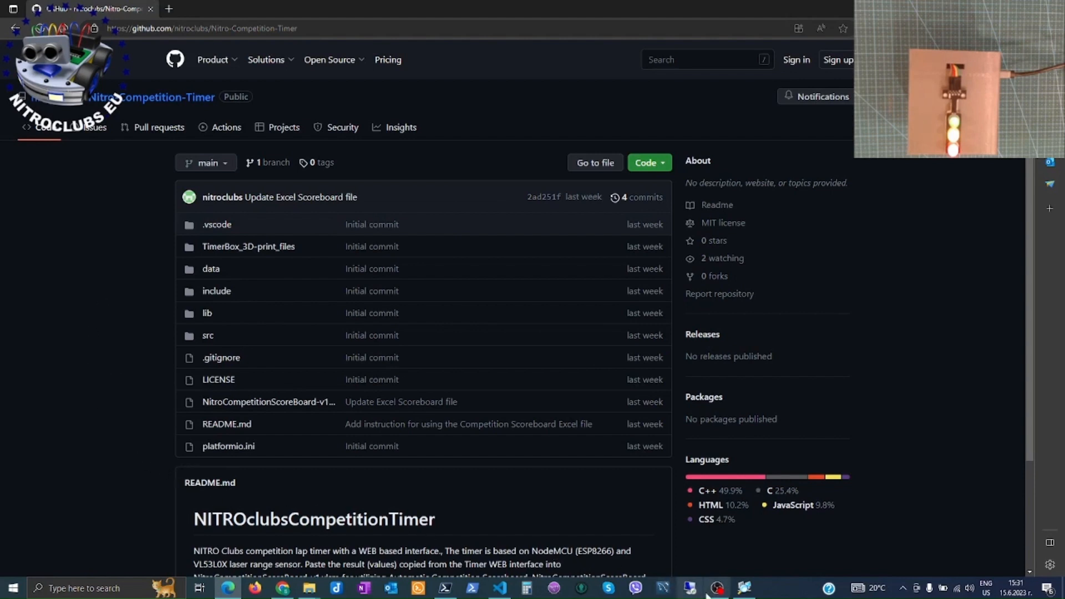
Show Downloads > Nitro-Competition-Timer-main and select NitroCompetitionScoreBoard-v1.xlsm
{"action": "left_click", "coordinate": [309, 589]}
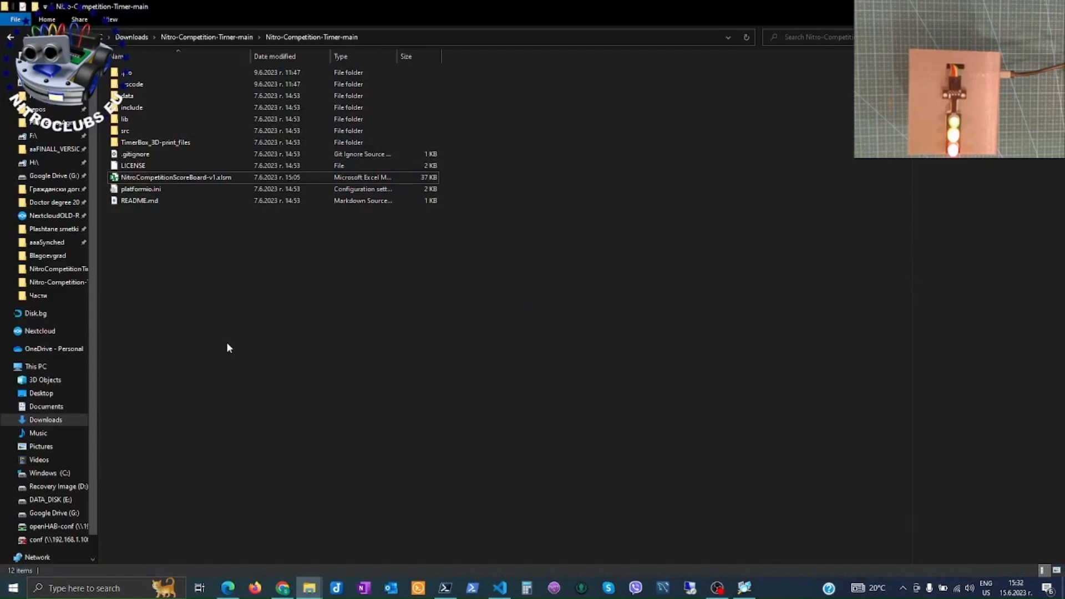
{"action": "mouse_move", "coordinate": [178, 182]}
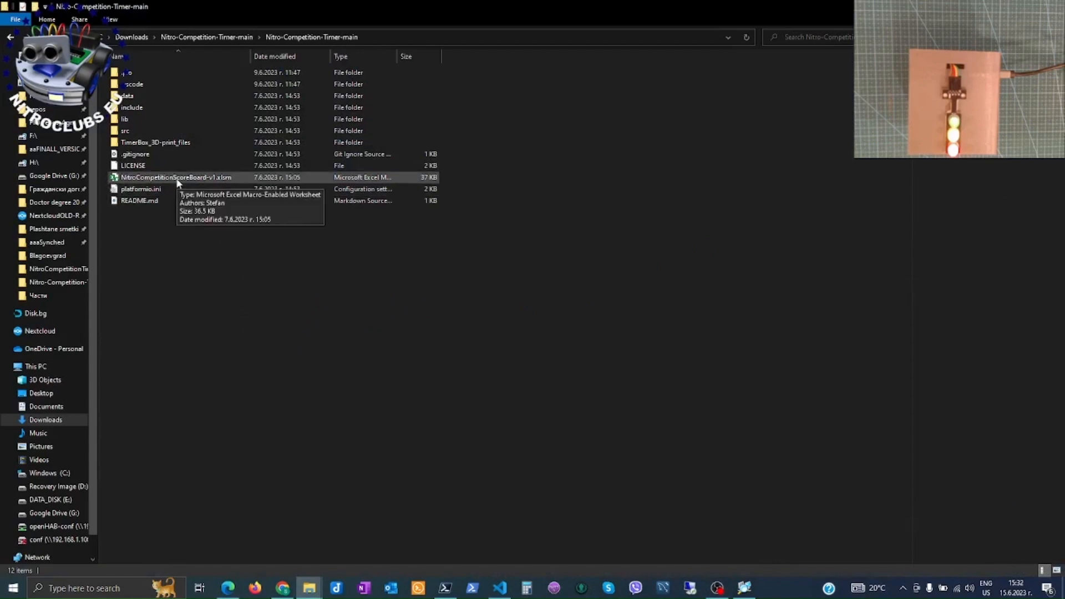
{"action": "left_click", "coordinate": [161, 178]}
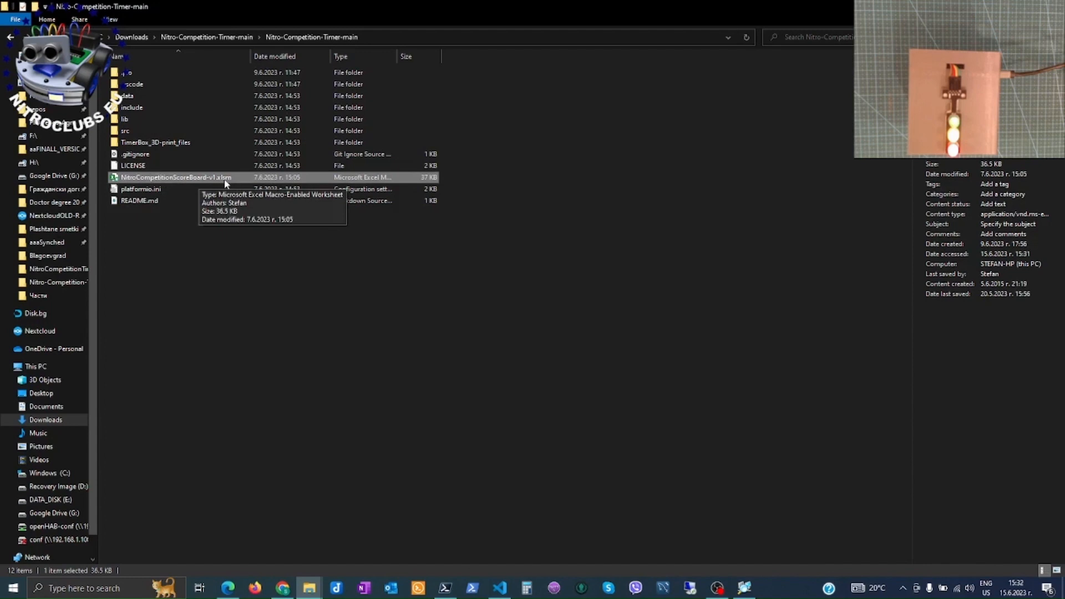
{"action": "mouse_move", "coordinate": [201, 227]}
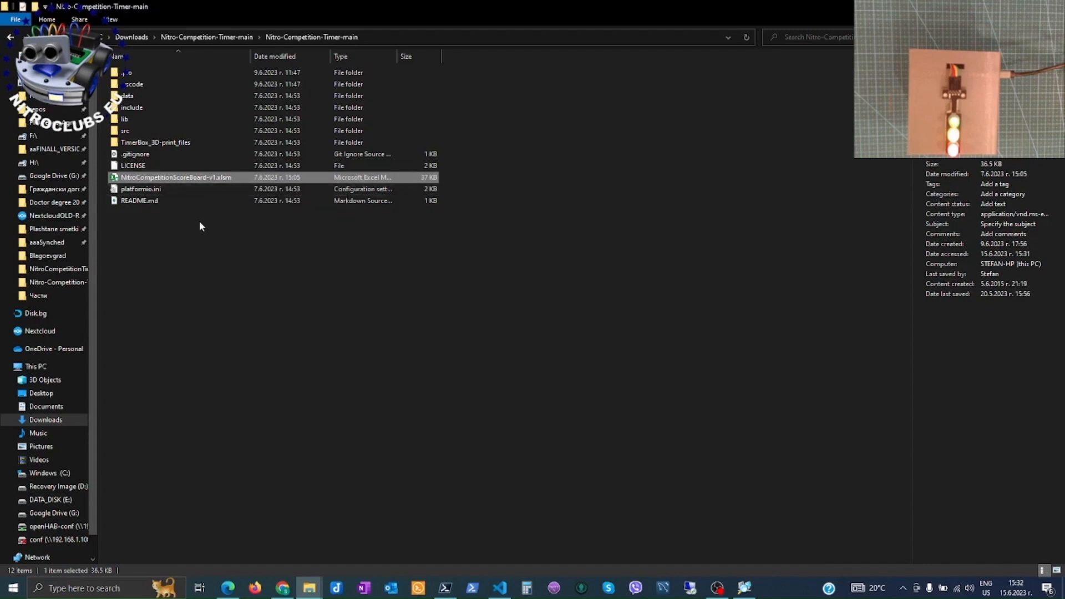
{"action": "mouse_move", "coordinate": [183, 180]}
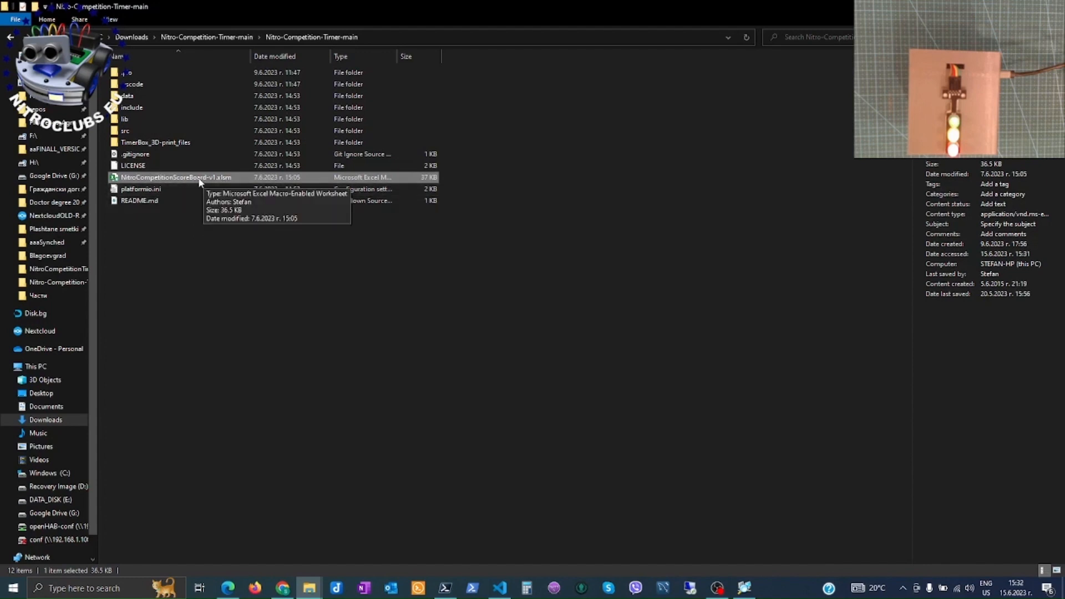
{"action": "mouse_move", "coordinate": [201, 182]}
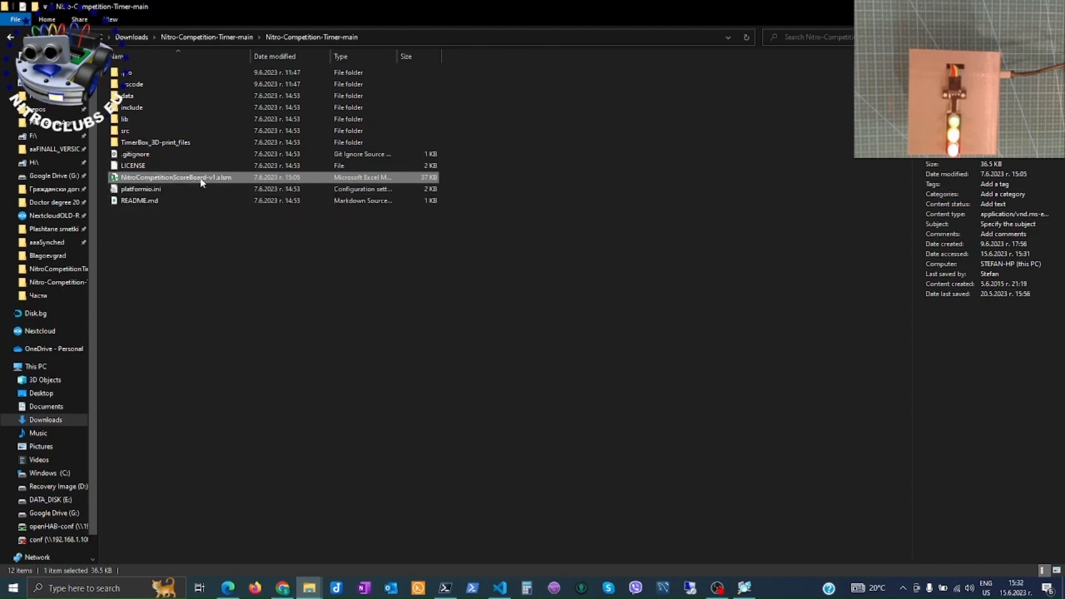
Paste a copy of the workbook named 'NitroCompetitionScoreBoard-v1 - TEST' and select it
{"action": "right_click", "coordinate": [201, 178]}
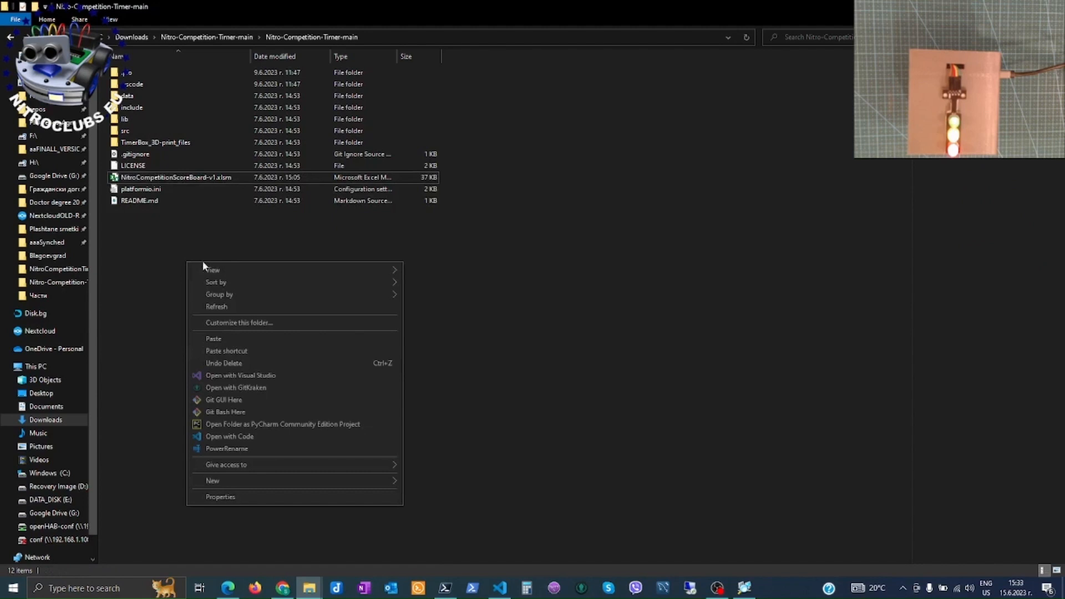
{"action": "left_click", "coordinate": [214, 338]}
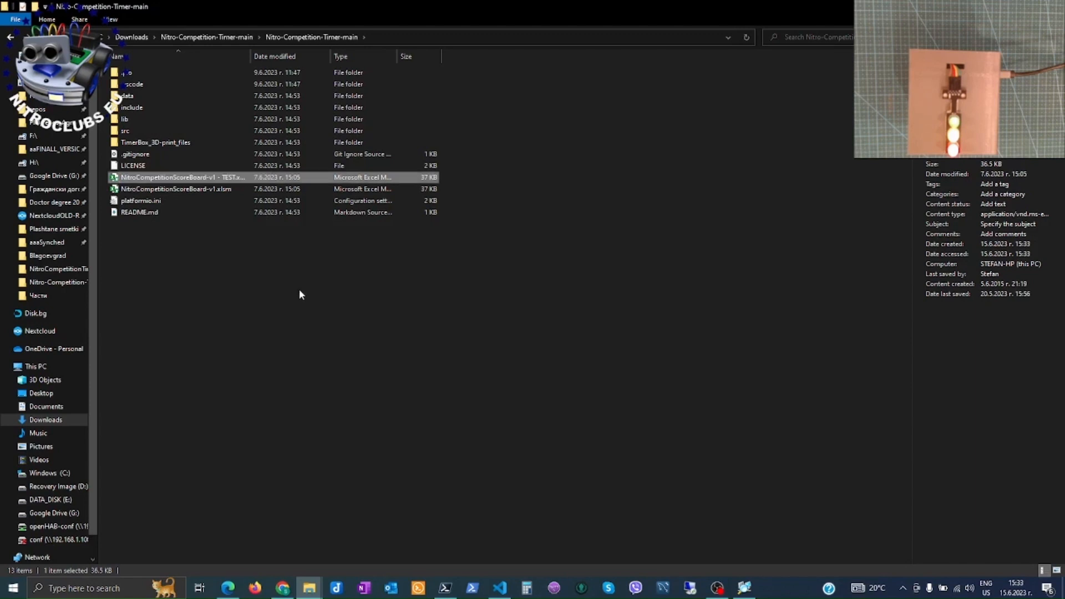
{"action": "left_click", "coordinate": [191, 189]}
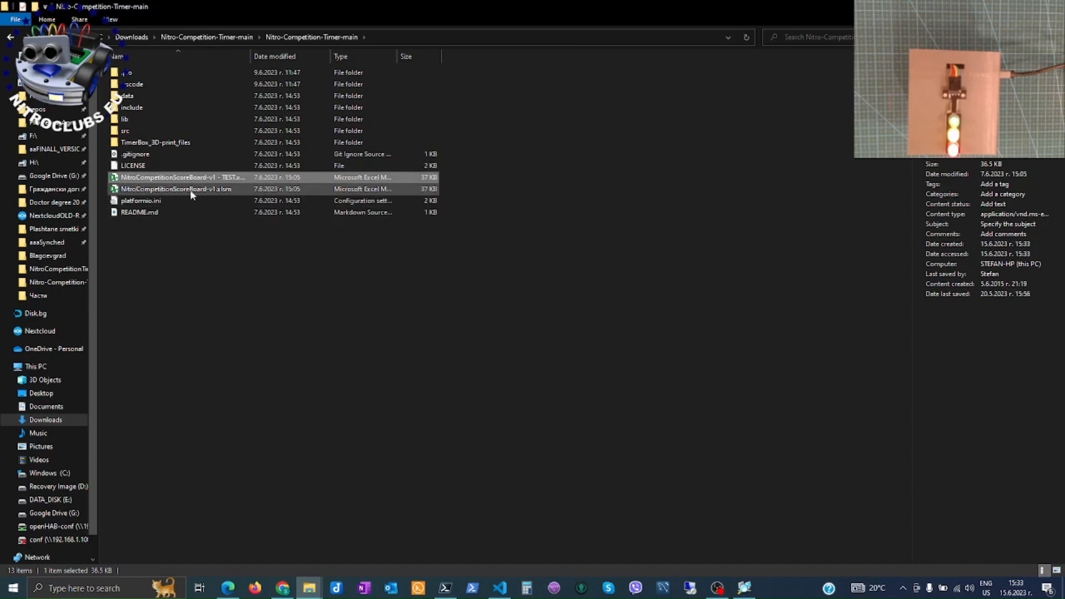
{"action": "left_click", "coordinate": [195, 177]}
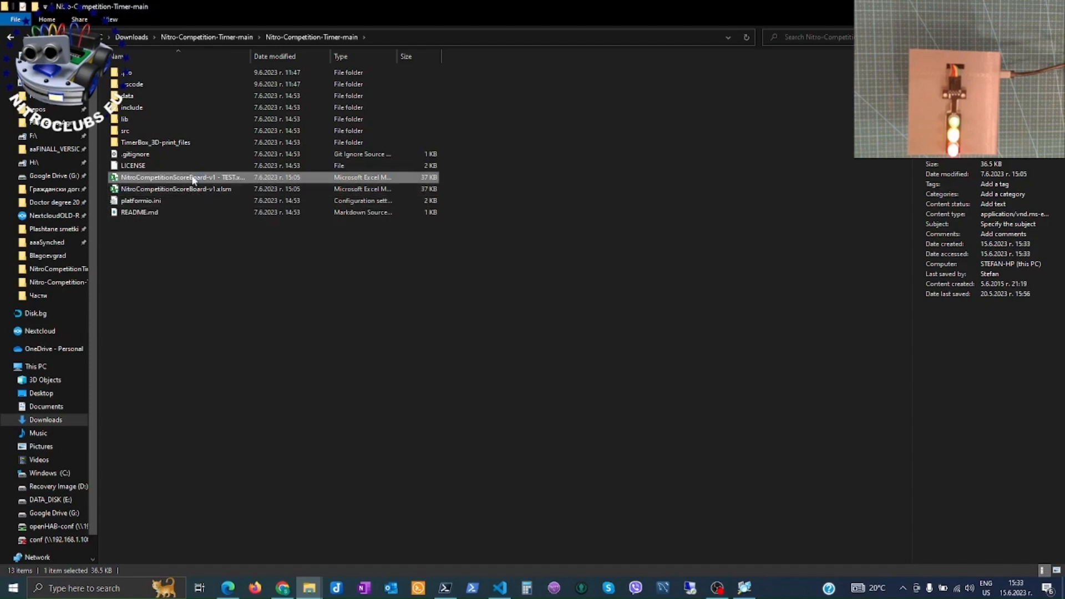
Open the TEST workbook copy in Excel, showing the Team names sheet from Team_1
{"action": "double_click", "coordinate": [183, 177]}
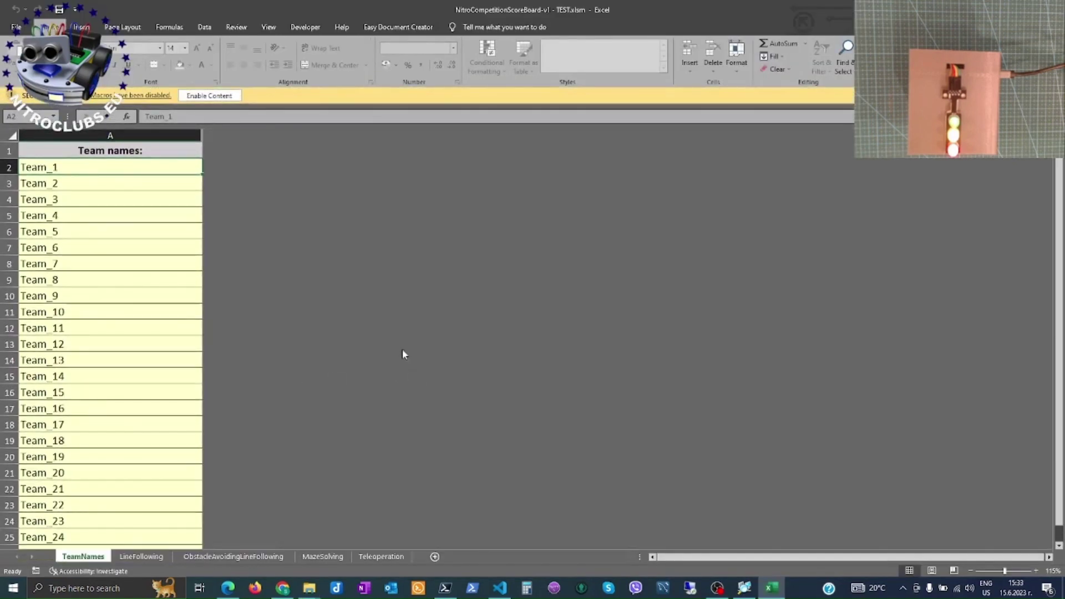
{"action": "mouse_move", "coordinate": [487, 270]}
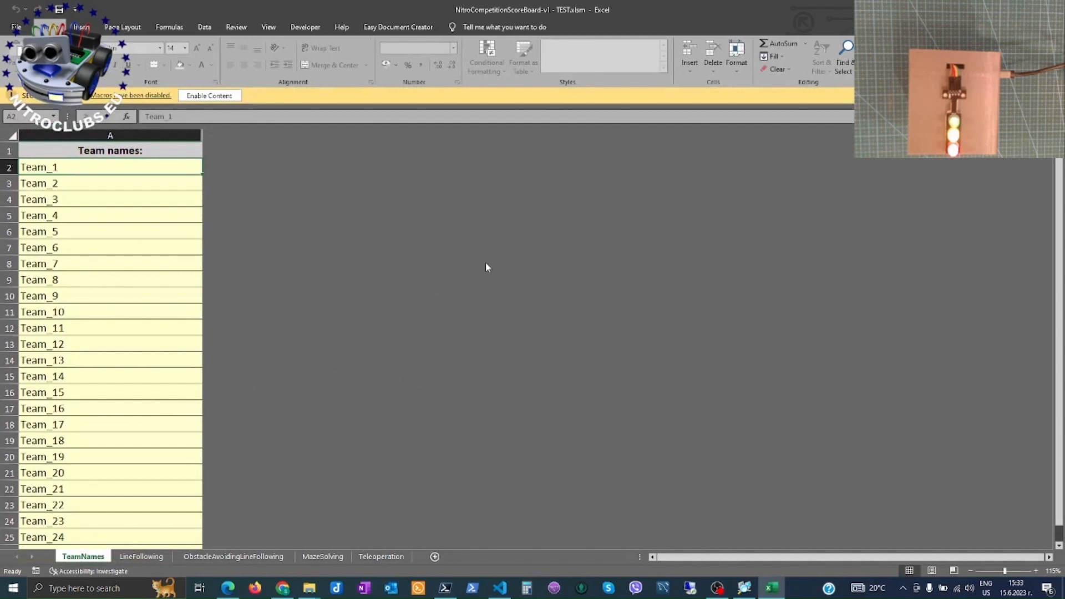
{"action": "mouse_move", "coordinate": [454, 263]}
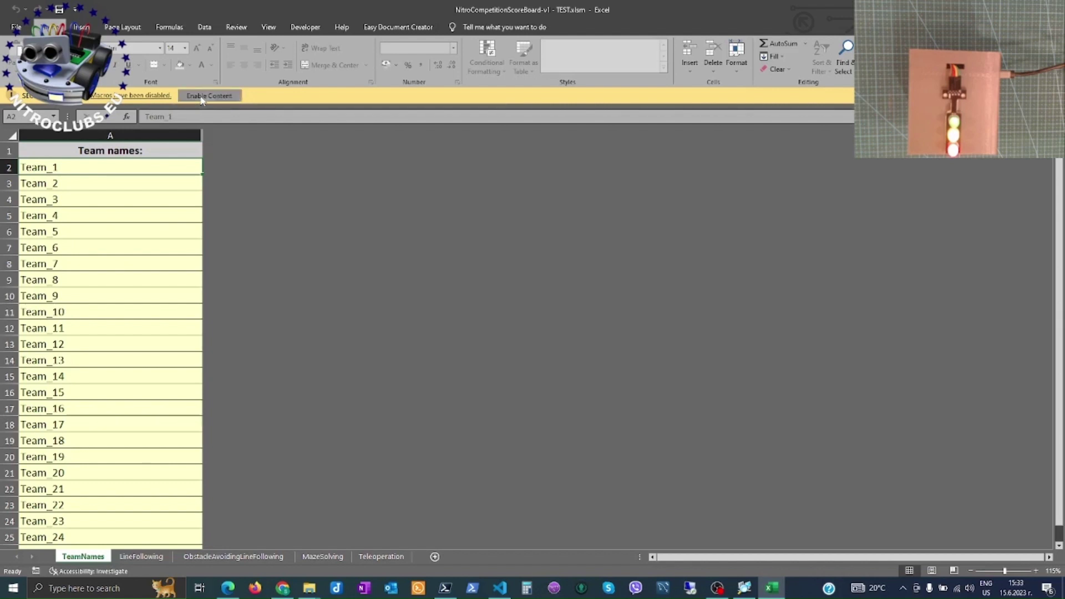
Enable content, then rename A2 to Team A and A3 to Team B
{"action": "left_click", "coordinate": [209, 95]}
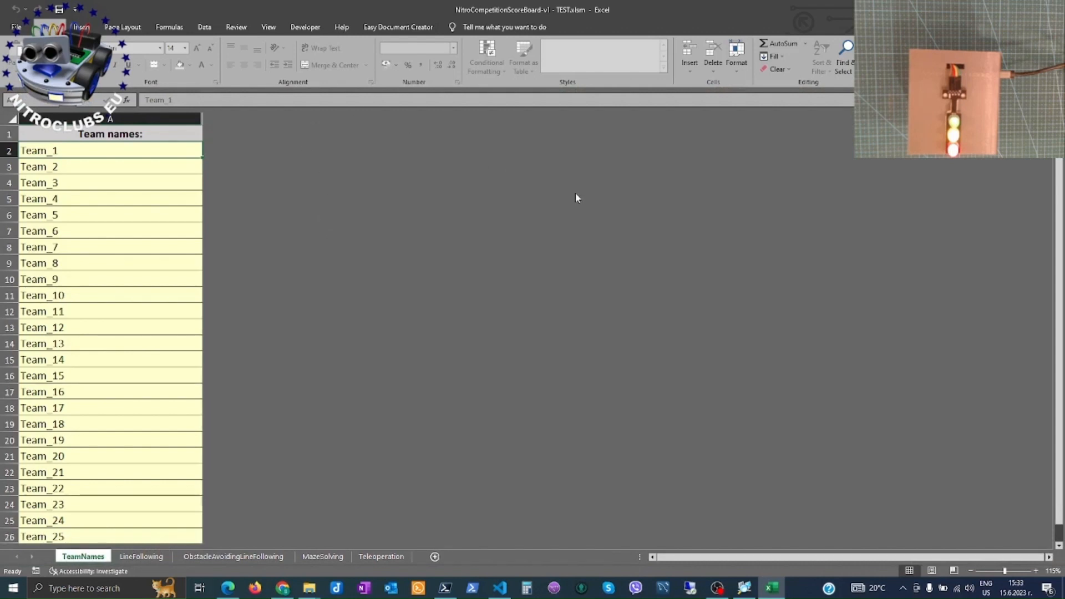
{"action": "mouse_move", "coordinate": [183, 198]}
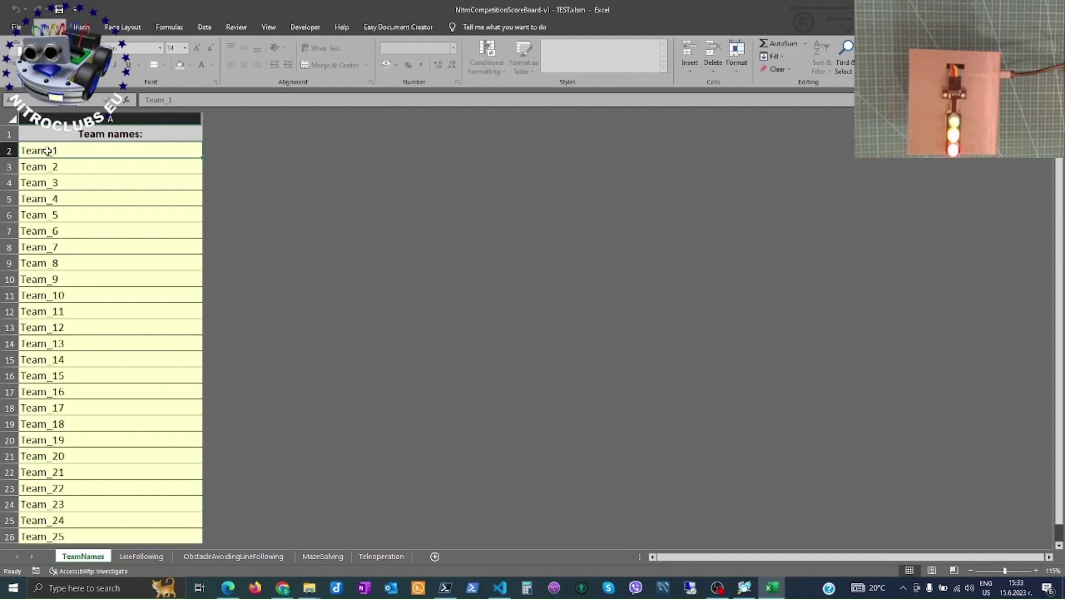
{"action": "scroll", "scroll_direction": "down", "scroll_amount": 3}
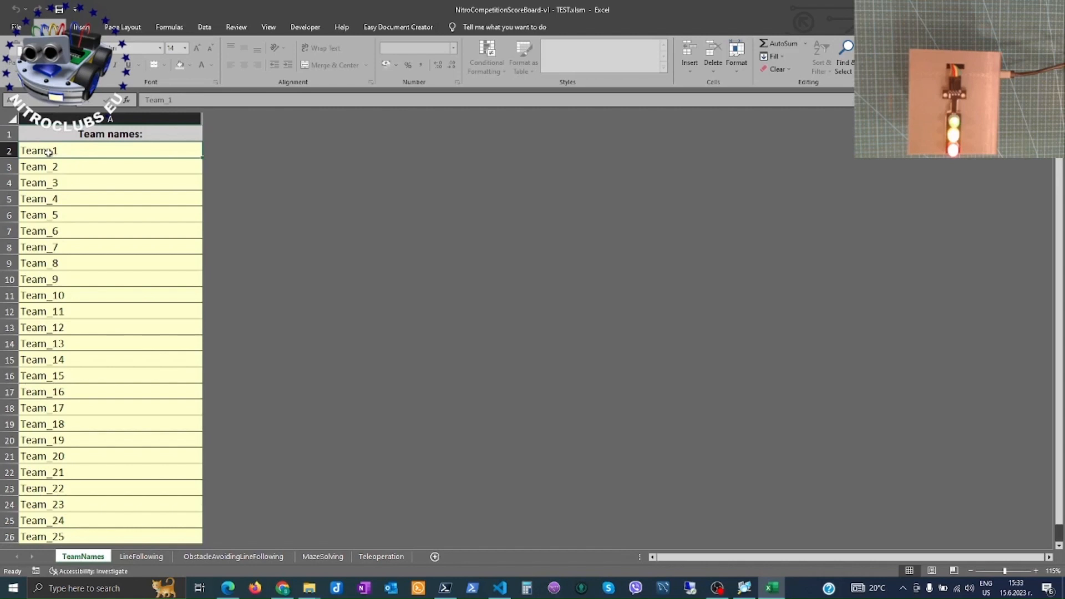
{"action": "mouse_move", "coordinate": [67, 151]}
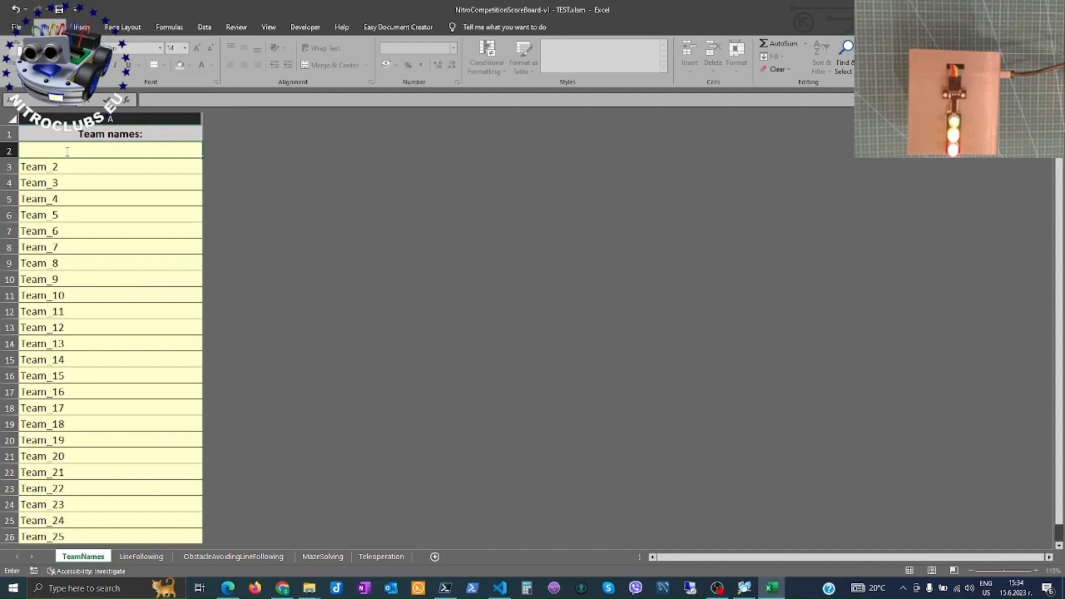
{"action": "type", "text": "T"}
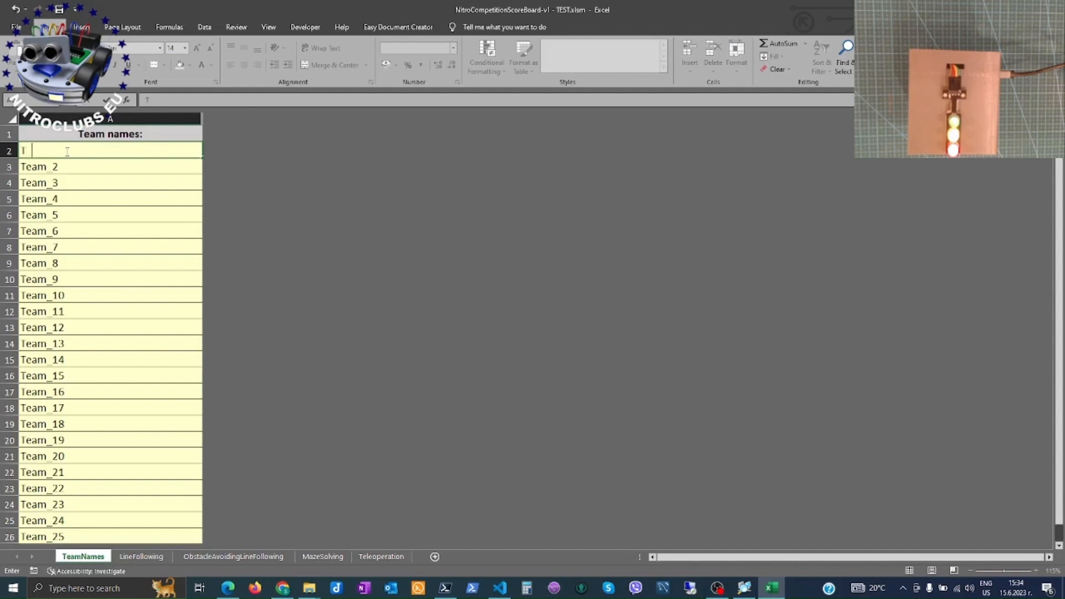
{"action": "type", "text": "Team"}
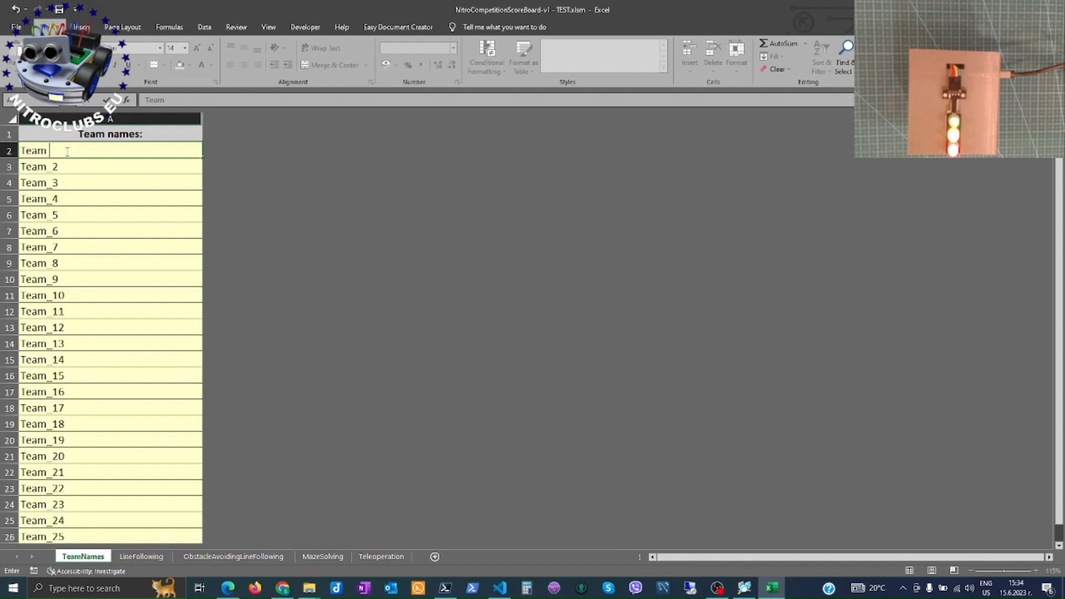
{"action": "type", "text": "A"}
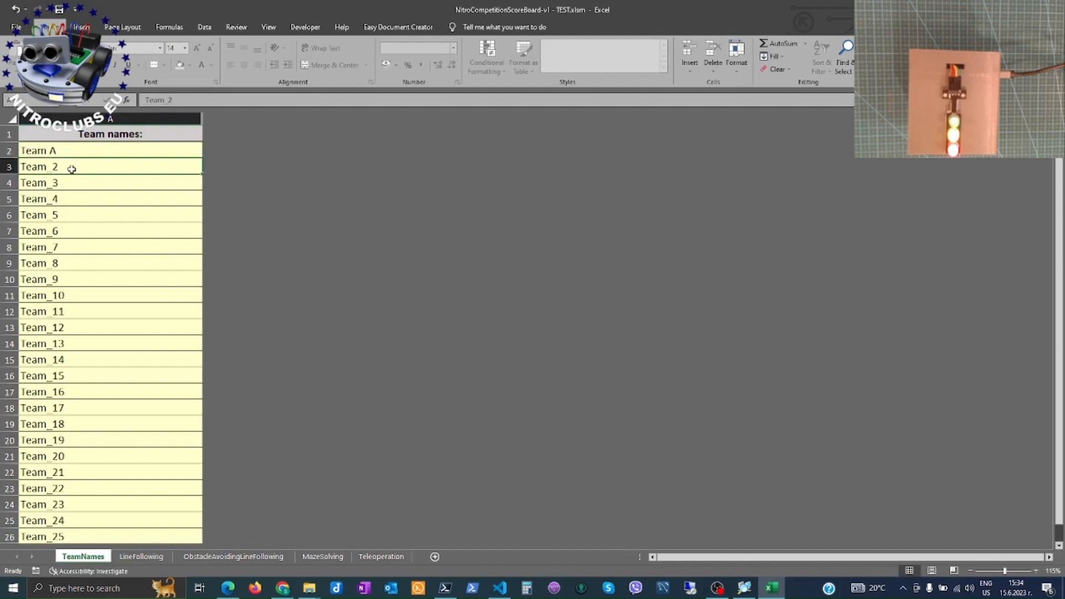
{"action": "type", "text": "Team A"}
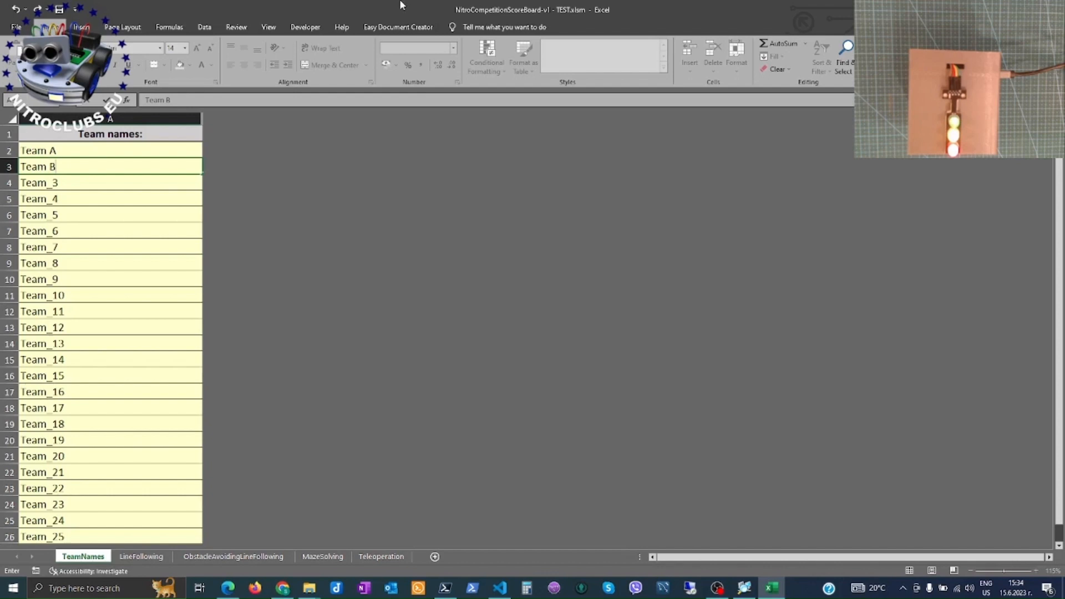
{"action": "left_click", "coordinate": [142, 184]}
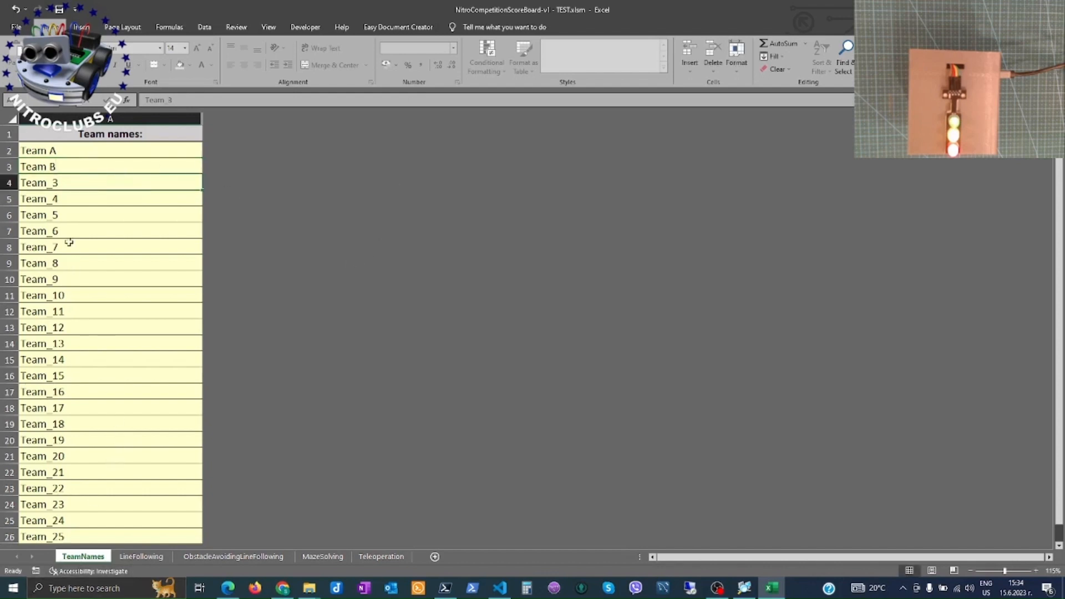
{"action": "left_click", "coordinate": [83, 166]}
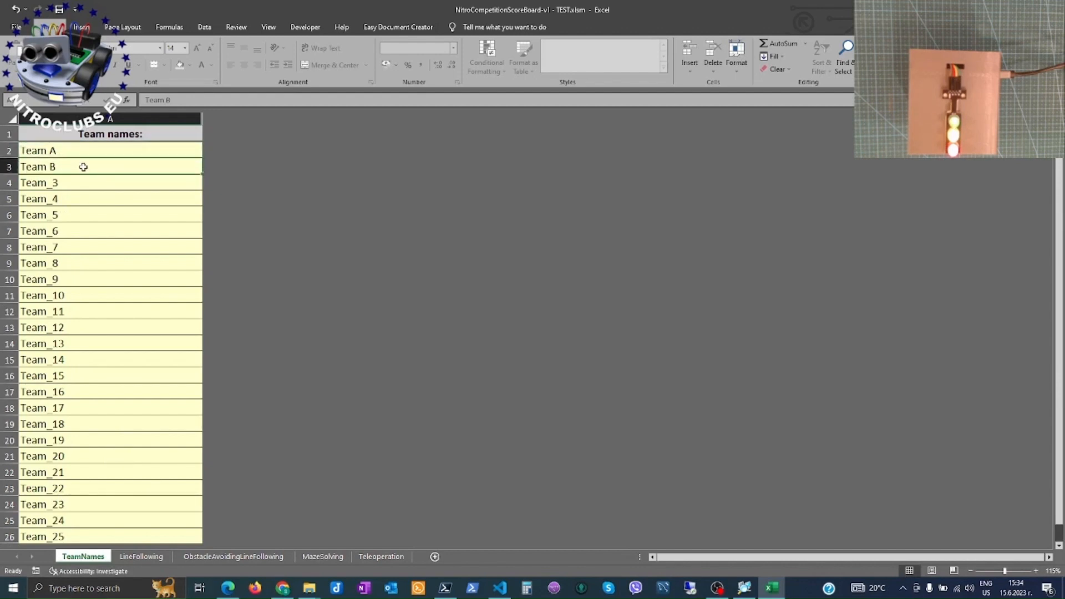
{"action": "mouse_move", "coordinate": [99, 166]}
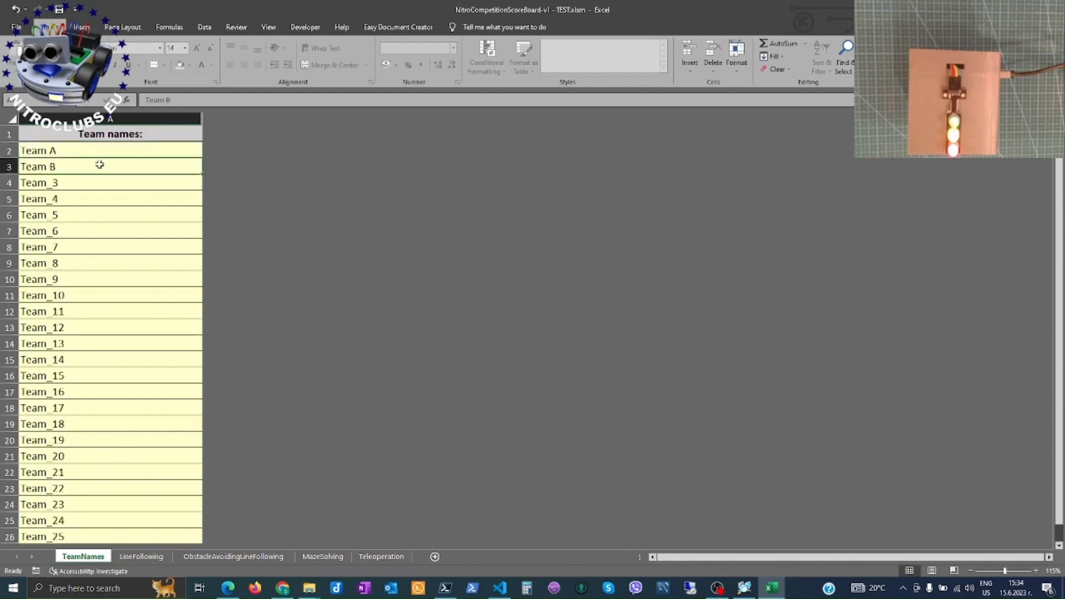
{"action": "mouse_move", "coordinate": [261, 320]}
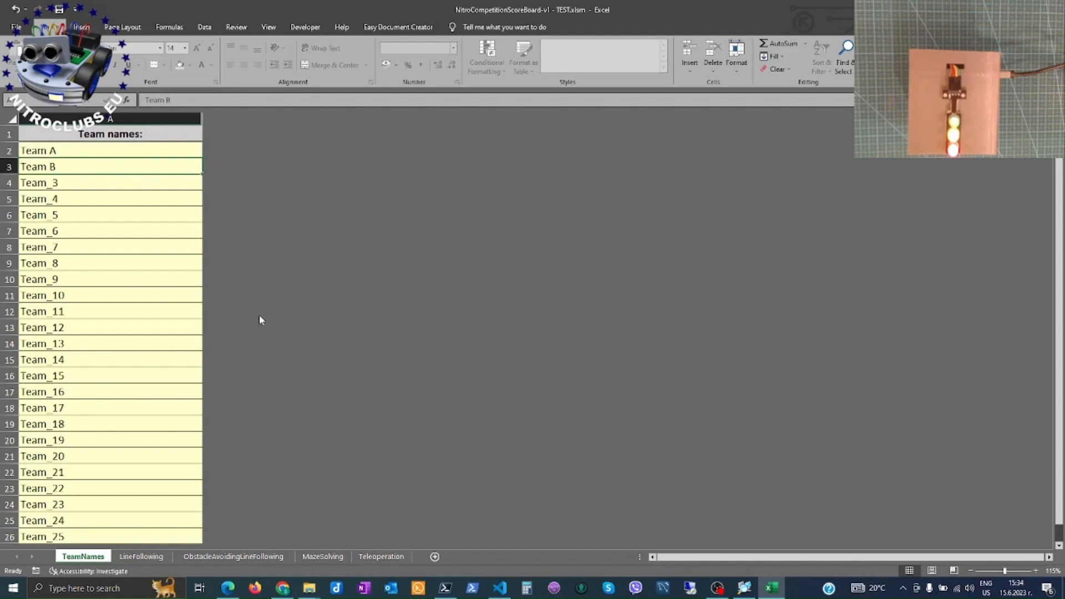
{"action": "mouse_move", "coordinate": [276, 481]}
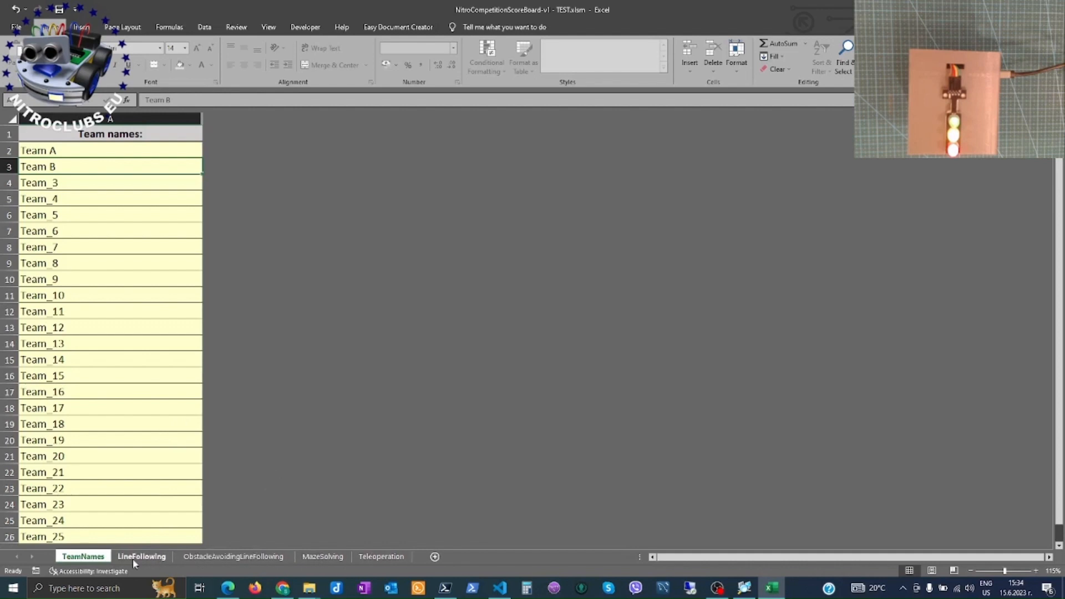
On the LineFollowing sheet, choose Team A from the C3 dropdown for rank 1
{"action": "left_click", "coordinate": [142, 557]}
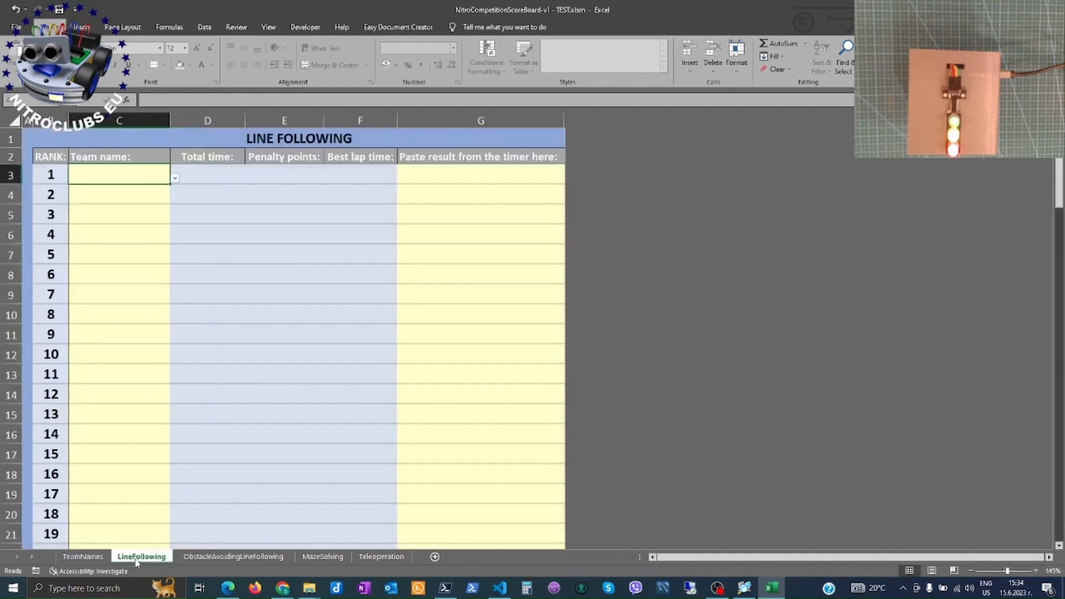
{"action": "mouse_move", "coordinate": [113, 208]}
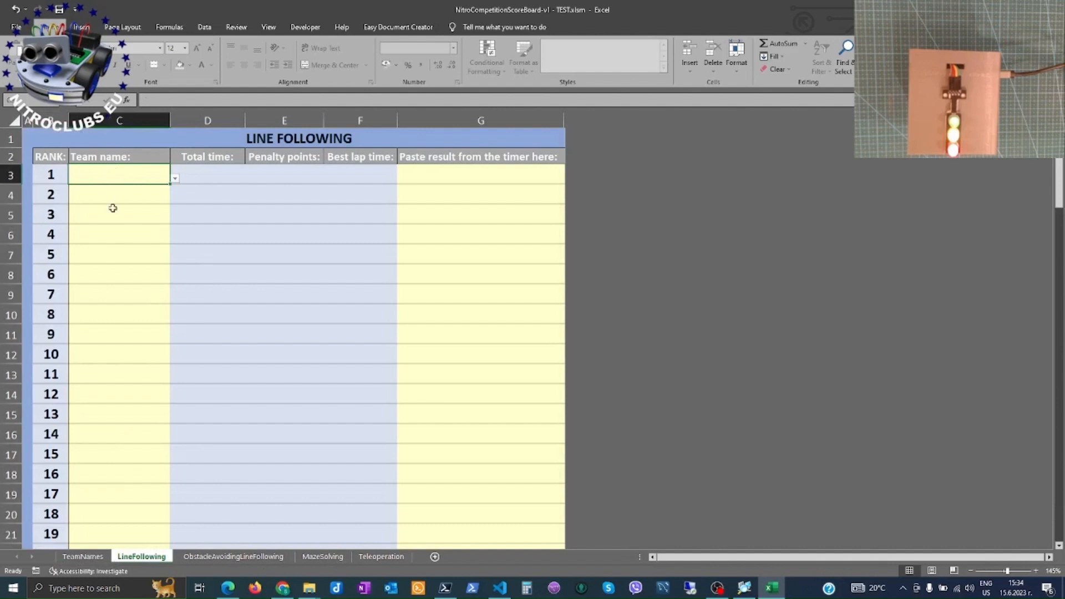
{"action": "mouse_move", "coordinate": [448, 226]}
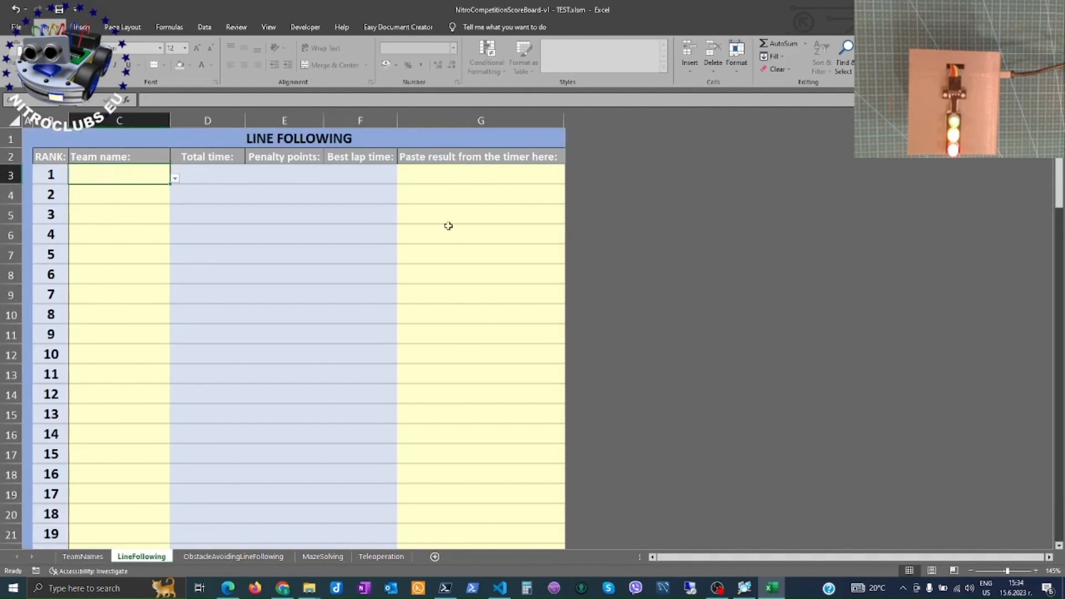
{"action": "mouse_move", "coordinate": [104, 413]}
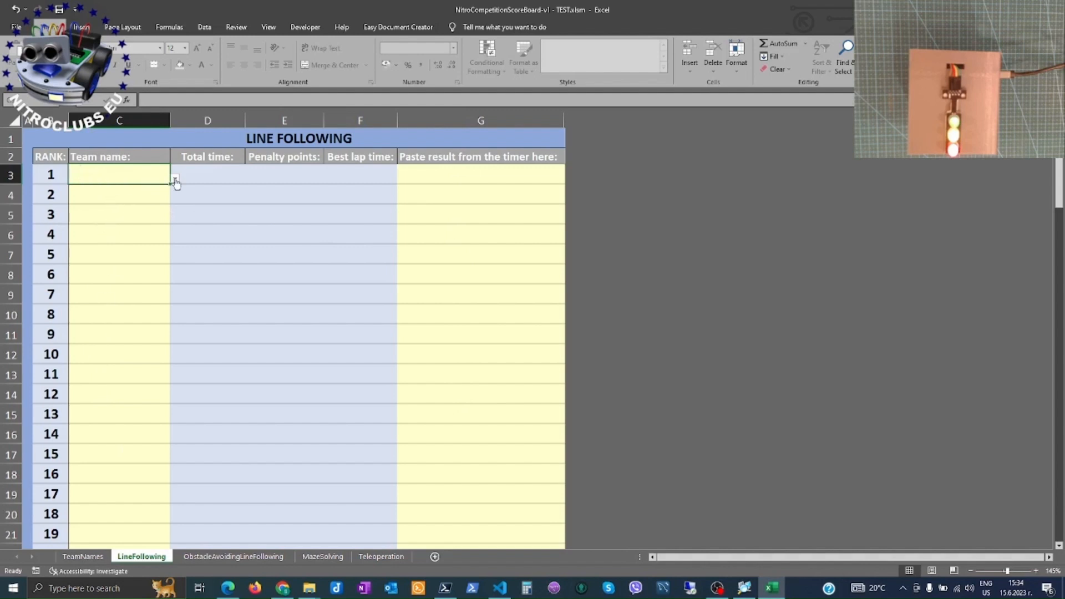
{"action": "left_click", "coordinate": [175, 181]}
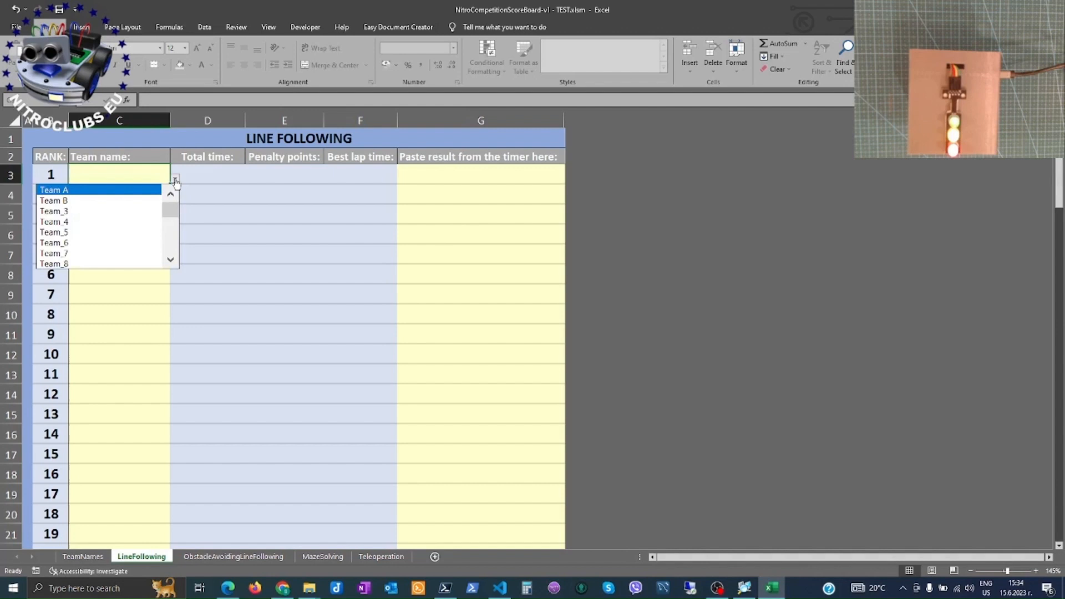
{"action": "mouse_move", "coordinate": [74, 200]}
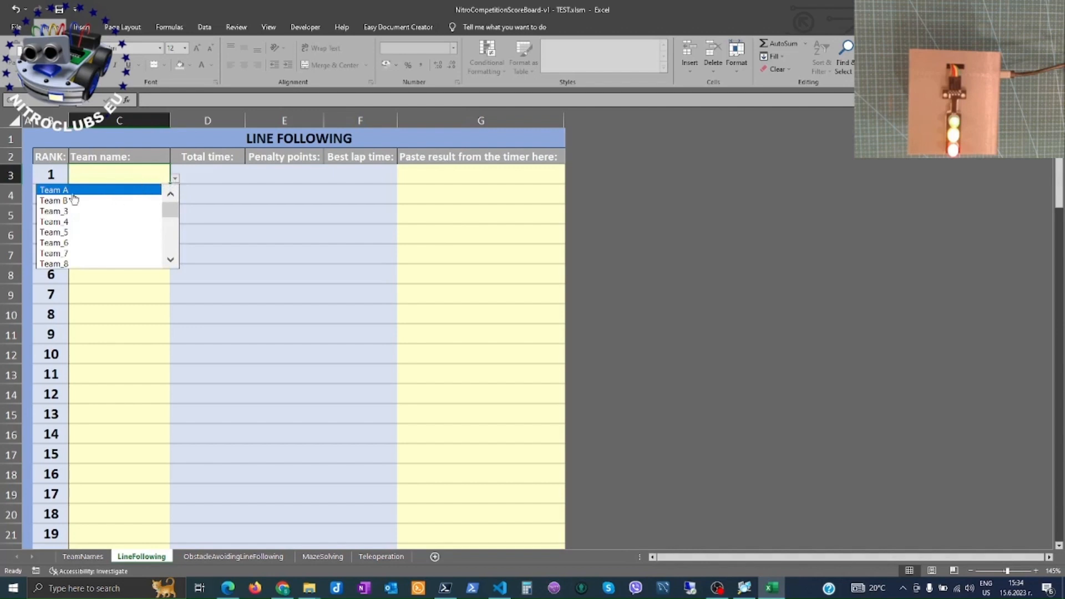
{"action": "left_click", "coordinate": [61, 189]}
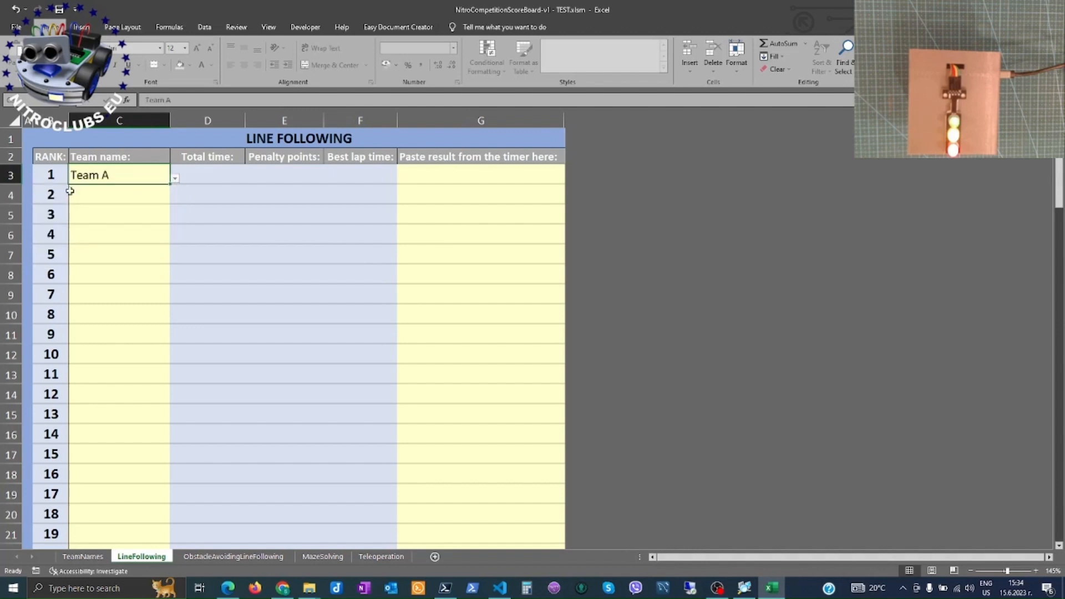
{"action": "mouse_move", "coordinate": [348, 485]}
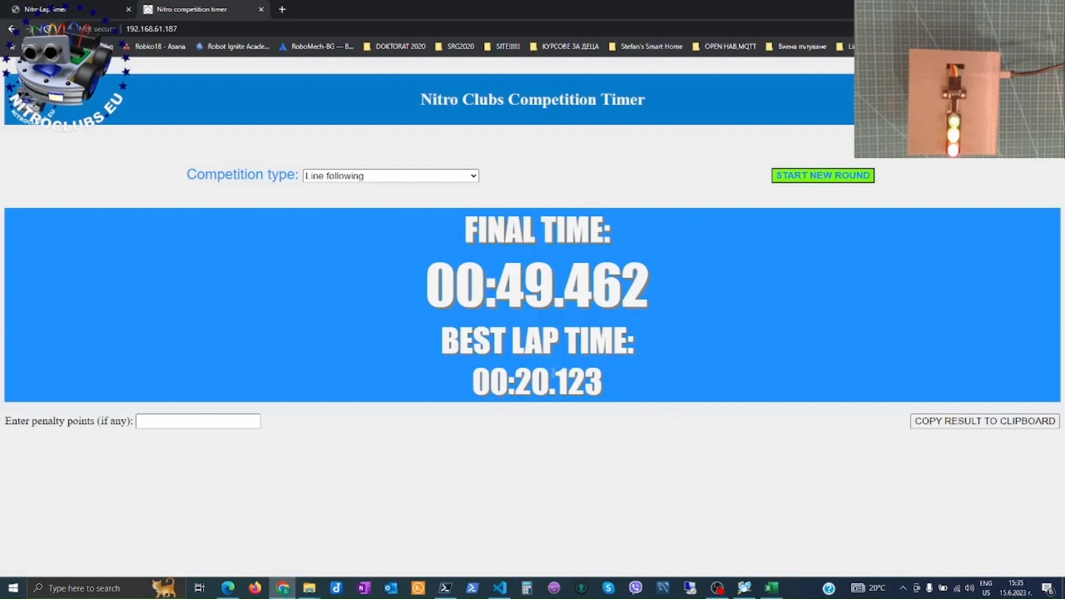
Enter 1 penalty point for the 00:49.462 run and return to the scoresheet
{"action": "left_click", "coordinate": [167, 421]}
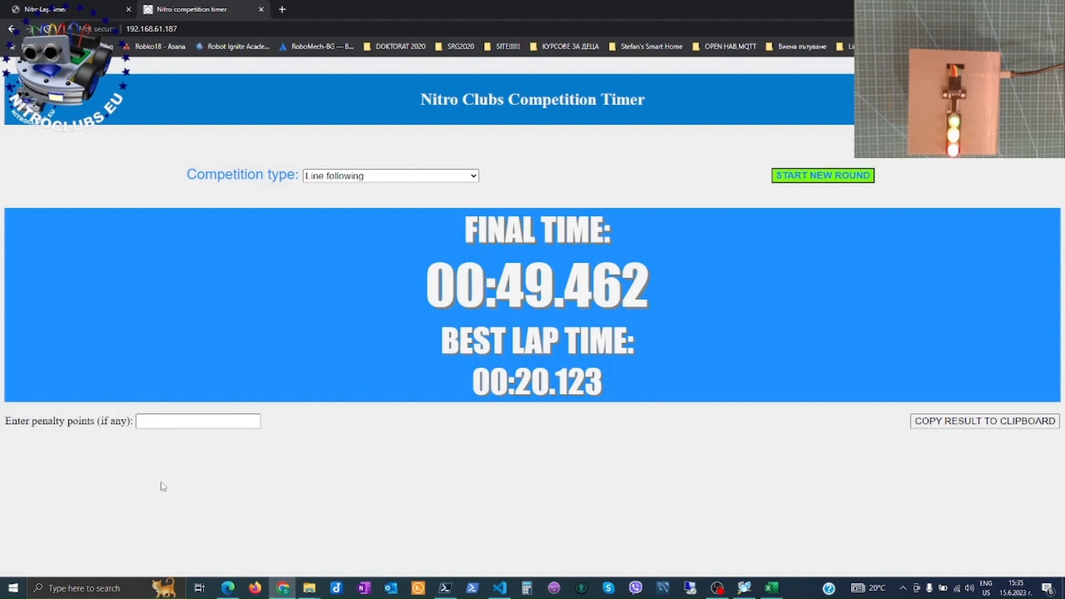
{"action": "left_click", "coordinate": [198, 421]}
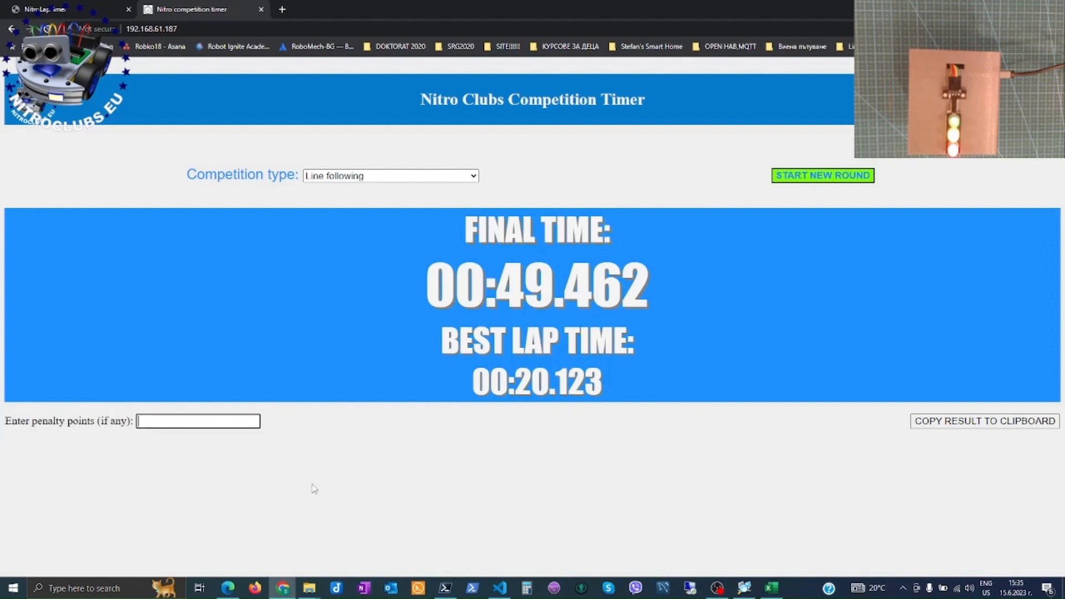
{"action": "type", "text": "1"}
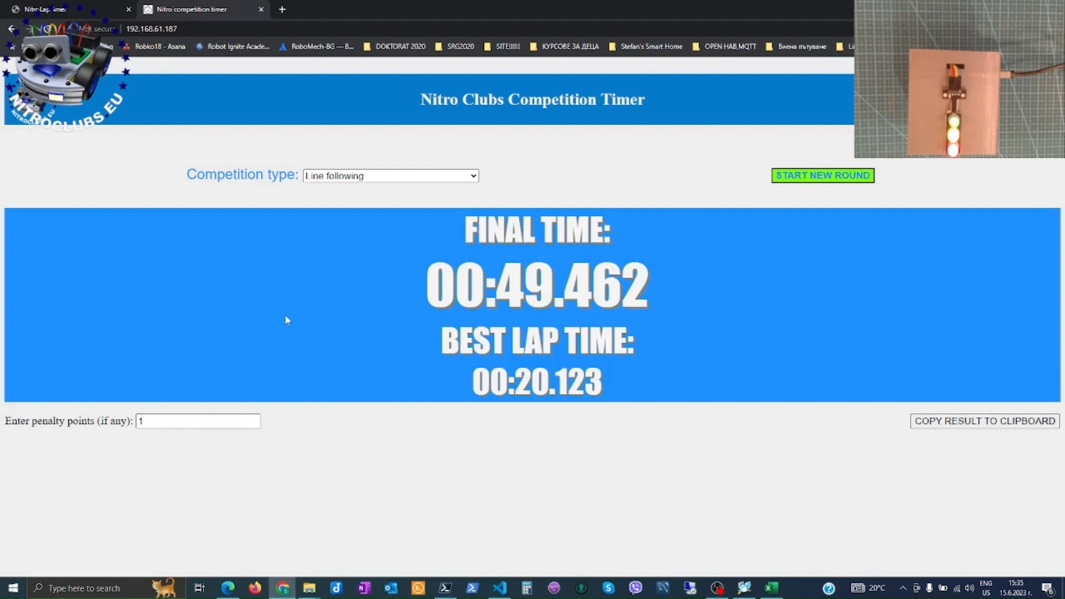
{"action": "mouse_move", "coordinate": [310, 577]}
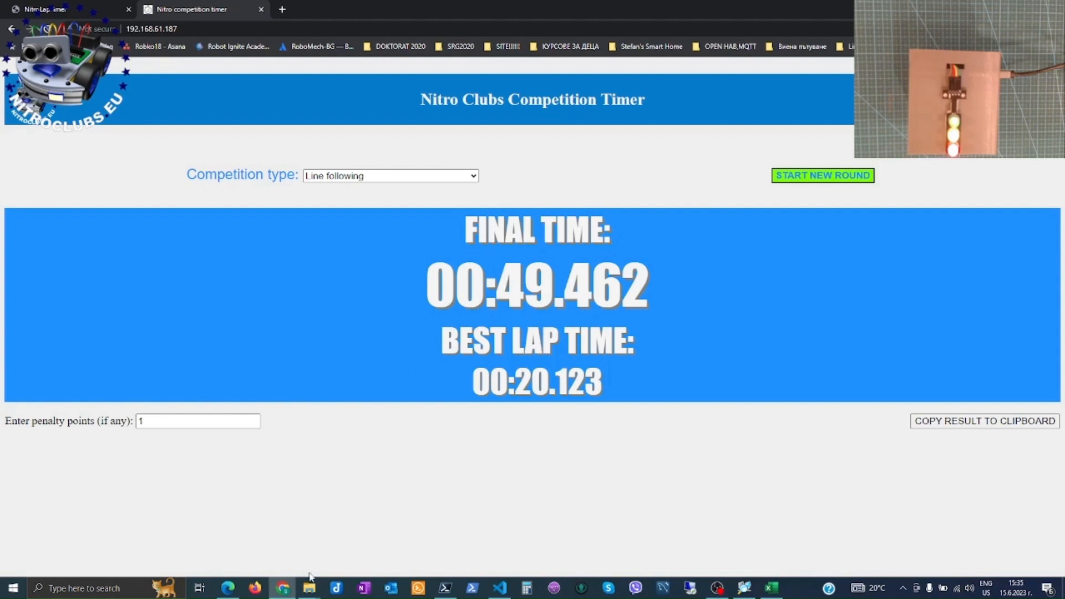
{"action": "left_click", "coordinate": [771, 588]}
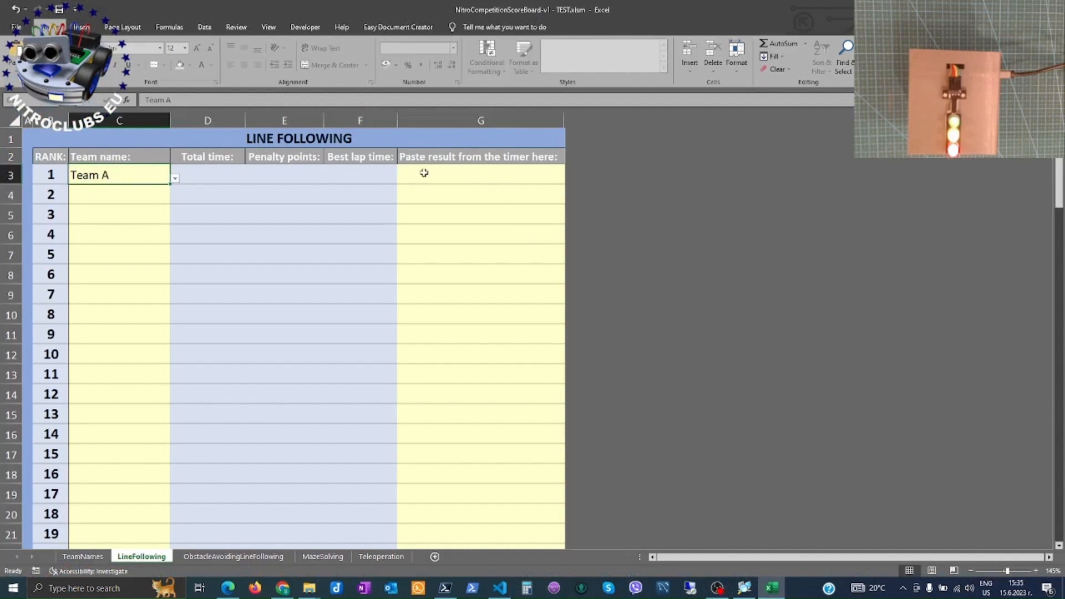
Paste Team A's result into G3 as text only: 00:49.462, penalty 1, best lap 00:20.123
{"action": "right_click", "coordinate": [424, 172]}
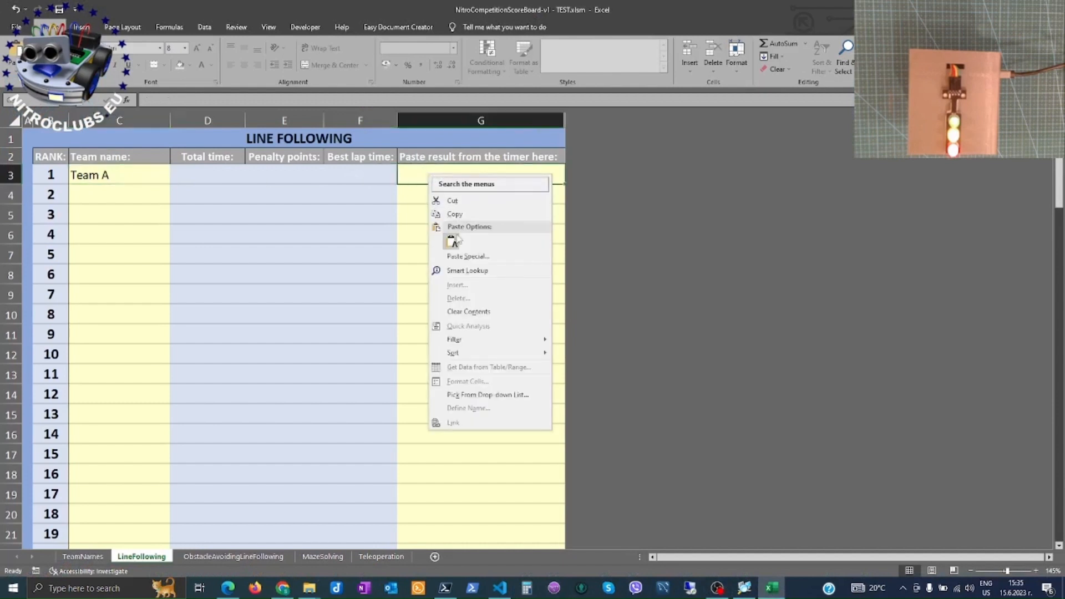
{"action": "left_click", "coordinate": [452, 240]}
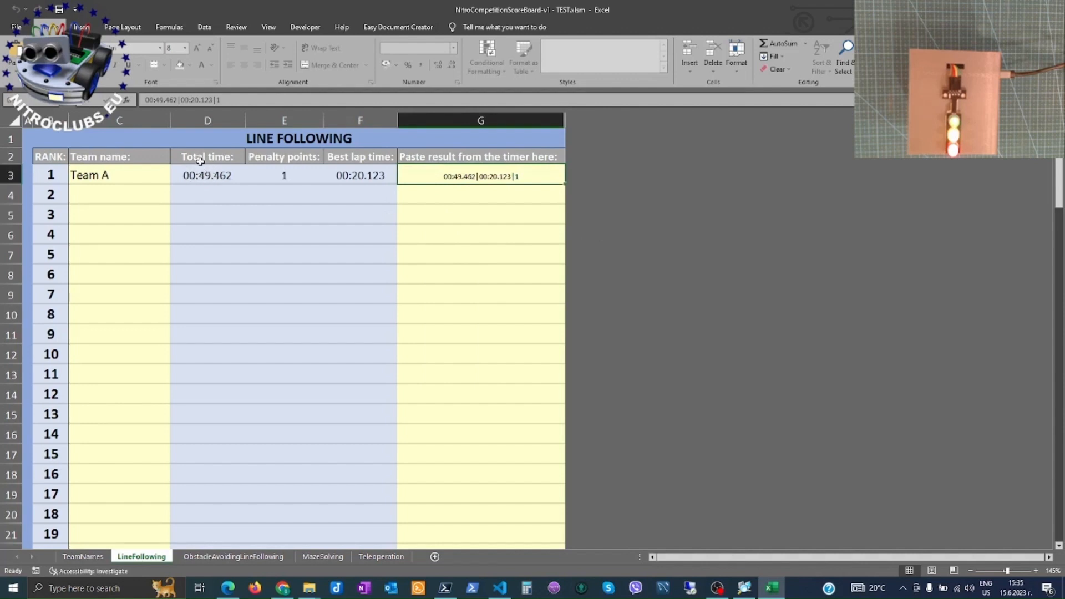
{"action": "mouse_move", "coordinate": [435, 181]}
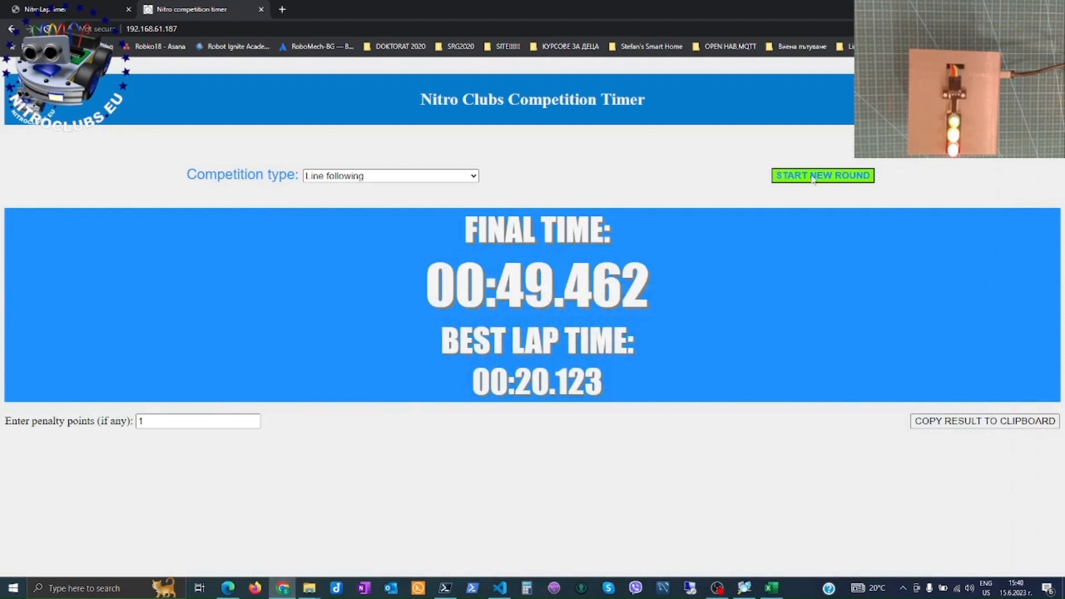
Time a new round finishing at 00:07.826 with best lap 00:03.754, and copy it
{"action": "left_click", "coordinate": [823, 175]}
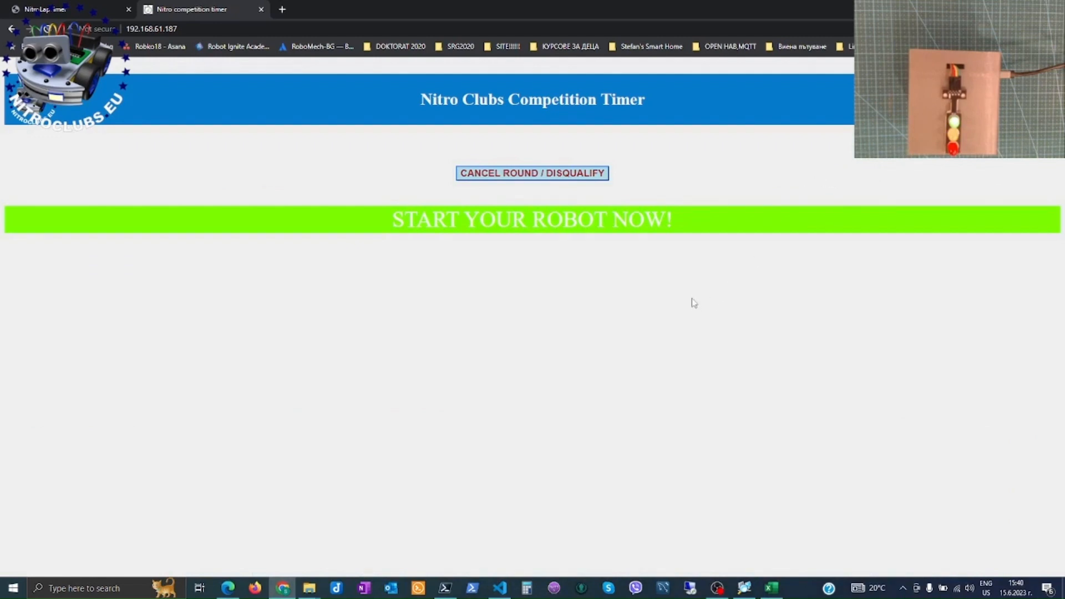
{"action": "mouse_move", "coordinate": [683, 304]}
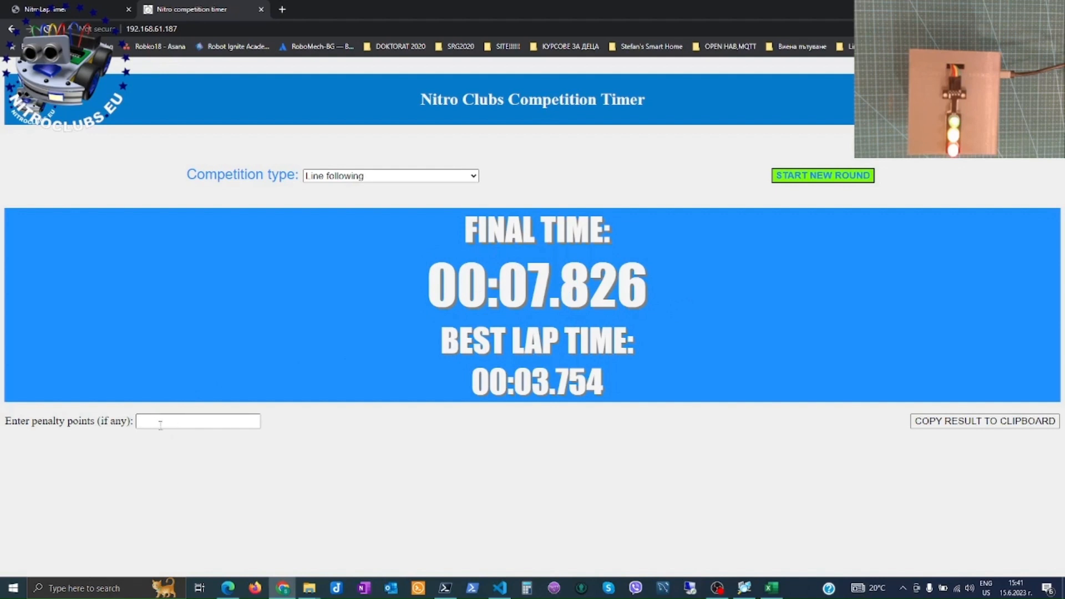
{"action": "mouse_move", "coordinate": [516, 452]}
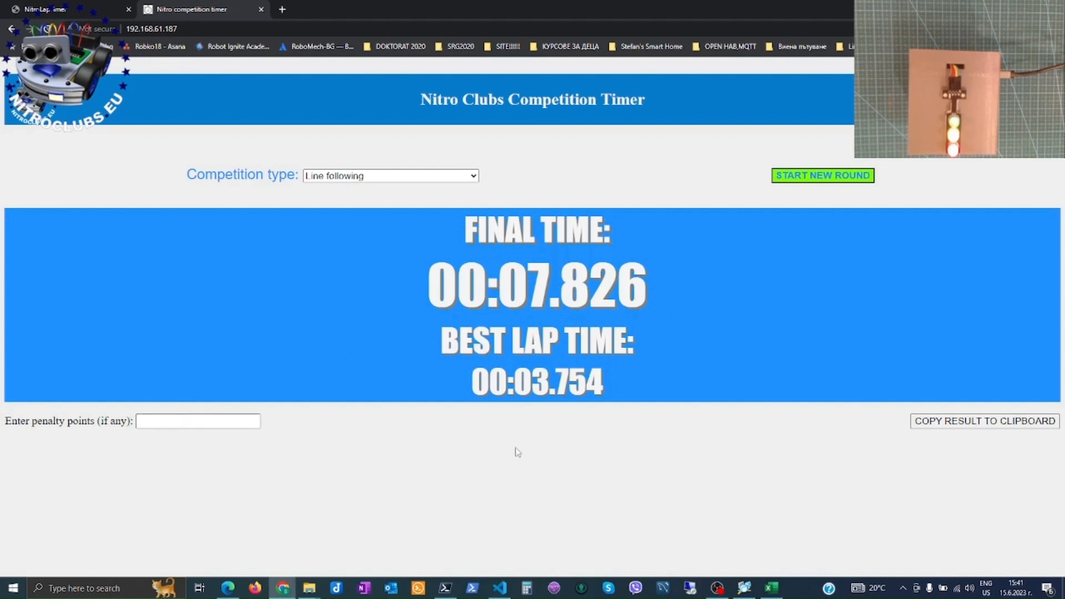
{"action": "mouse_move", "coordinate": [826, 478]}
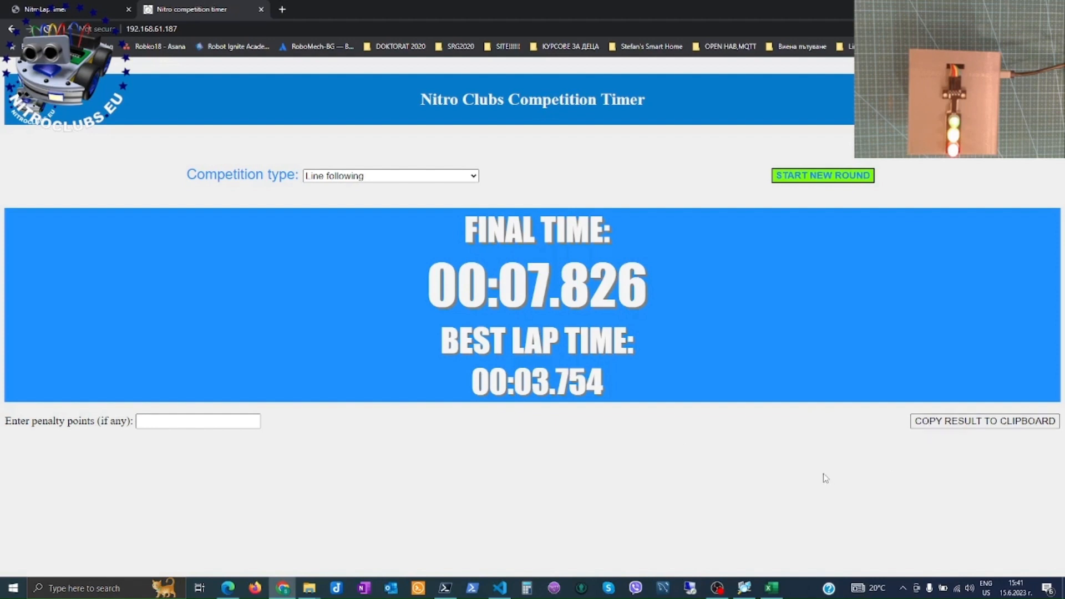
{"action": "left_click", "coordinate": [770, 587]}
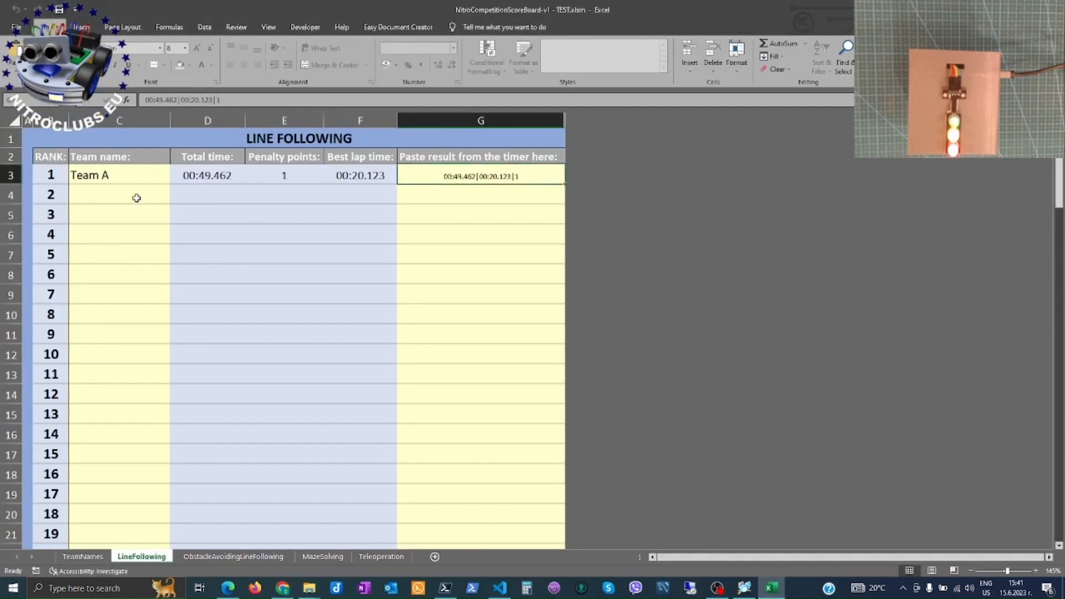
Choose Team B in C4 and paste its 00:07.826 result into G4 as plain text
{"action": "left_click", "coordinate": [175, 197]}
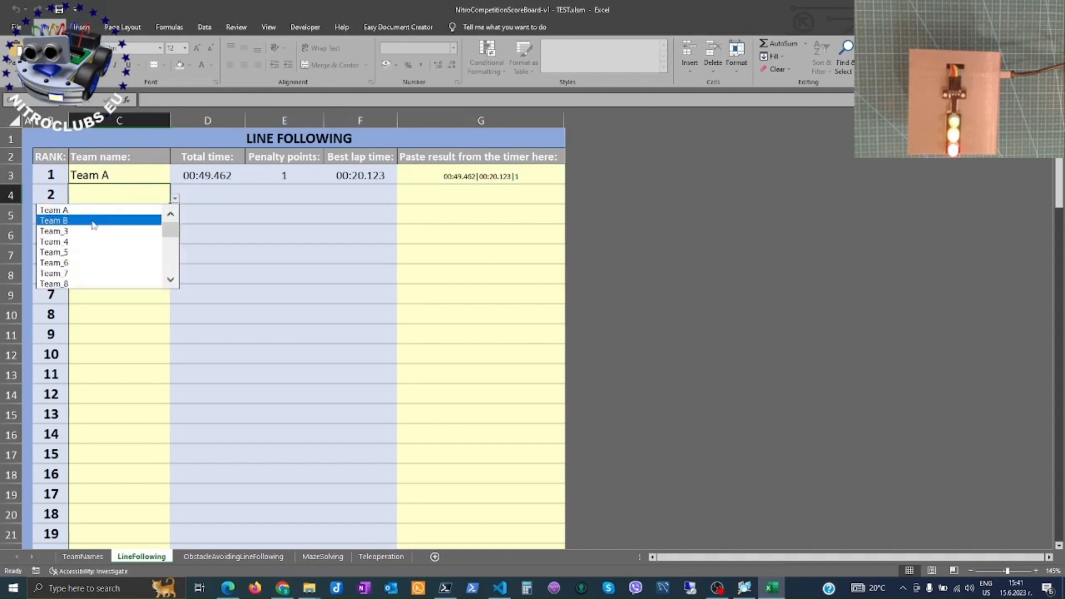
{"action": "left_click", "coordinate": [53, 219]}
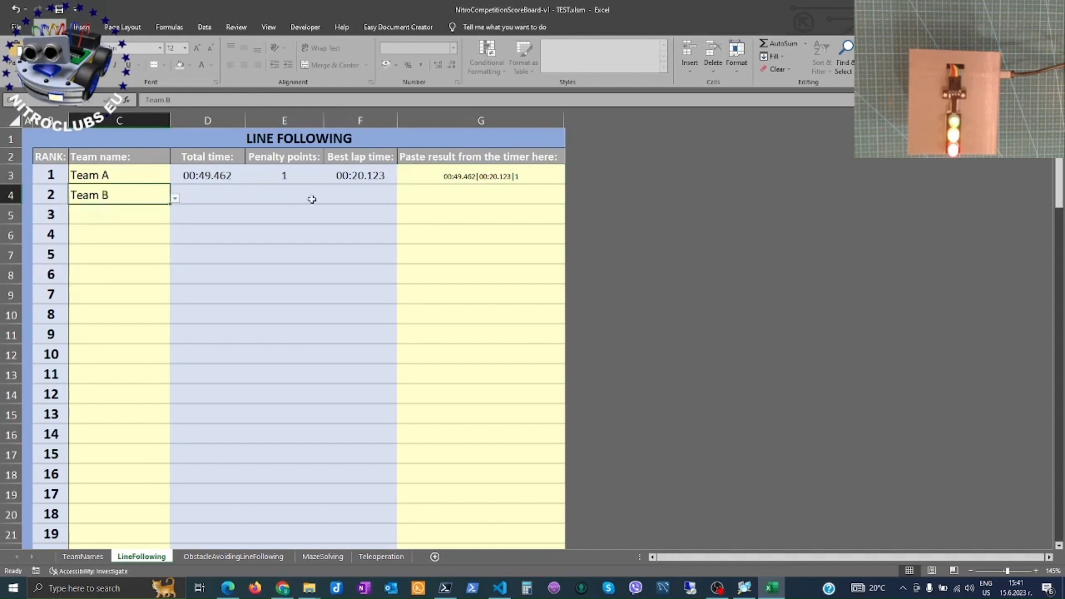
{"action": "right_click", "coordinate": [480, 194]}
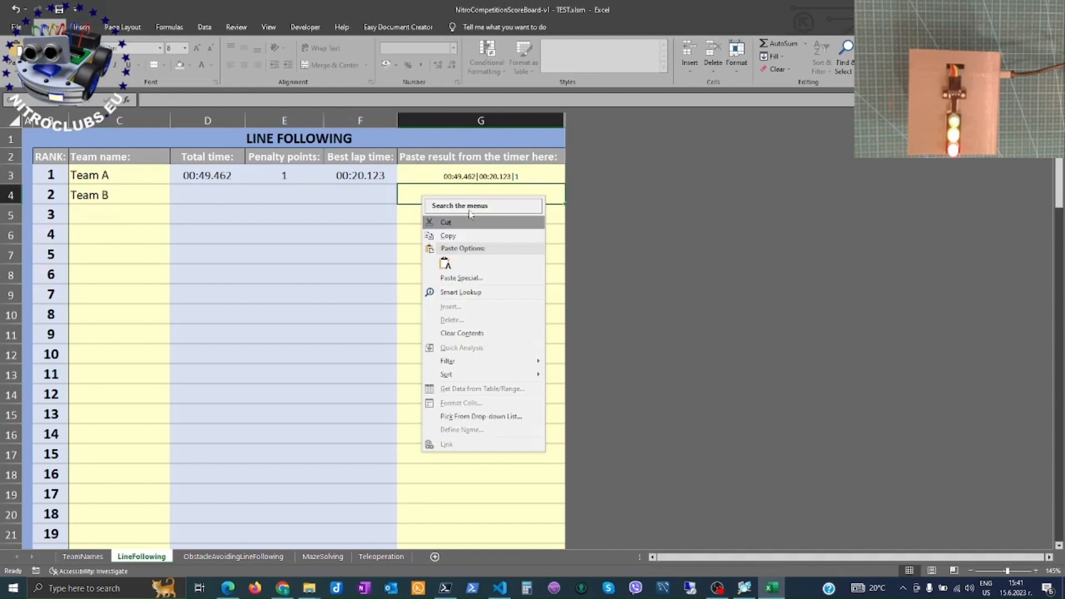
{"action": "left_click", "coordinate": [445, 262]}
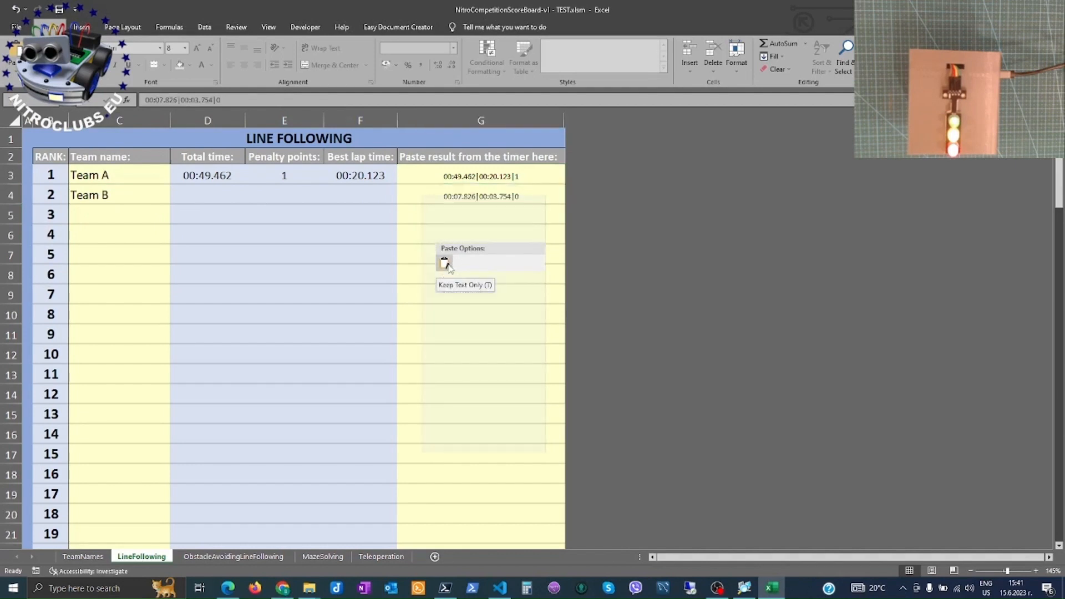
{"action": "left_click", "coordinate": [444, 263]}
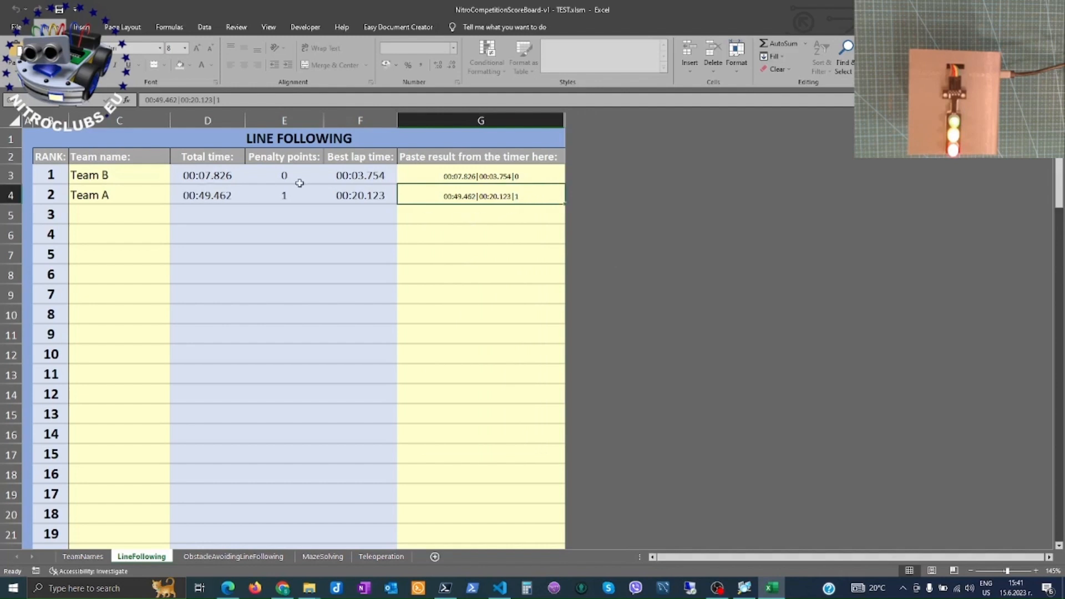
{"action": "mouse_move", "coordinate": [170, 195]}
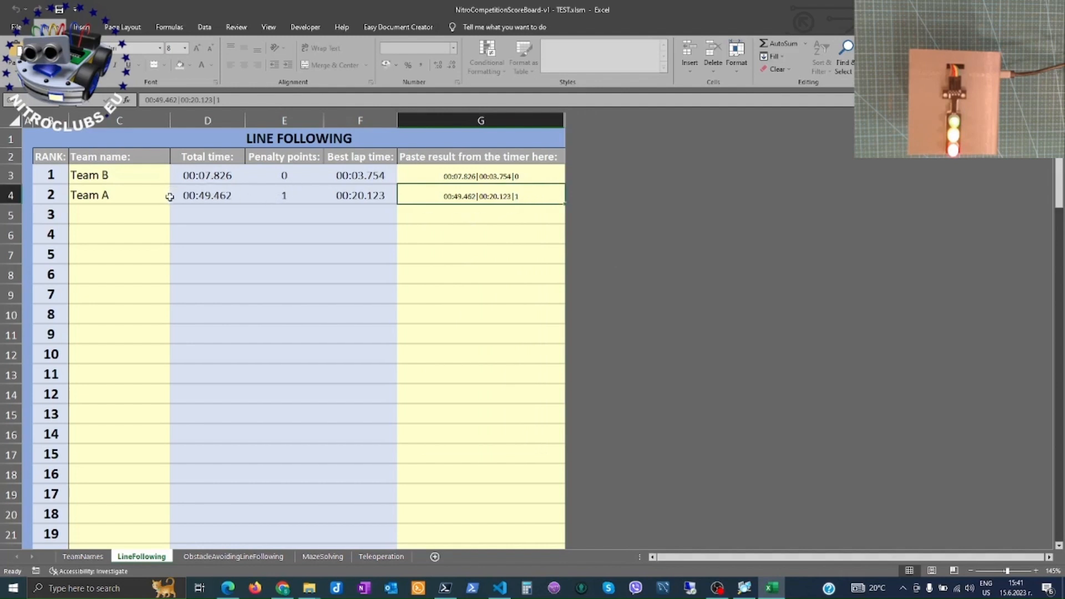
{"action": "mouse_move", "coordinate": [212, 189]}
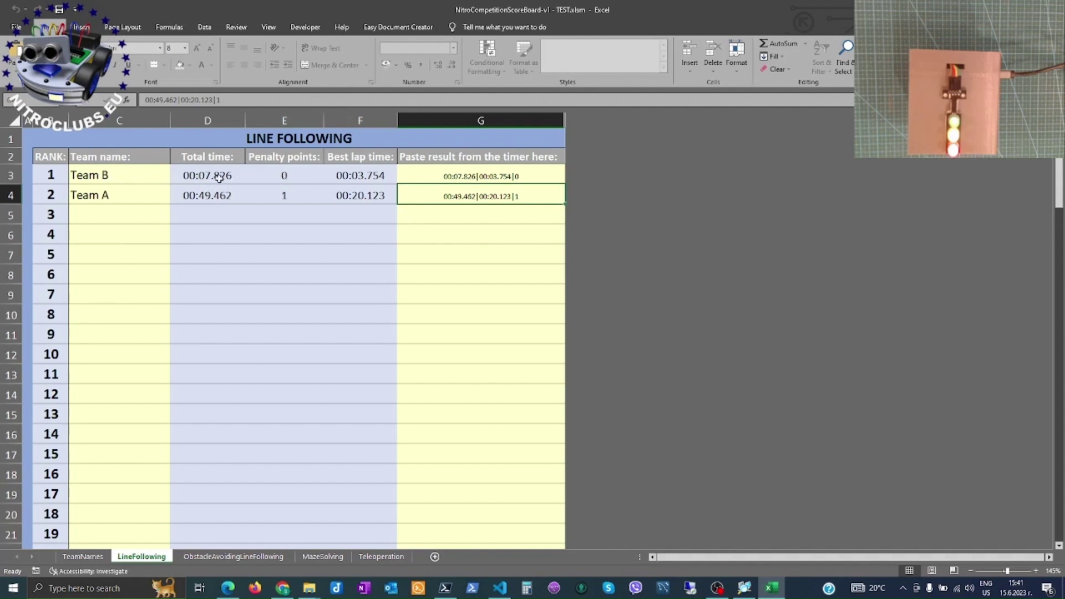
{"action": "mouse_move", "coordinate": [316, 196]}
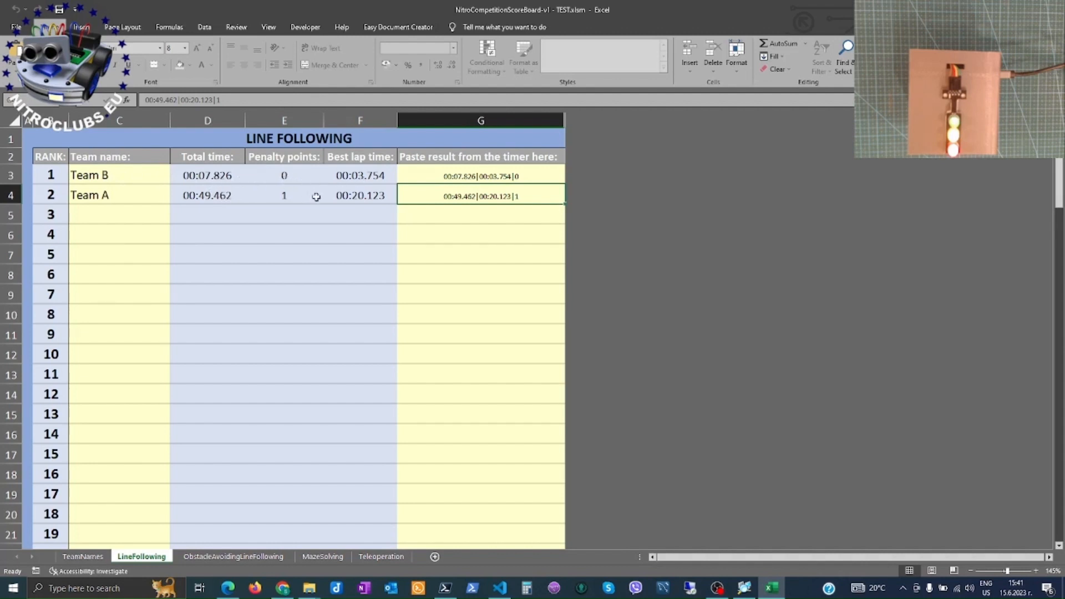
{"action": "mouse_move", "coordinate": [460, 237]}
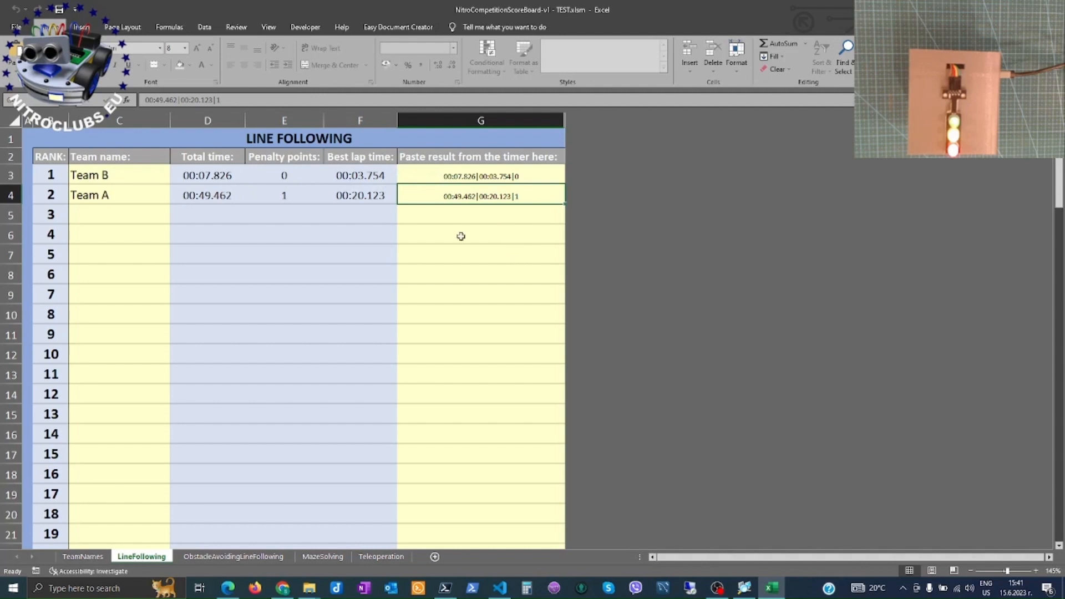
{"action": "mouse_move", "coordinate": [238, 149]}
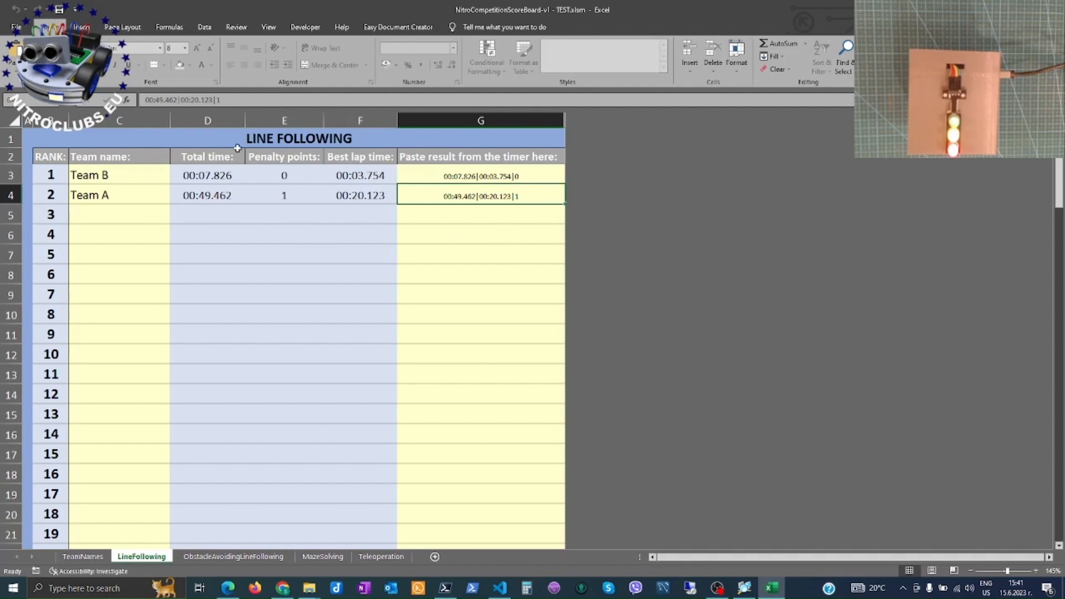
{"action": "mouse_move", "coordinate": [174, 189]}
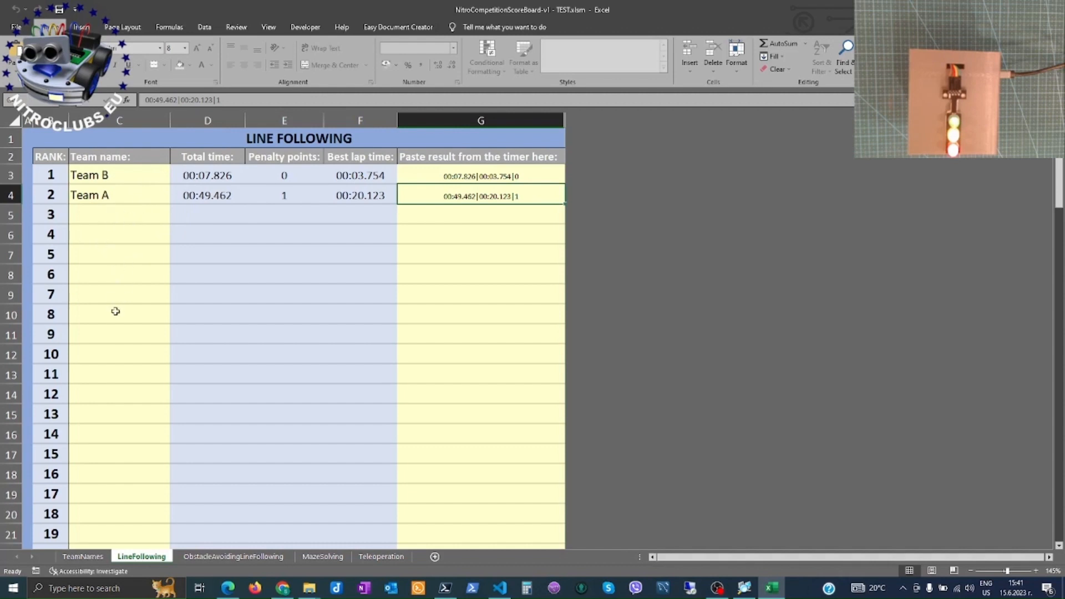
{"action": "mouse_move", "coordinate": [112, 330]}
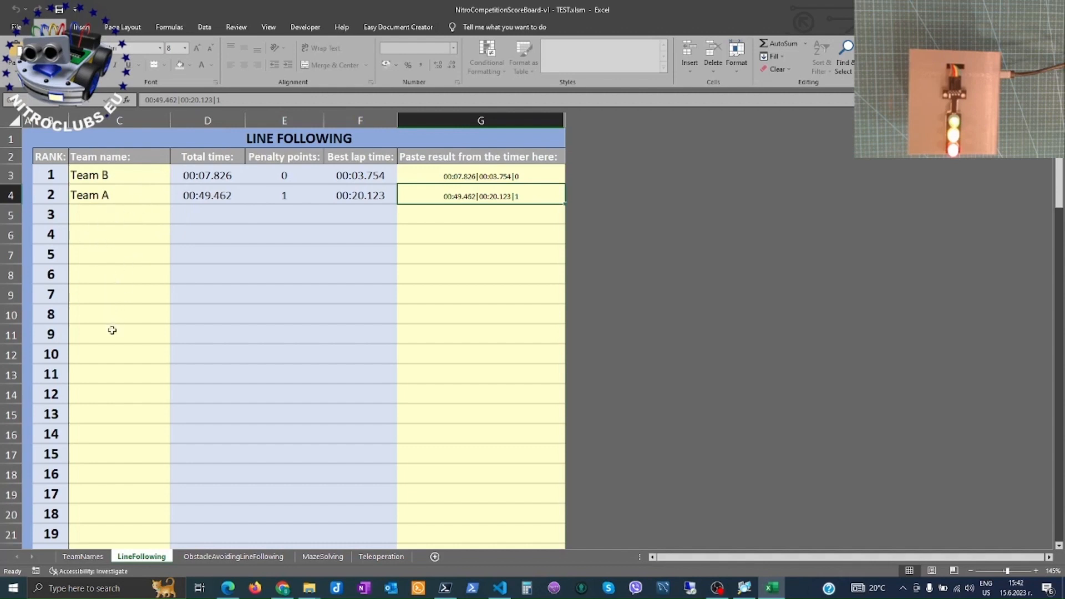
{"action": "mouse_move", "coordinate": [288, 179]}
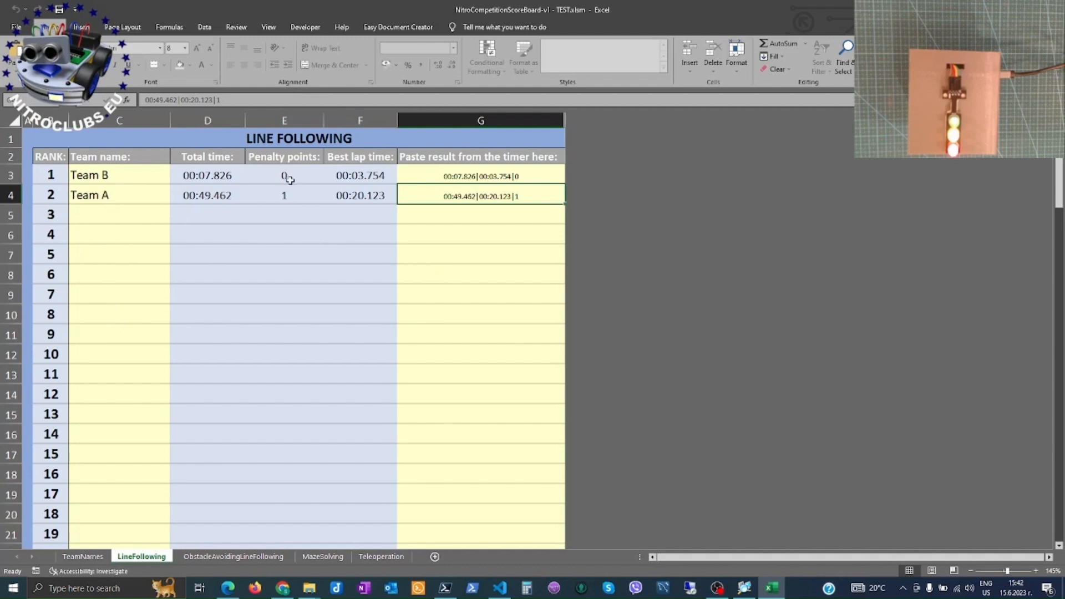
{"action": "mouse_move", "coordinate": [286, 224]}
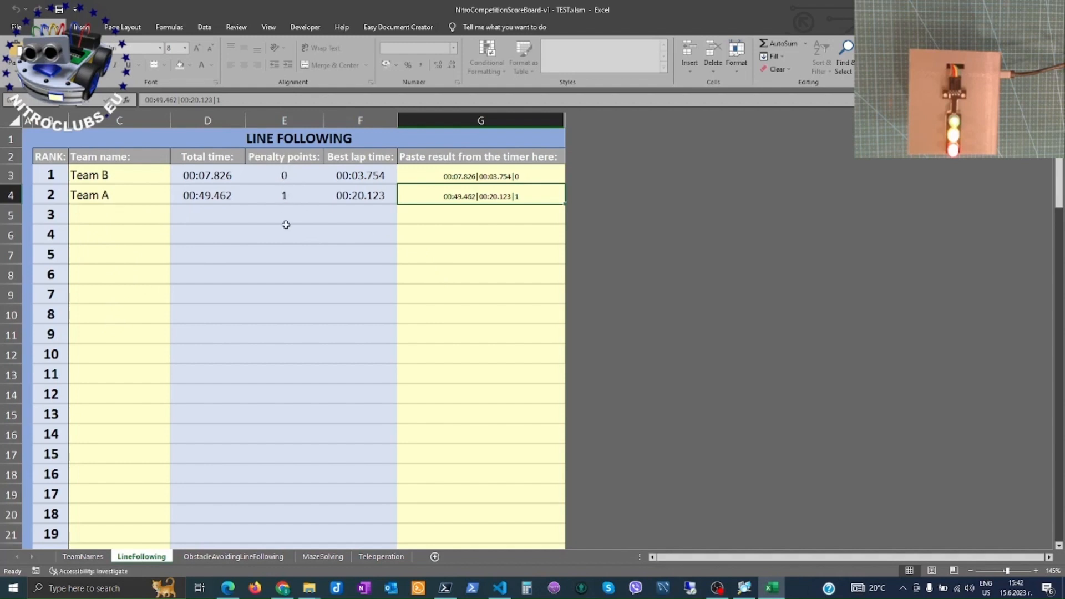
{"action": "mouse_move", "coordinate": [374, 335]}
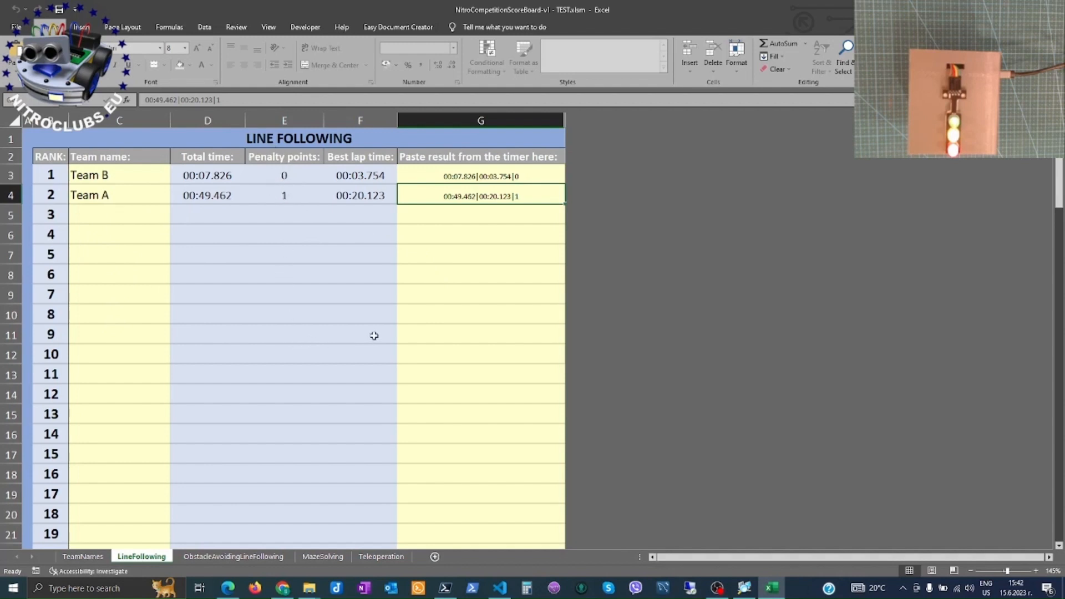
{"action": "mouse_move", "coordinate": [390, 389]}
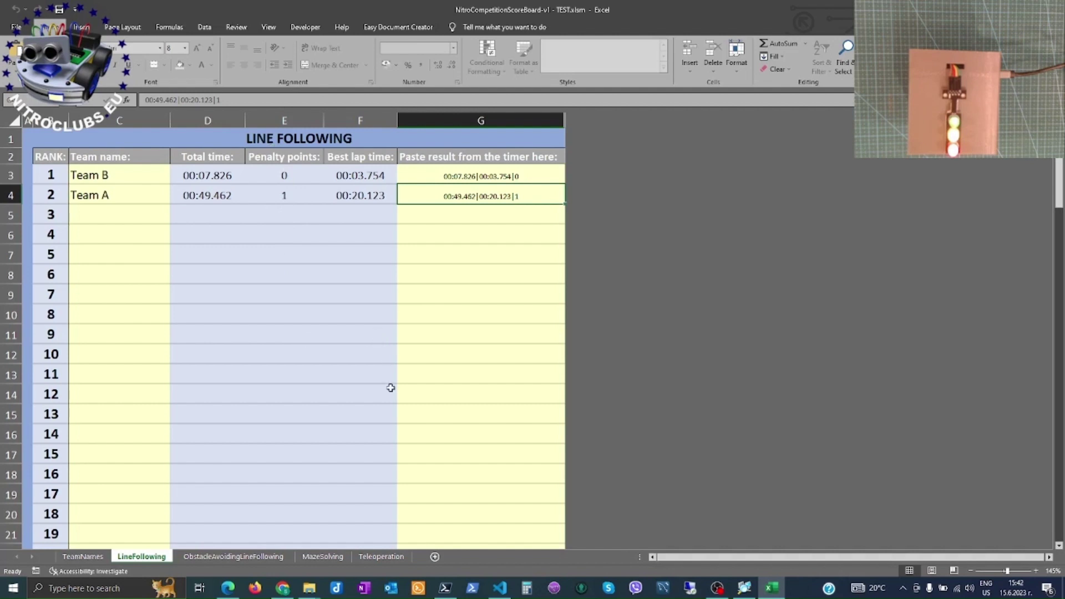
{"action": "mouse_move", "coordinate": [634, 373]}
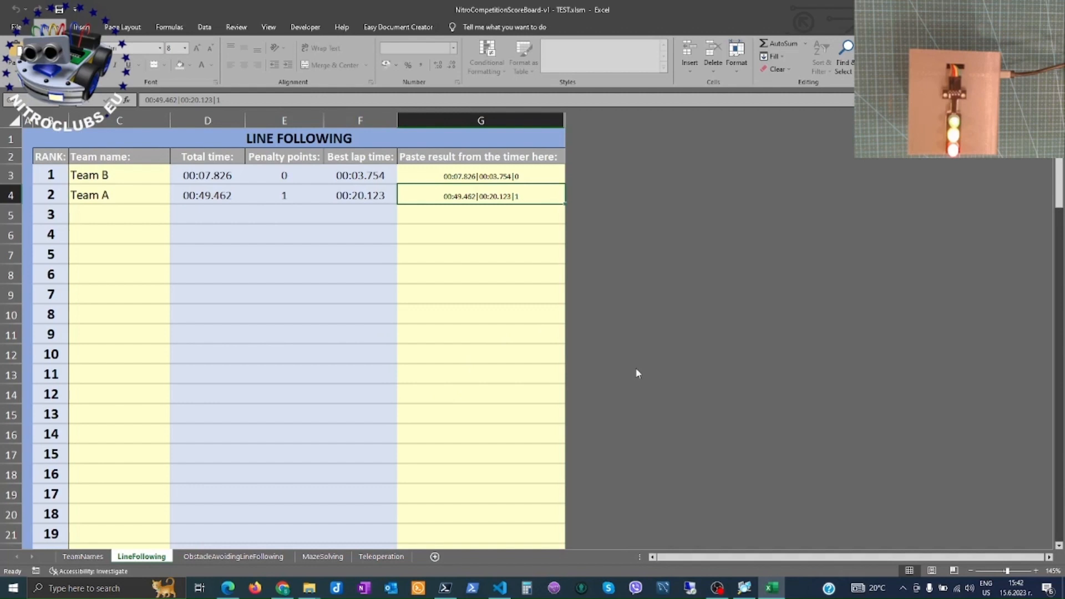
{"action": "mouse_move", "coordinate": [638, 403]}
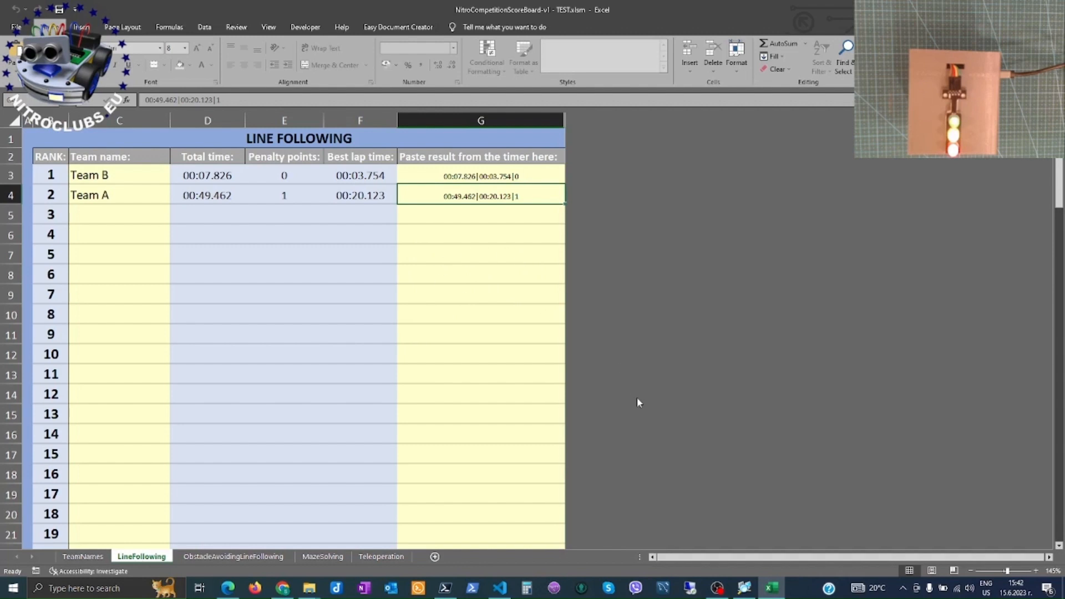